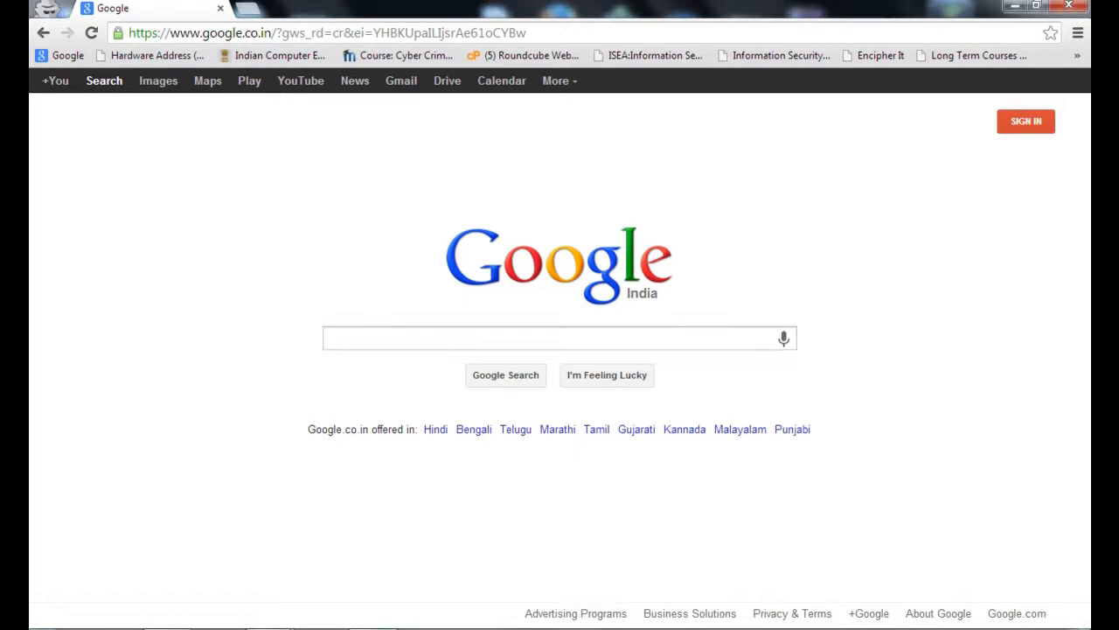
# Search Google for 'ethical hacking filetype:ppt' to list PowerPoint files
pyautogui.click(550, 339)
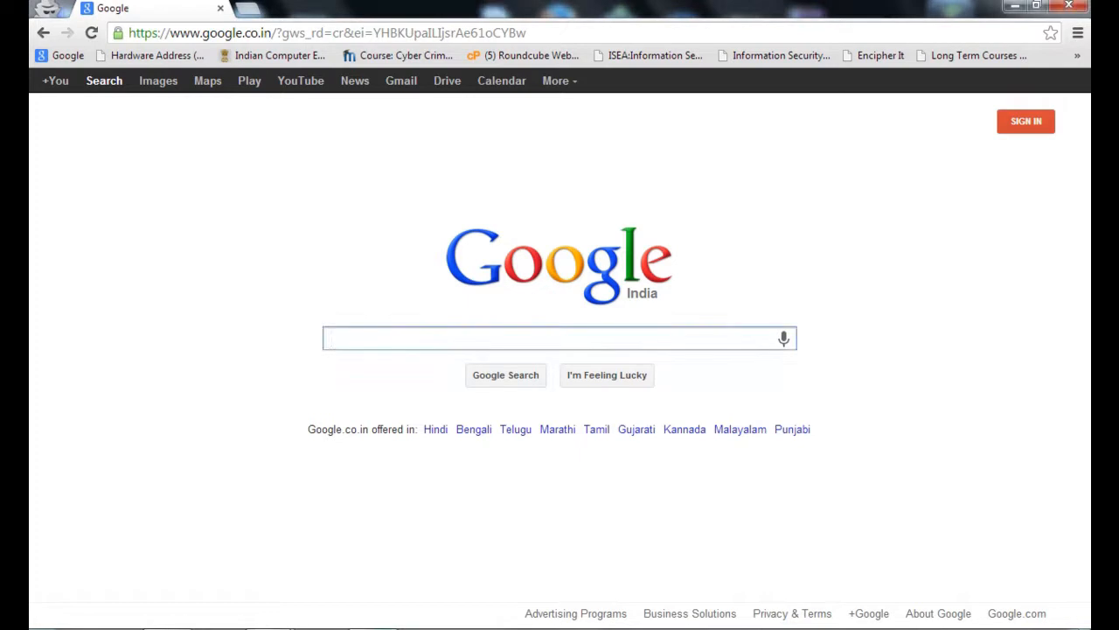
pyautogui.write('et')
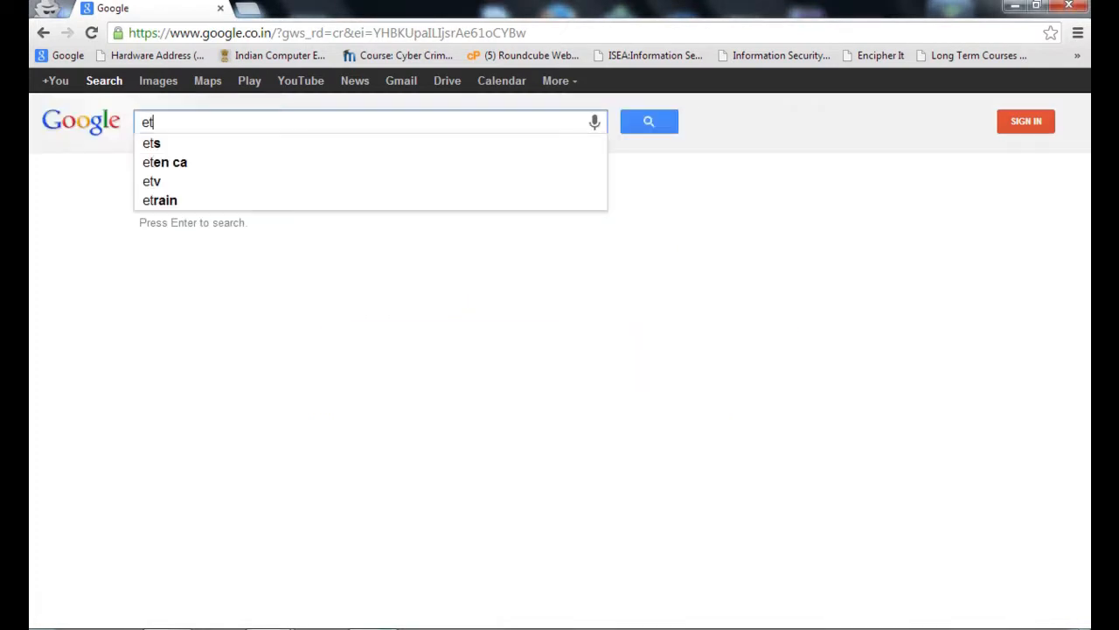
pyautogui.write('hical')
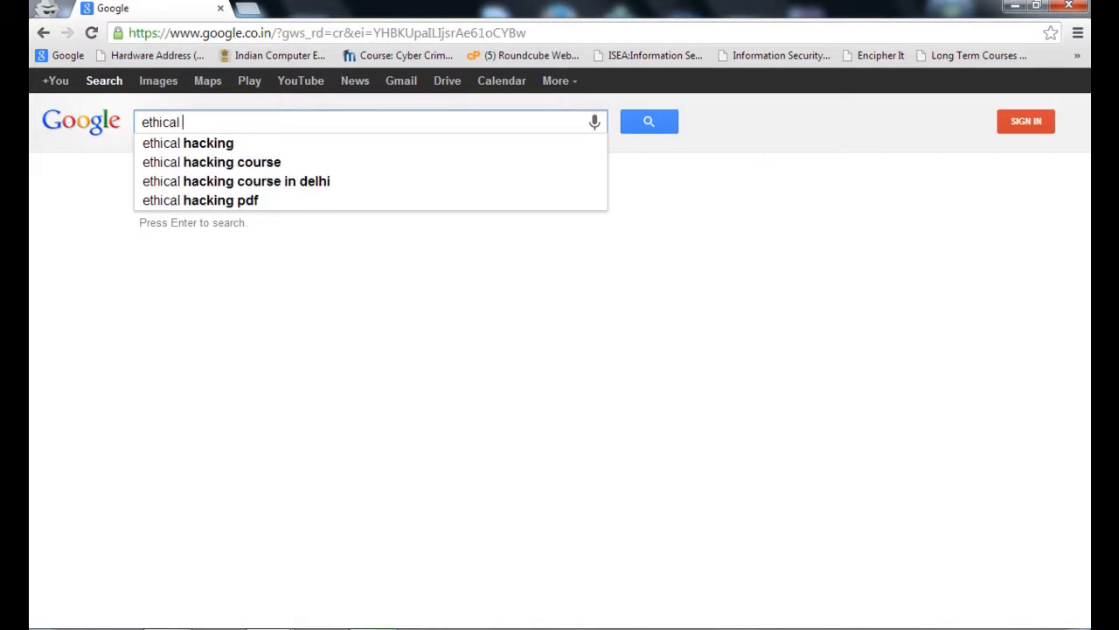
pyautogui.click(188, 144)
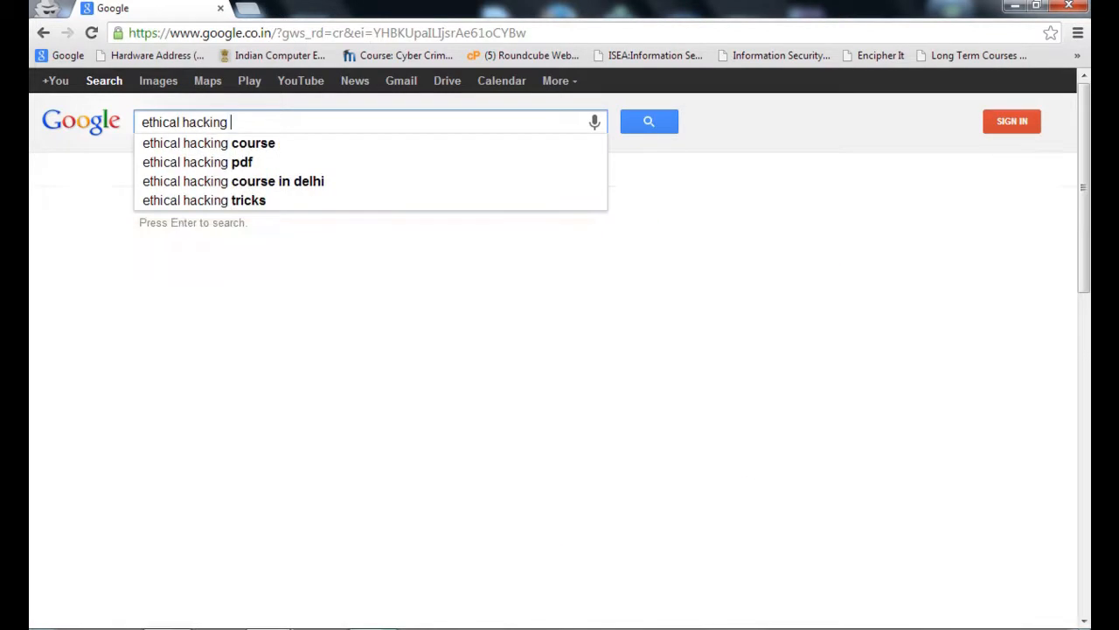
pyautogui.write('fil')
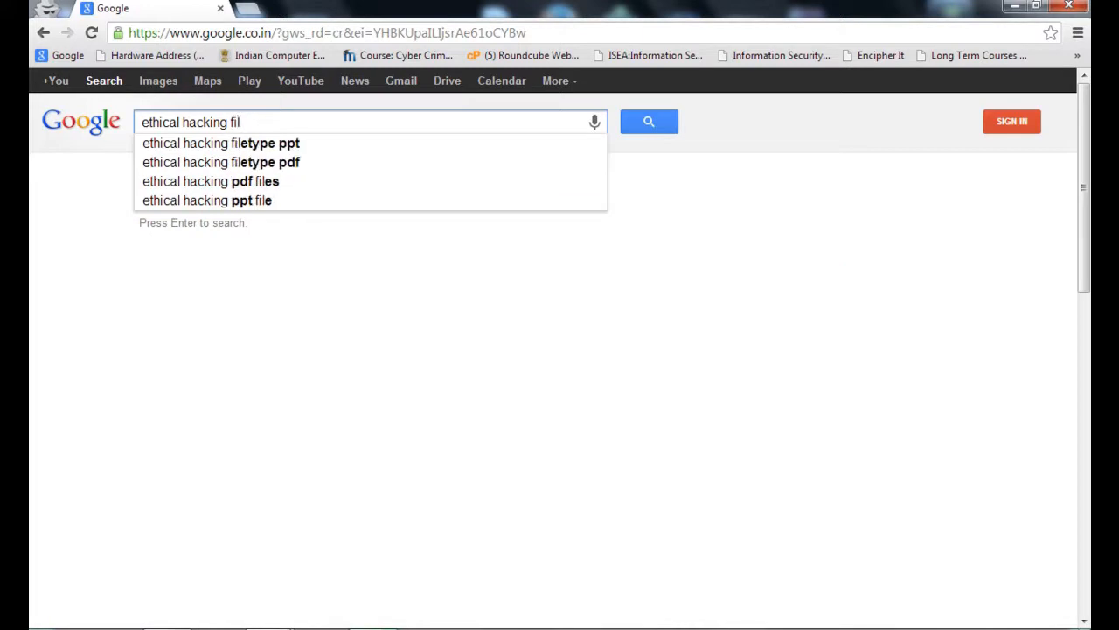
pyautogui.write('etype:ppt')
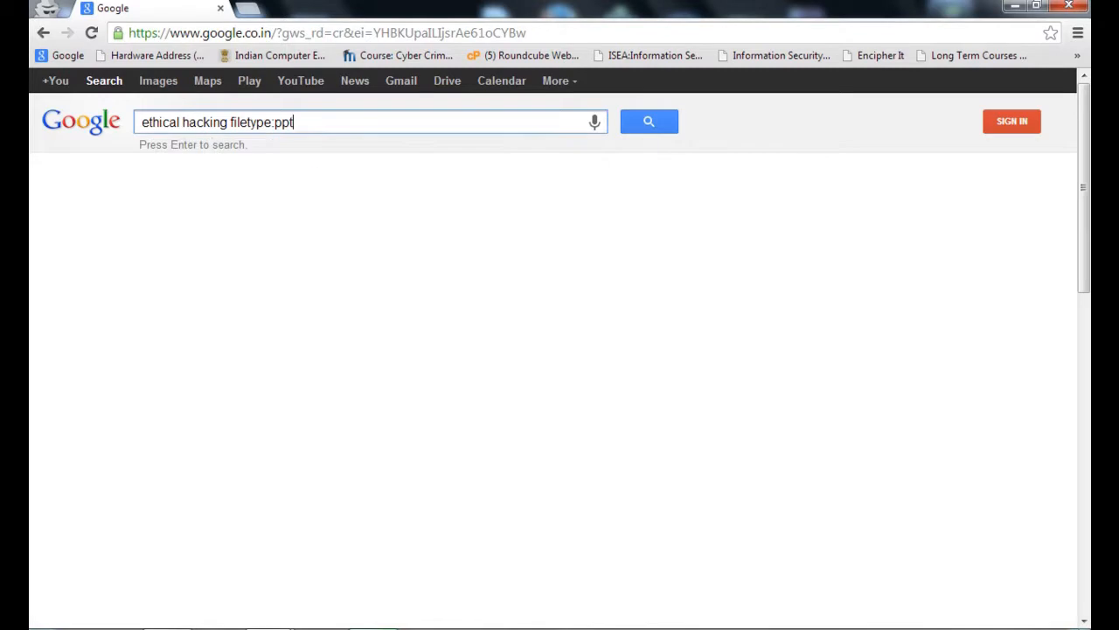
pyautogui.press('Return')
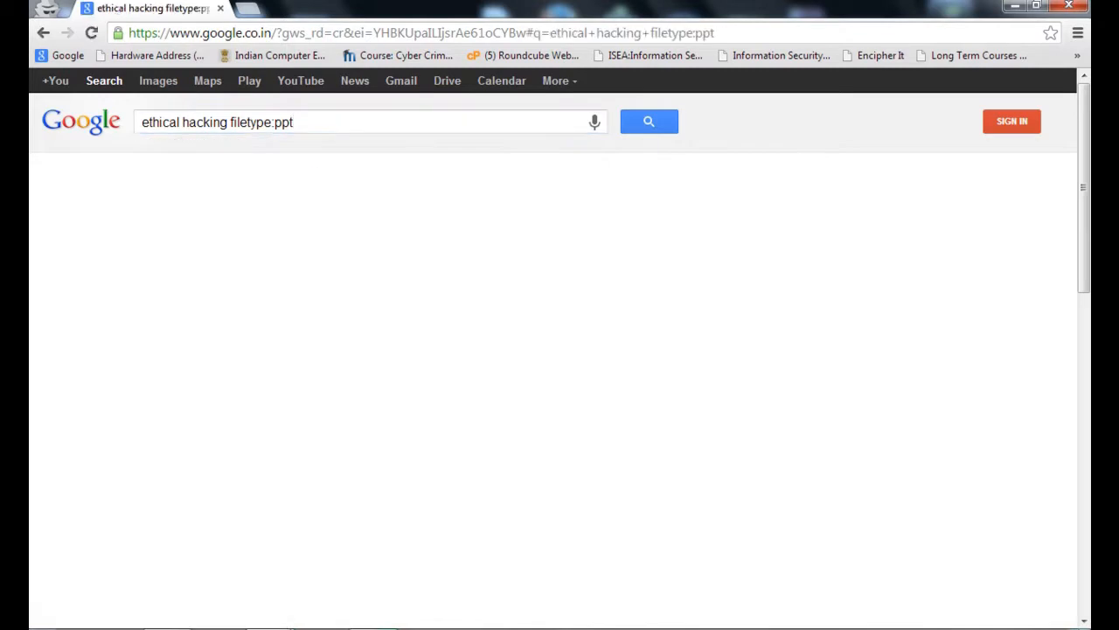
# Download the ch01.ppt slide deck (2.65 MB) from the first [PPT] result
pyautogui.click(649, 122)
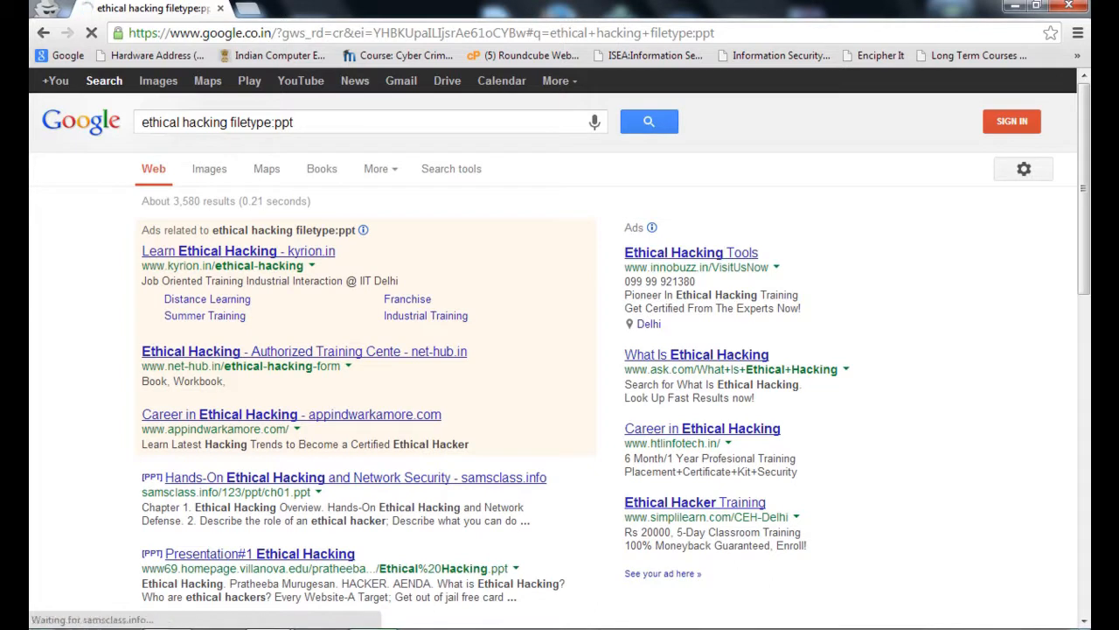
pyautogui.click(228, 491)
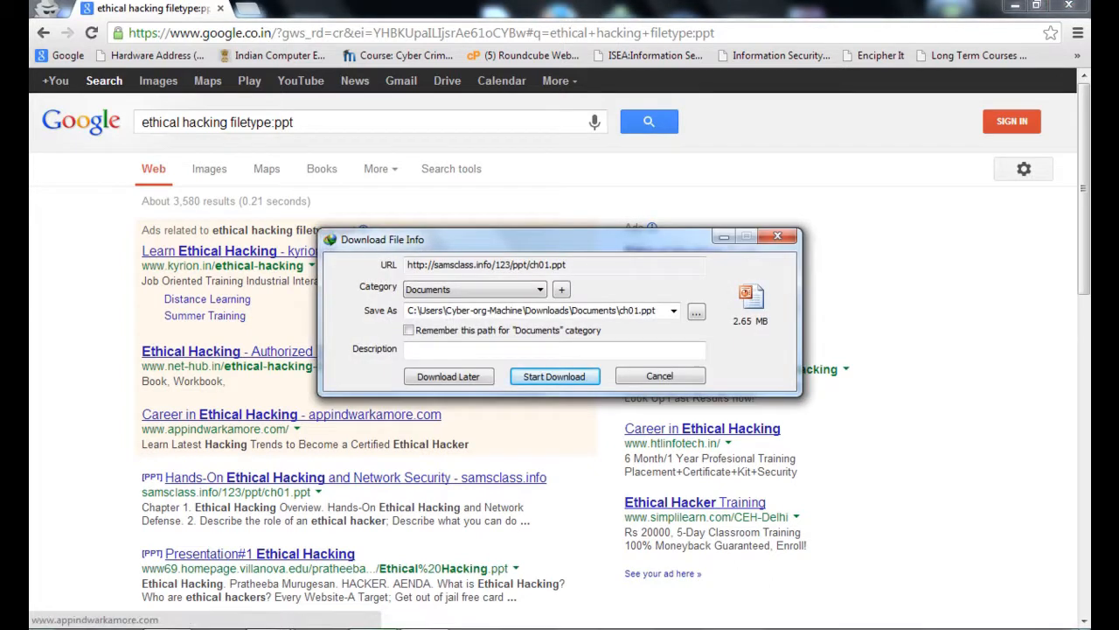
pyautogui.click(553, 376)
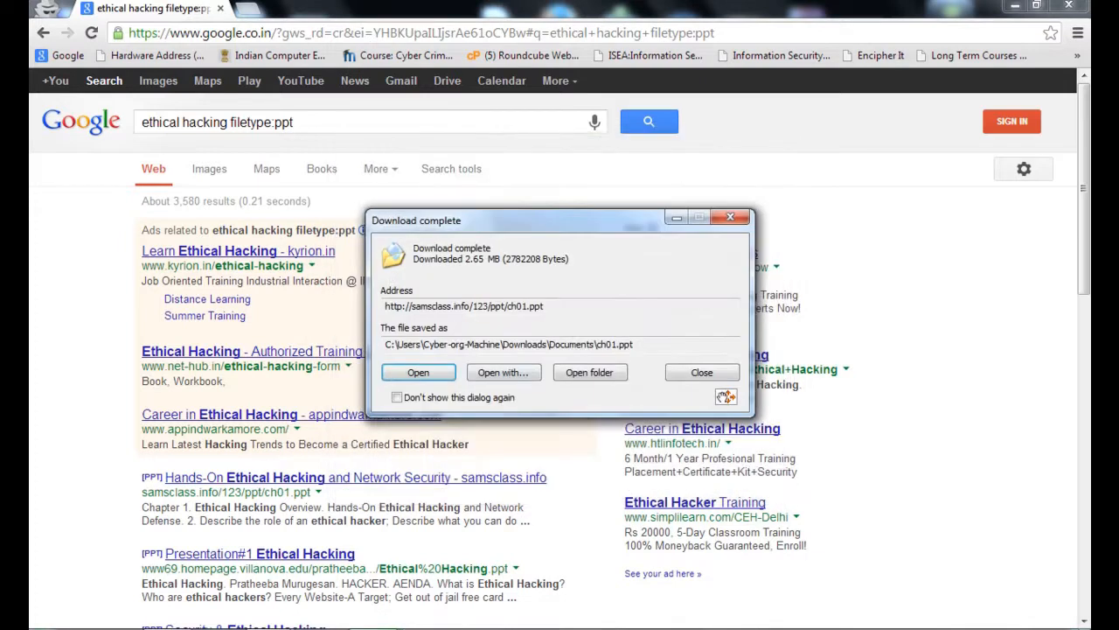
pyautogui.click(418, 371)
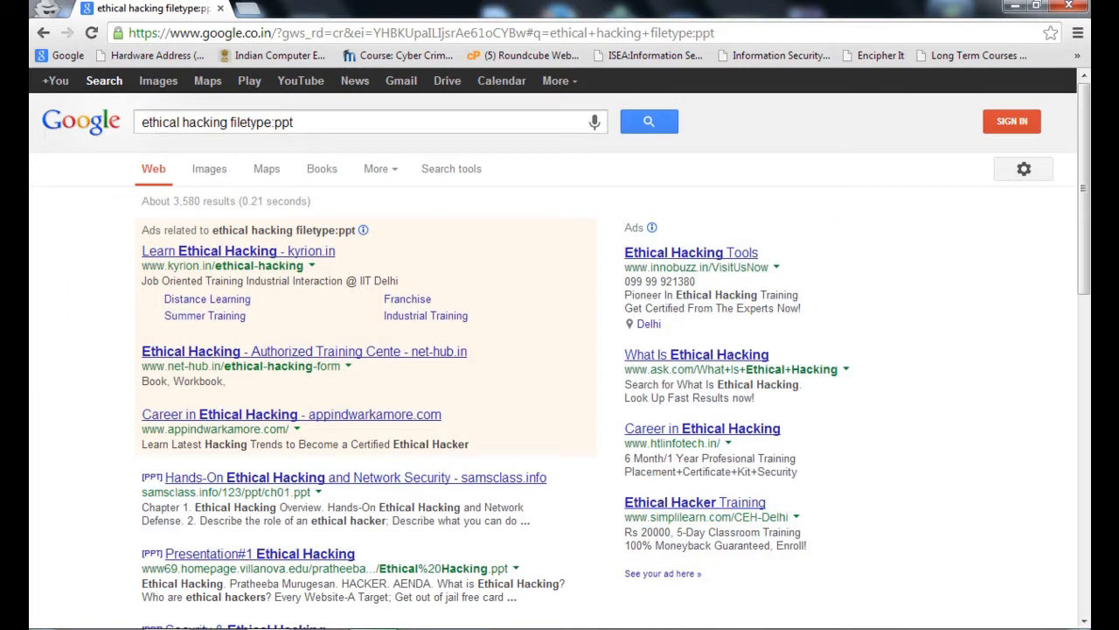
# Change the query to 'ethical hacking filetype:pdf' and run the PDF search
pyautogui.click(367, 123)
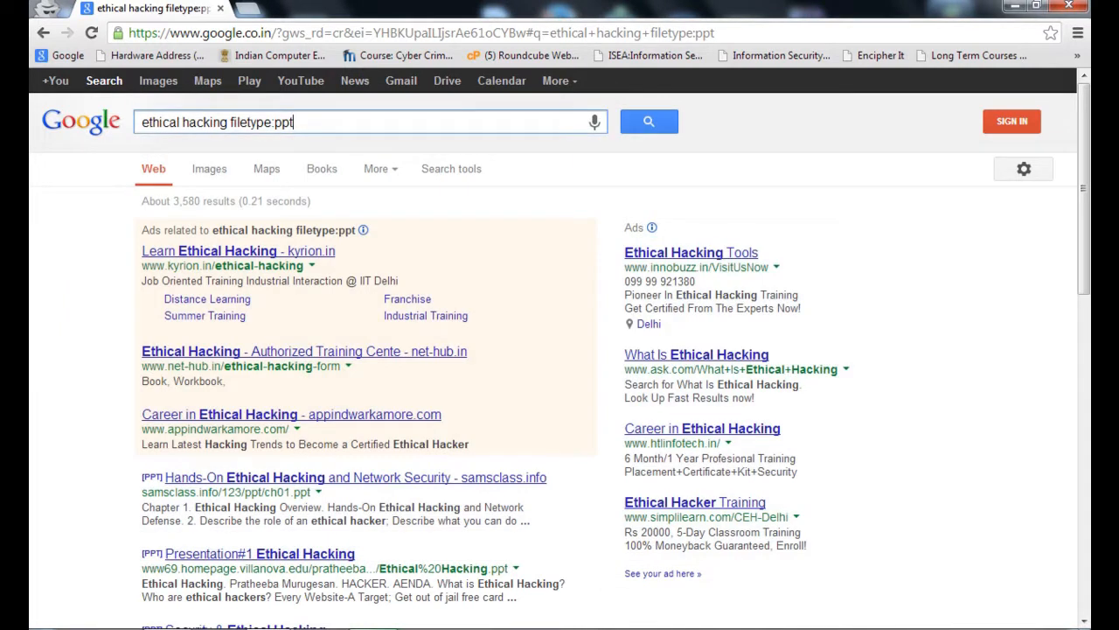
pyautogui.press('Backspace')
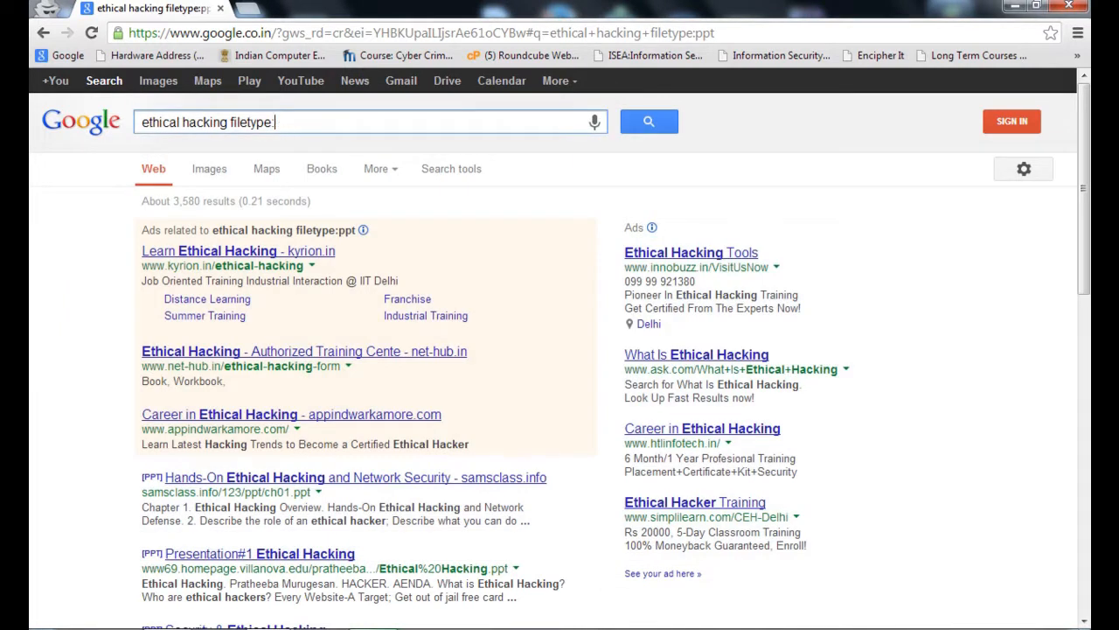
pyautogui.write('pd')
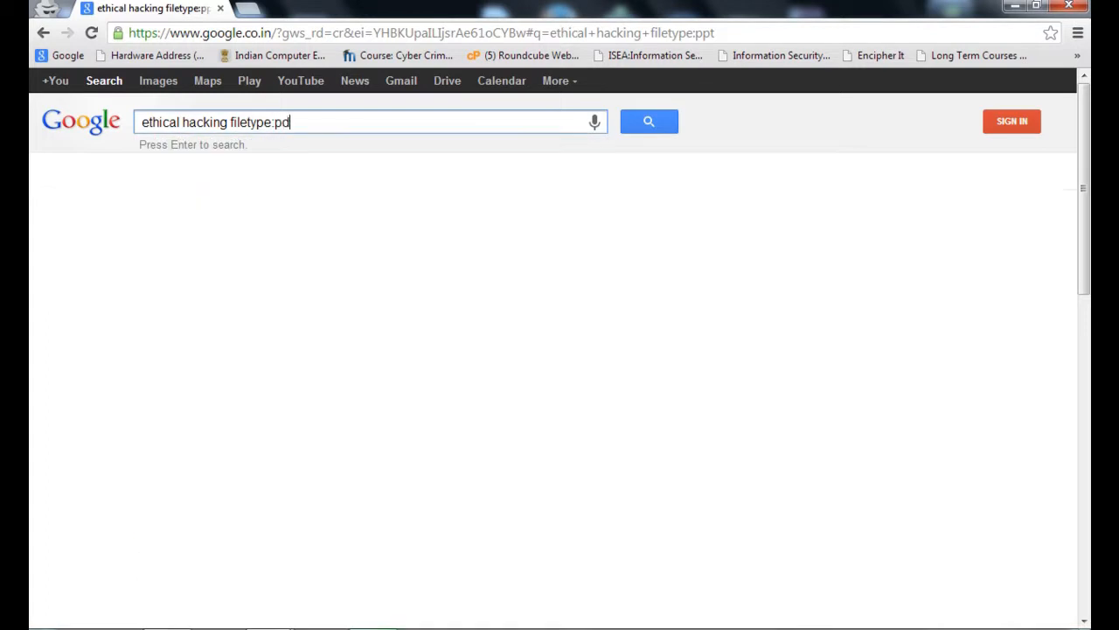
pyautogui.write('f')
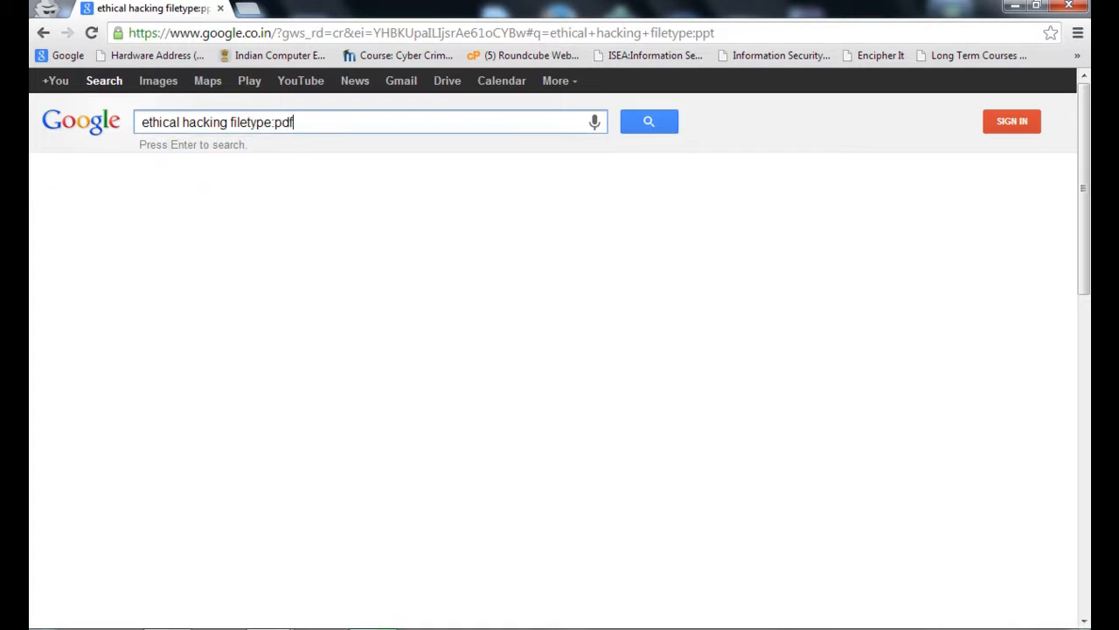
pyautogui.press('Return')
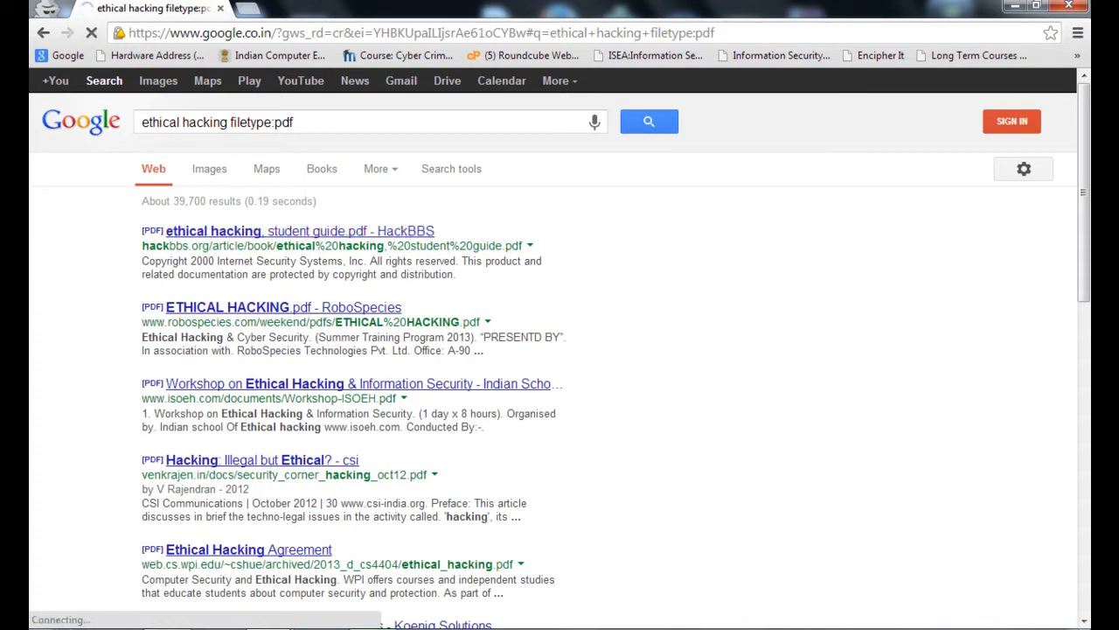
# Download and open the HackBBS student guide PDF, declining the SumatraPDF update
pyautogui.click(287, 231)
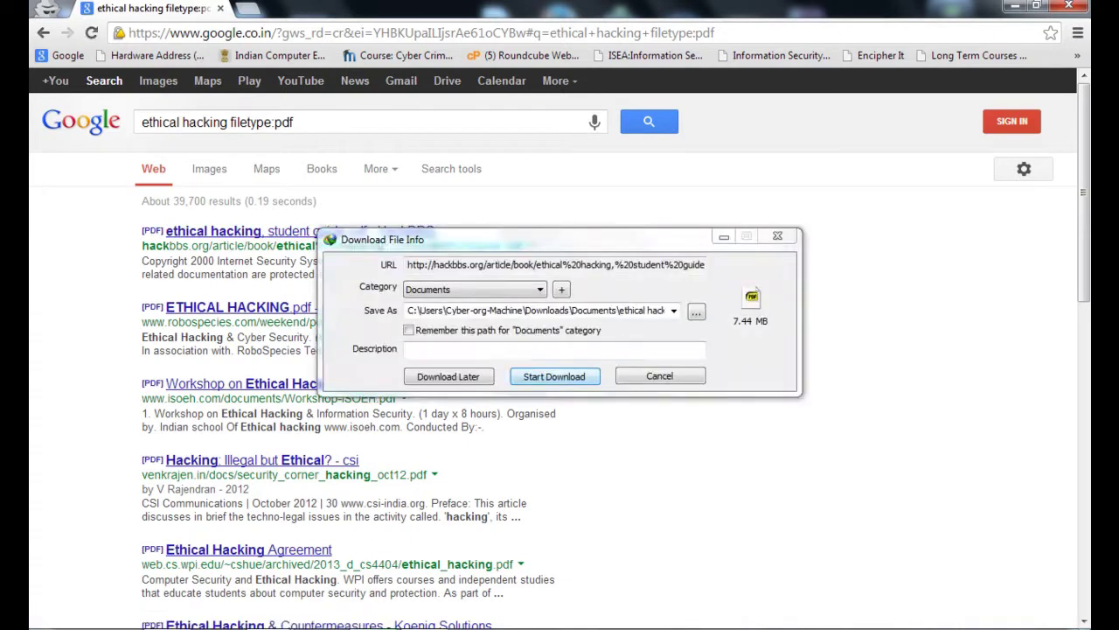
pyautogui.click(553, 376)
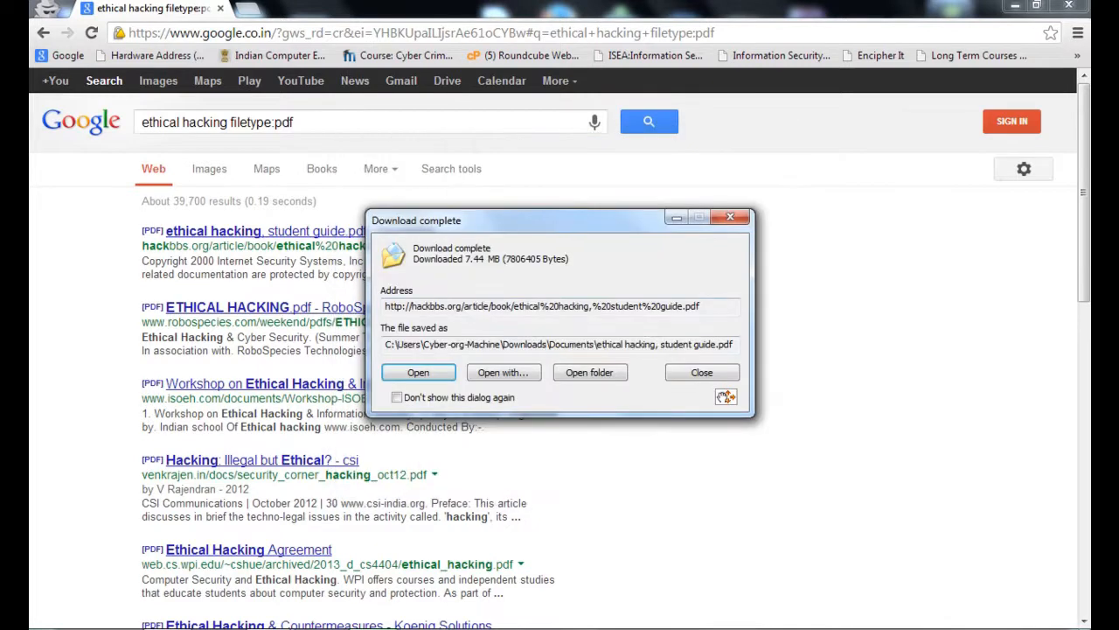
pyautogui.click(418, 370)
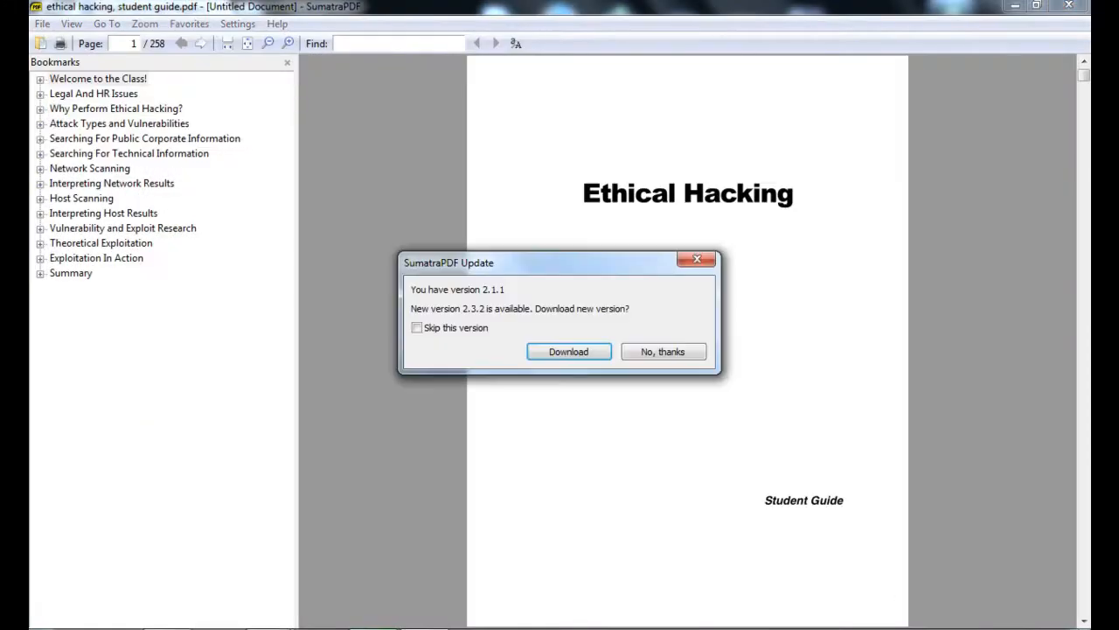
pyautogui.click(663, 350)
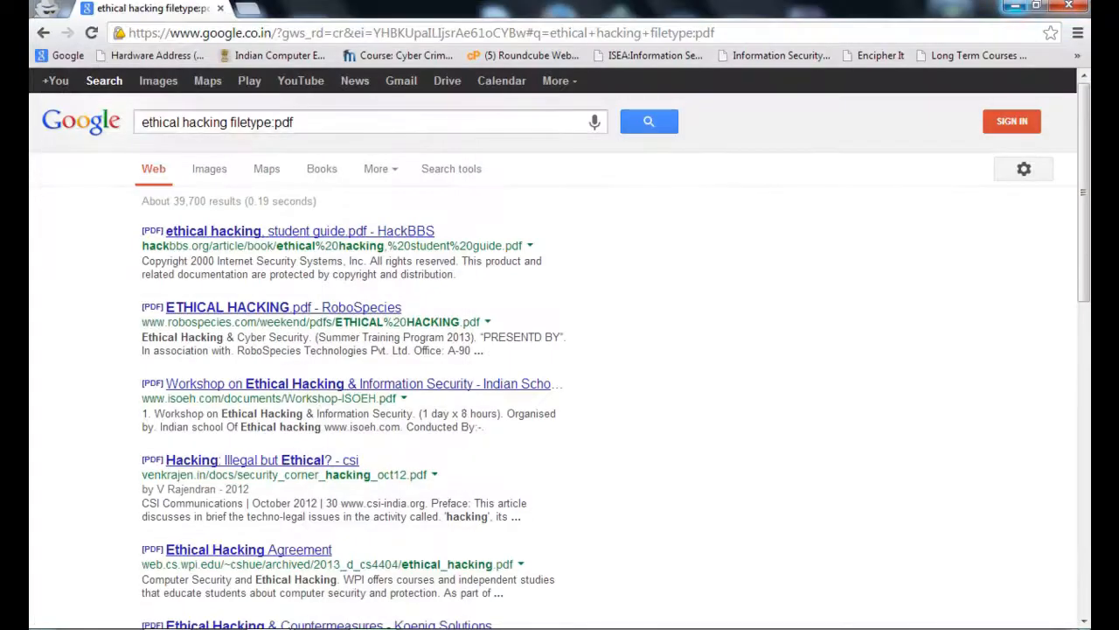
# Search 'ethical hacking filetype:doc' for Word documents, then return to the Google home page
pyautogui.click(368, 122)
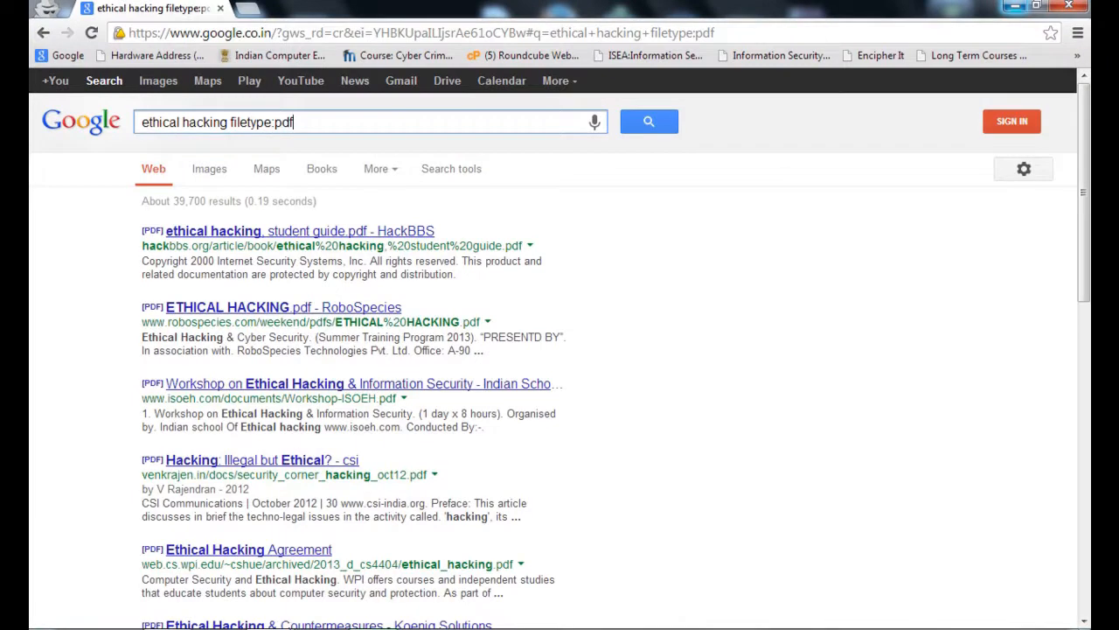
pyautogui.press('backspace')
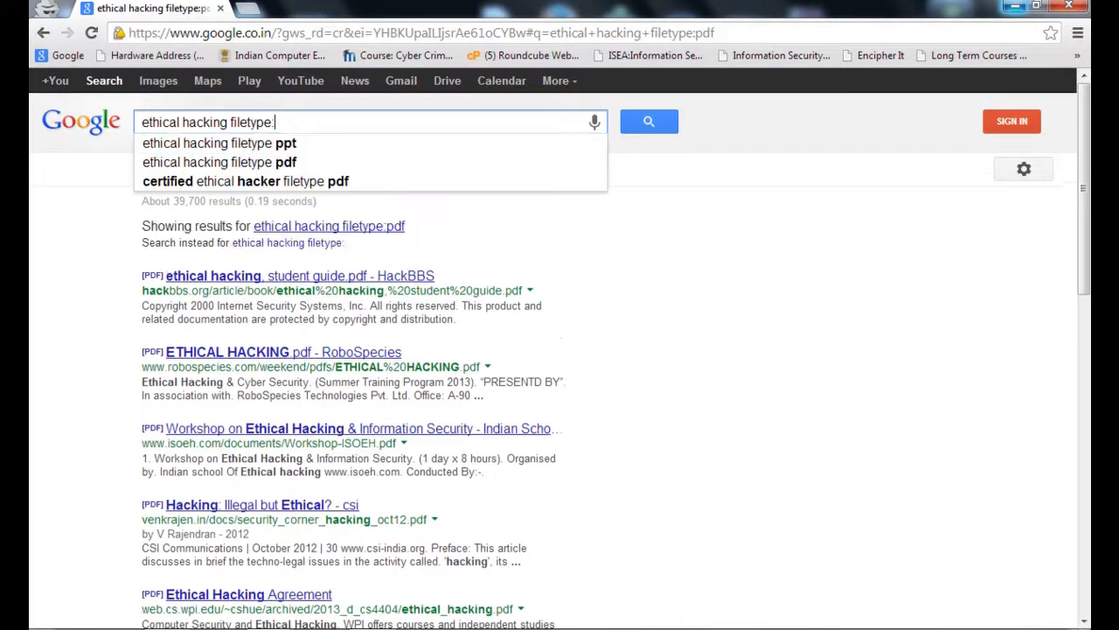
pyautogui.write('doc')
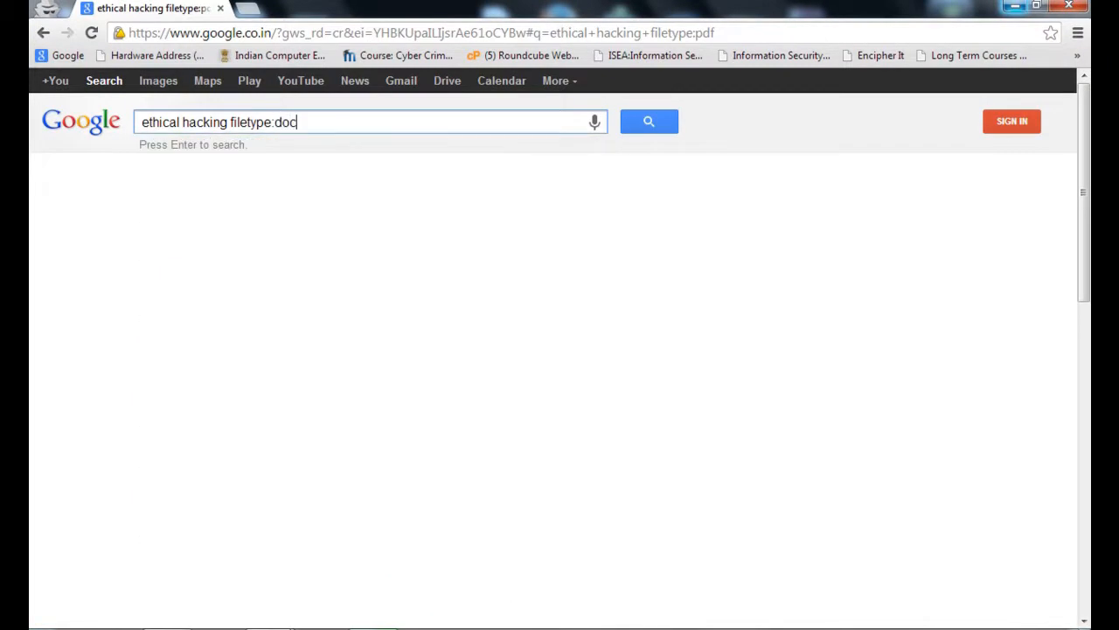
pyautogui.press('Return')
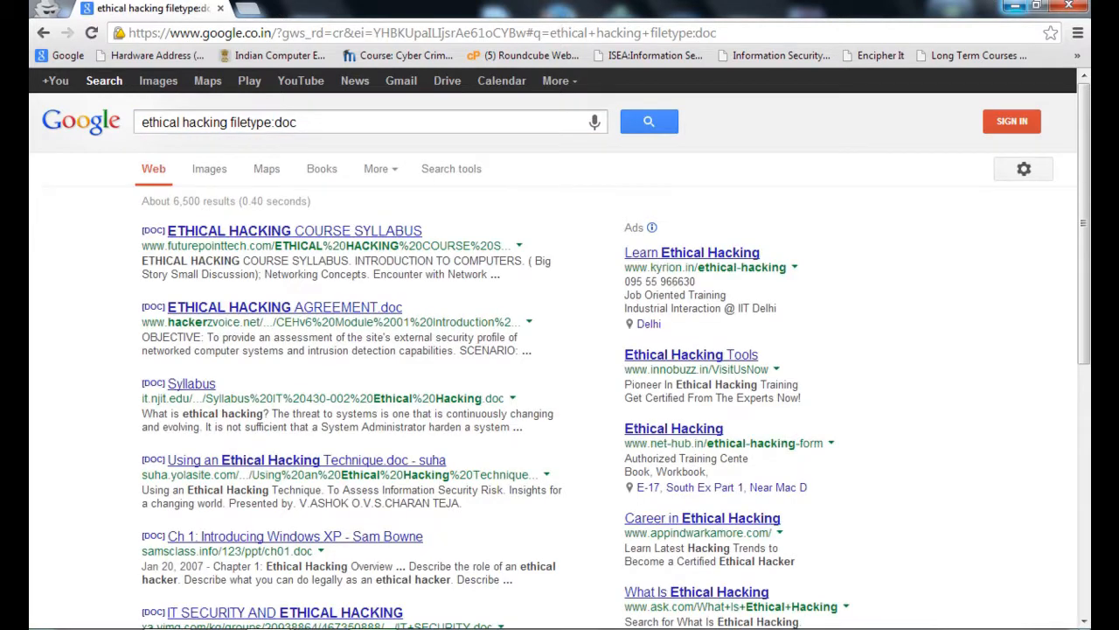
pyautogui.moveTo(294, 231)
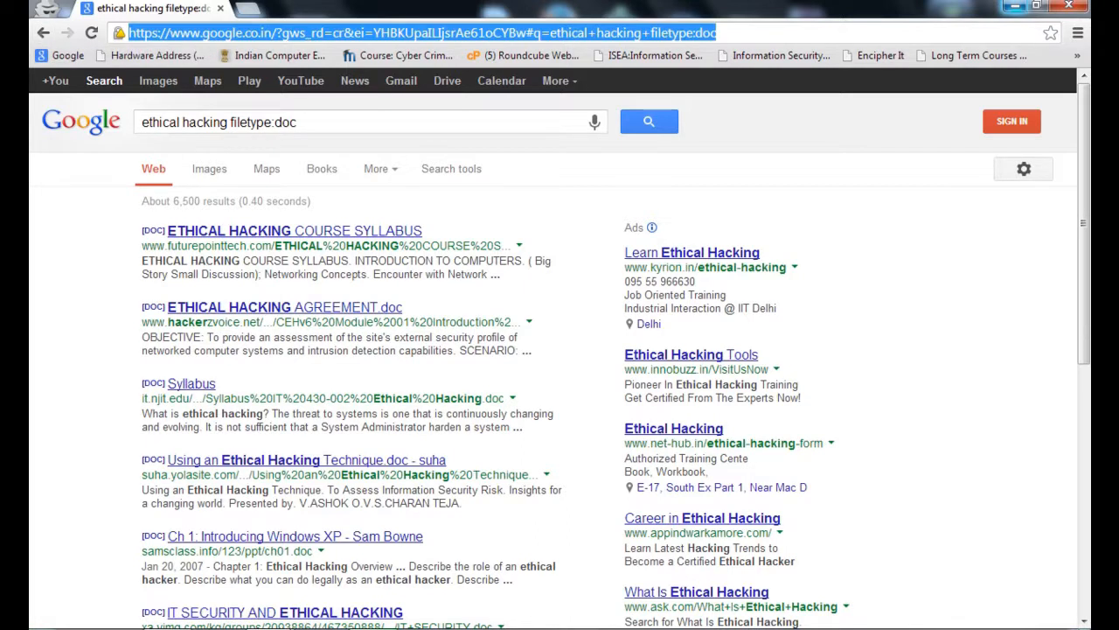
pyautogui.write('goolge')
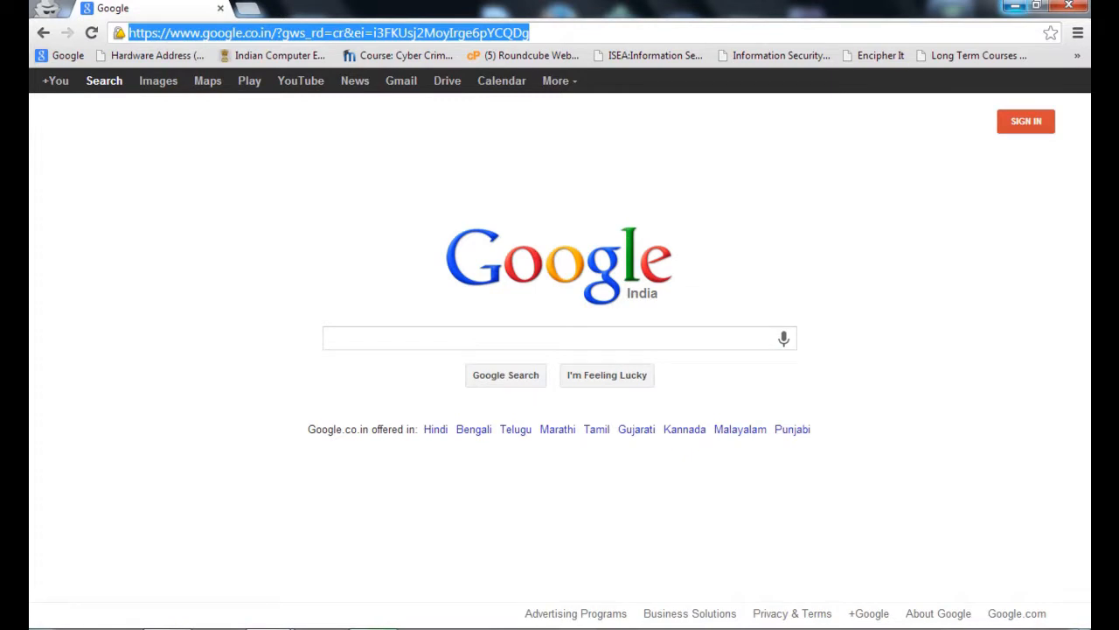
# Run 'cache:innobuzz.in' and view Google's cached copy of the Innobuzz home page
pyautogui.click(551, 339)
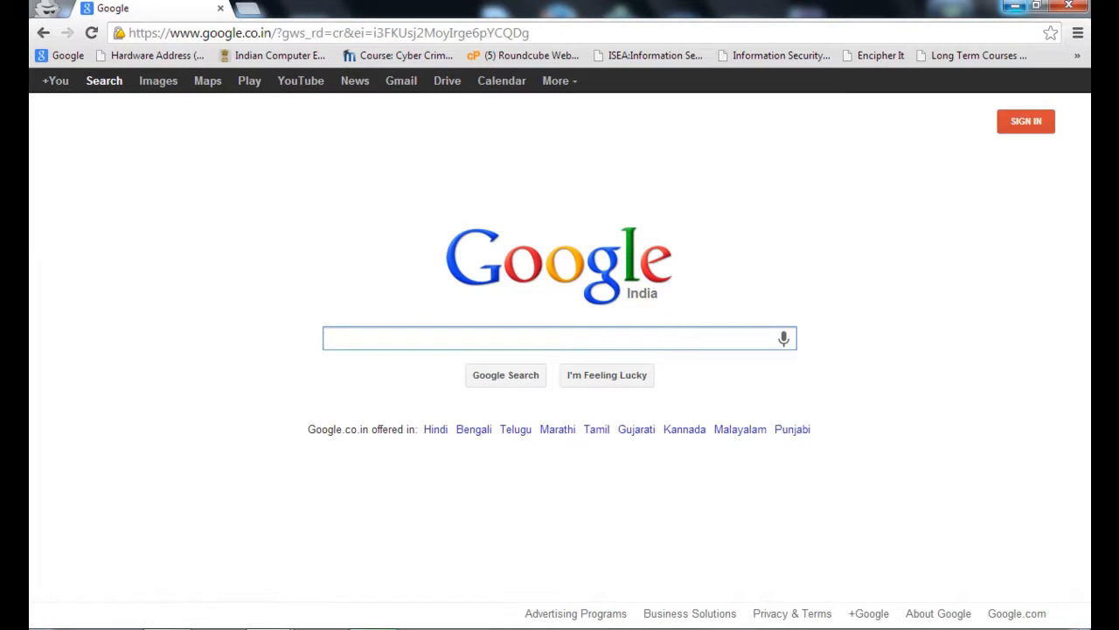
pyautogui.click(559, 339)
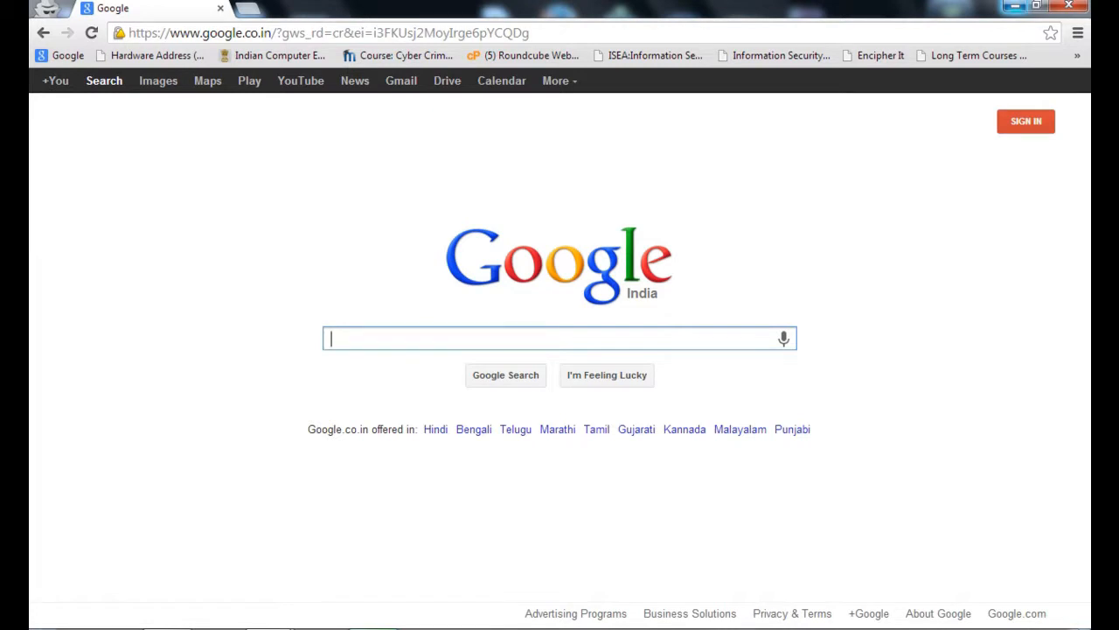
pyautogui.write('cac')
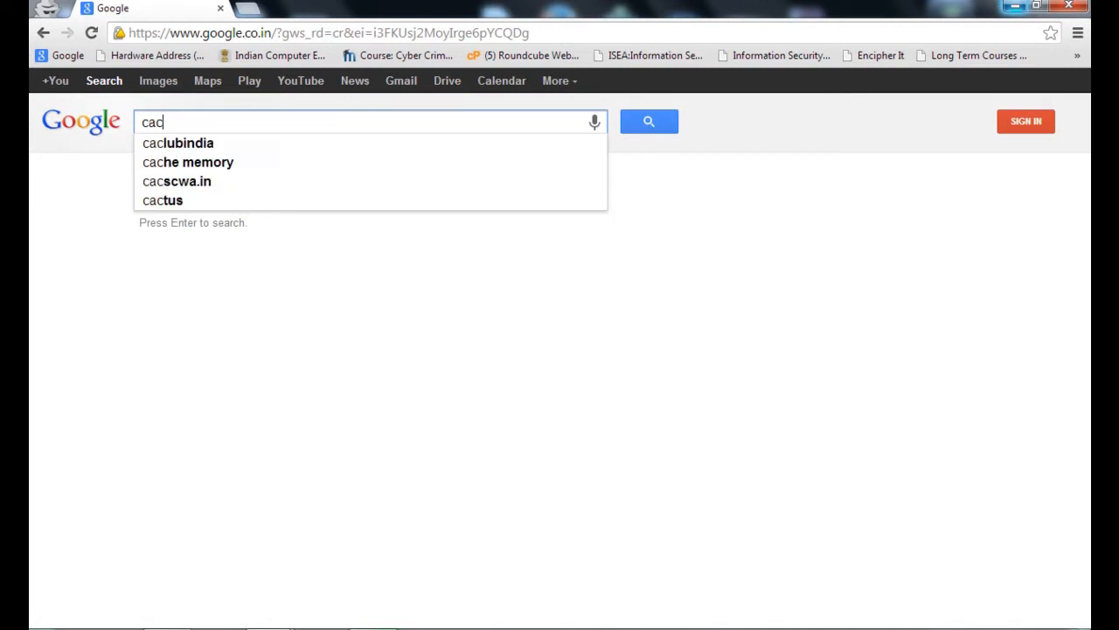
pyautogui.write('he:')
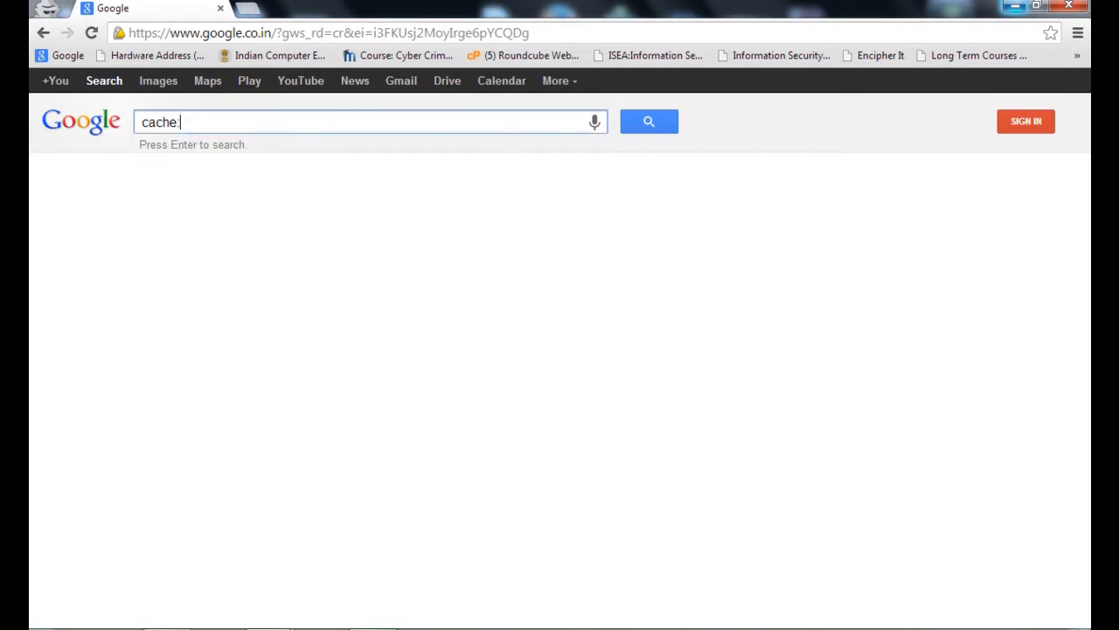
pyautogui.write('innobu')
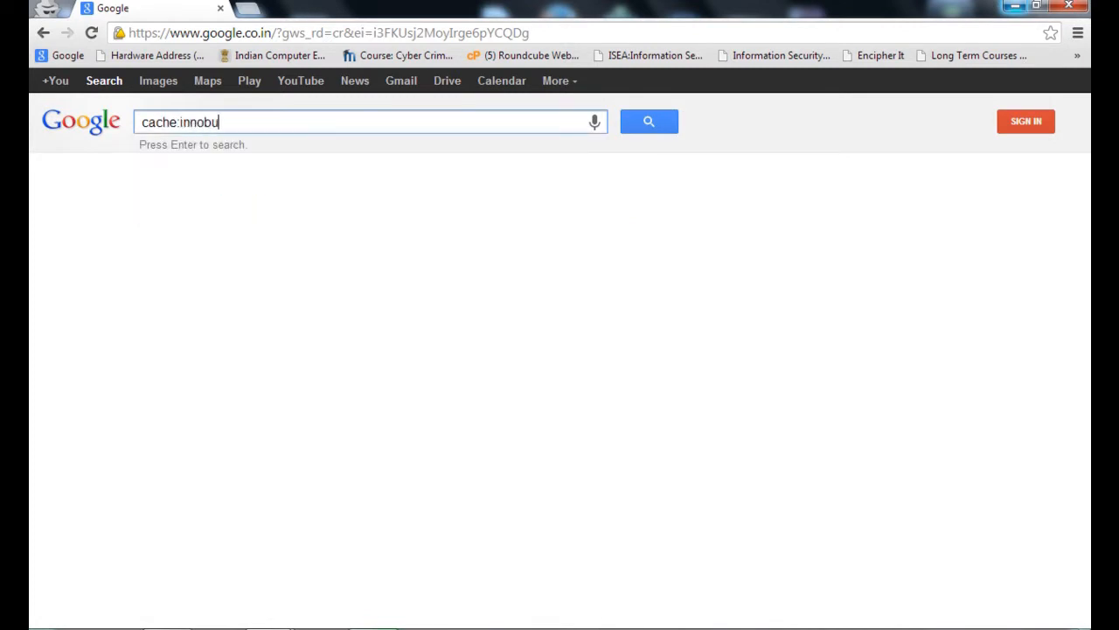
pyautogui.write('zz.in')
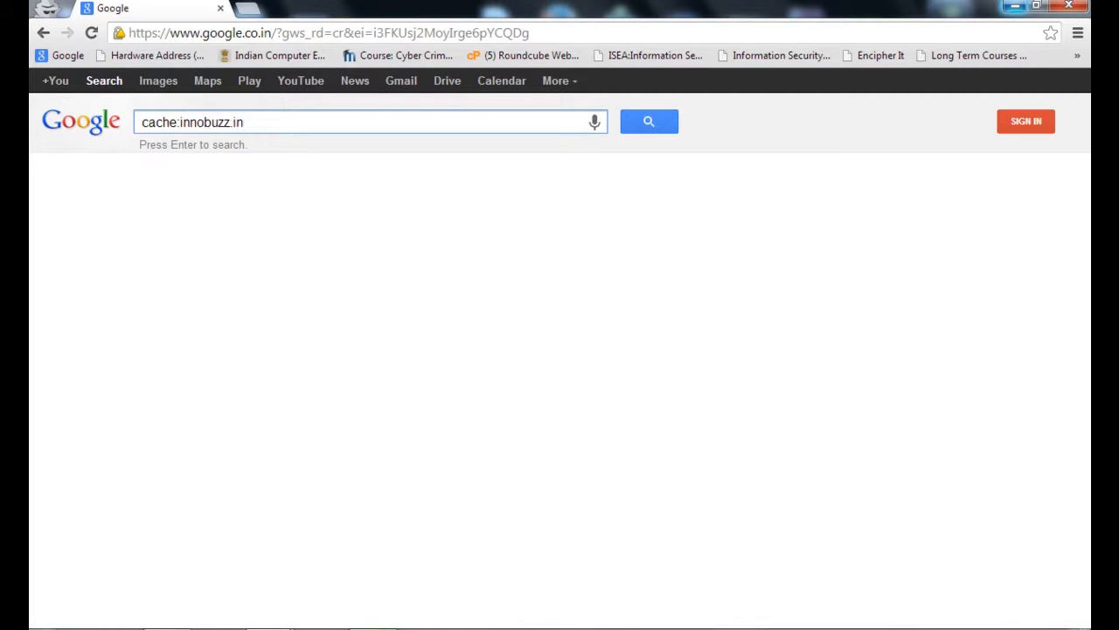
pyautogui.press('Return')
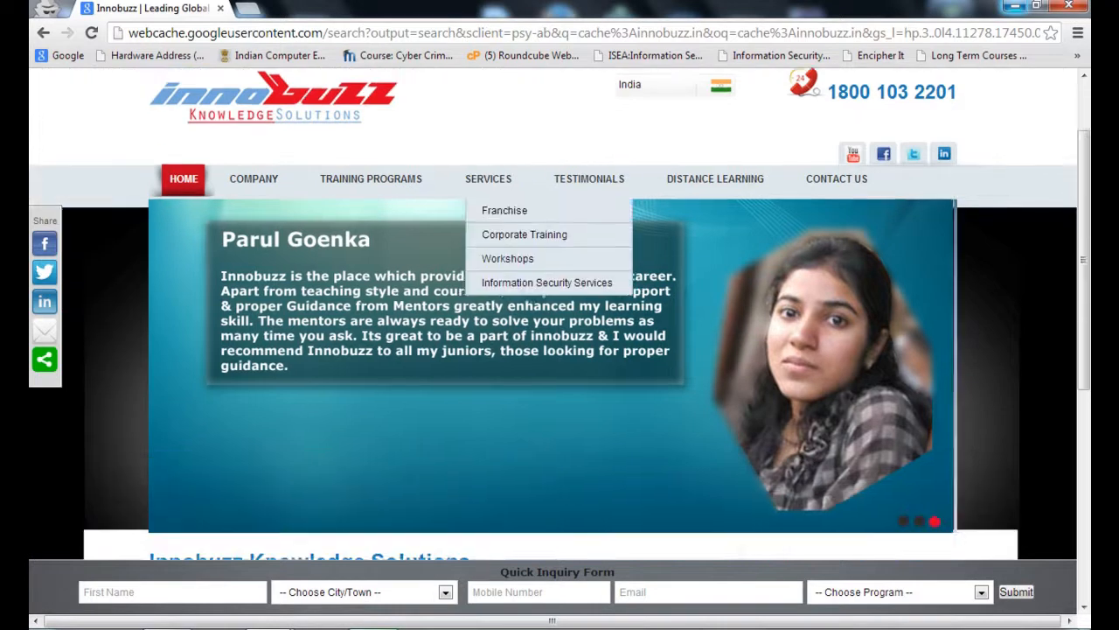
pyautogui.scroll(-3)
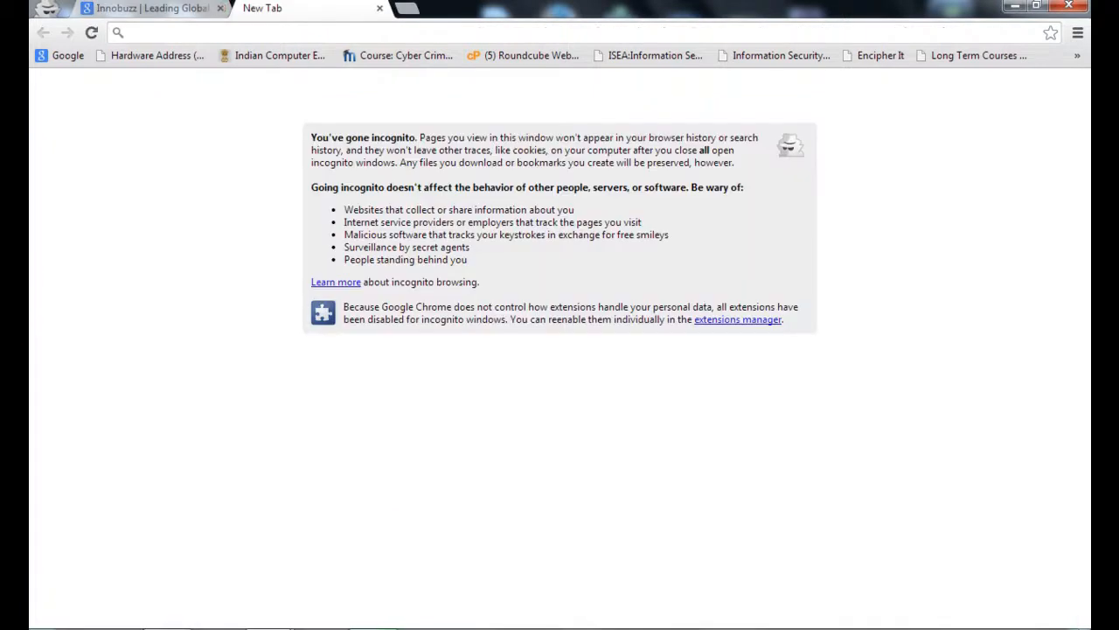
# Load google.co.in from the omnibox in the new incognito window
pyautogui.click(220, 7)
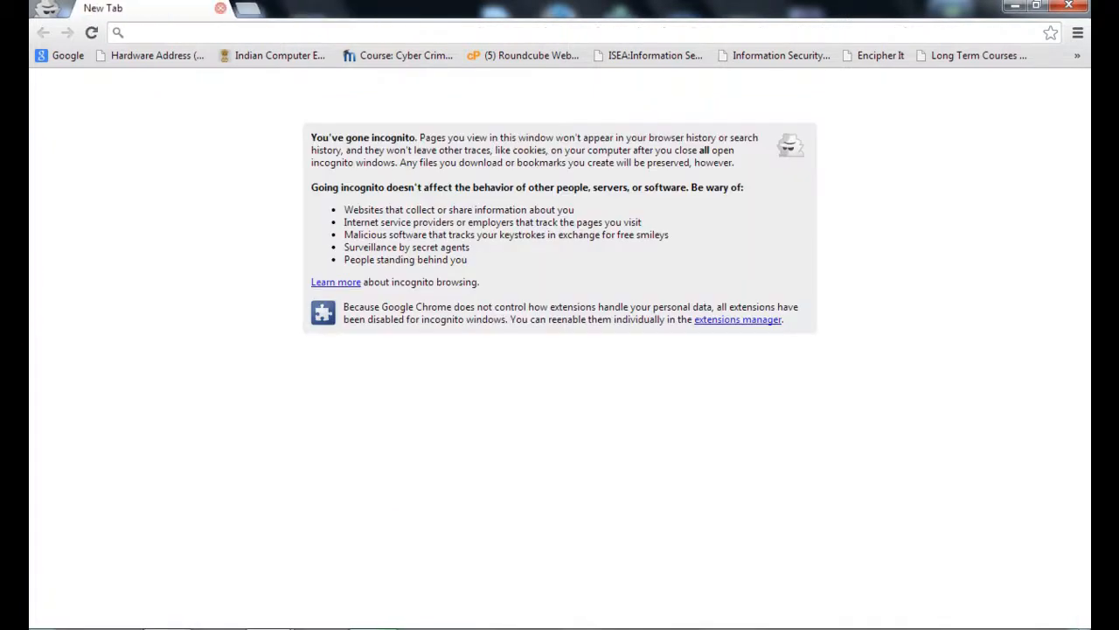
pyautogui.write('google')
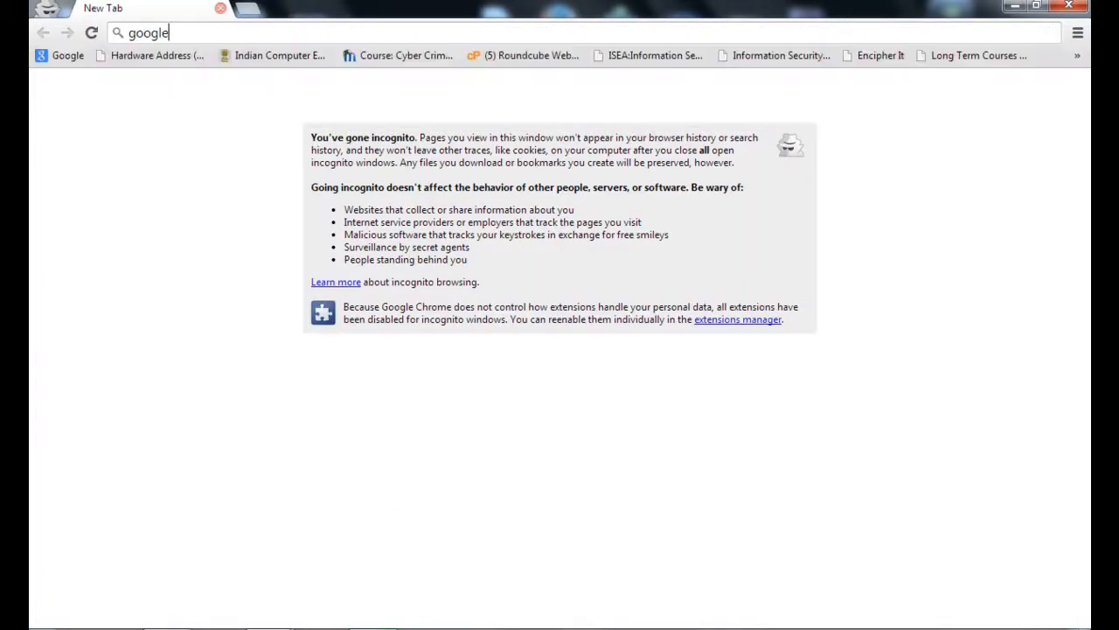
pyautogui.press('Return')
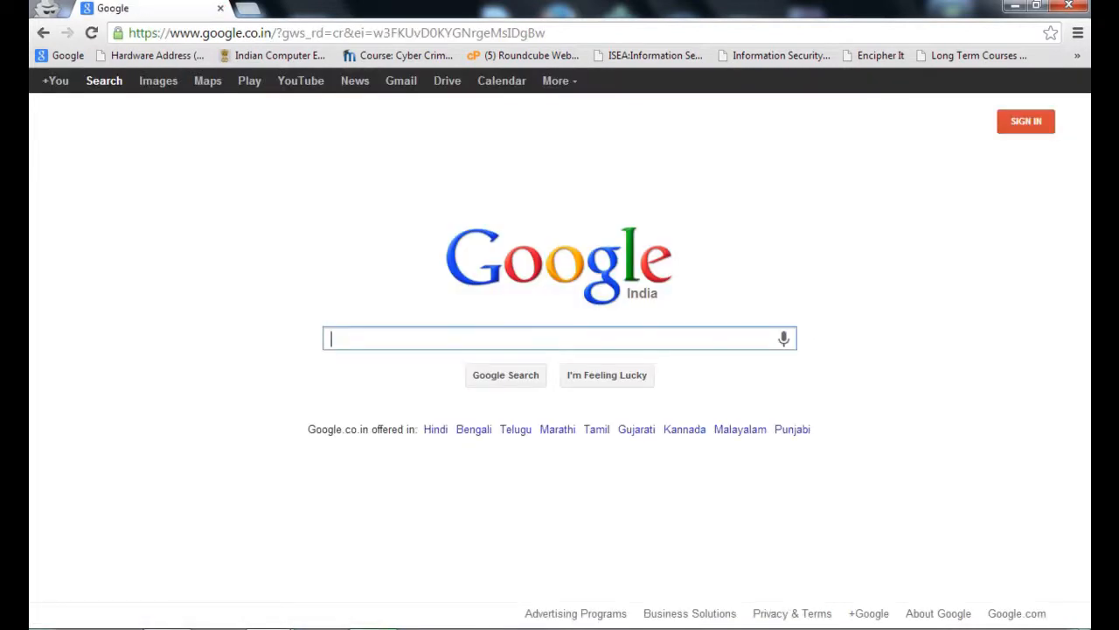
# Search for innobuzz.in and look through its roughly 139,000 ordinary results
pyautogui.write('innobuzz.i')
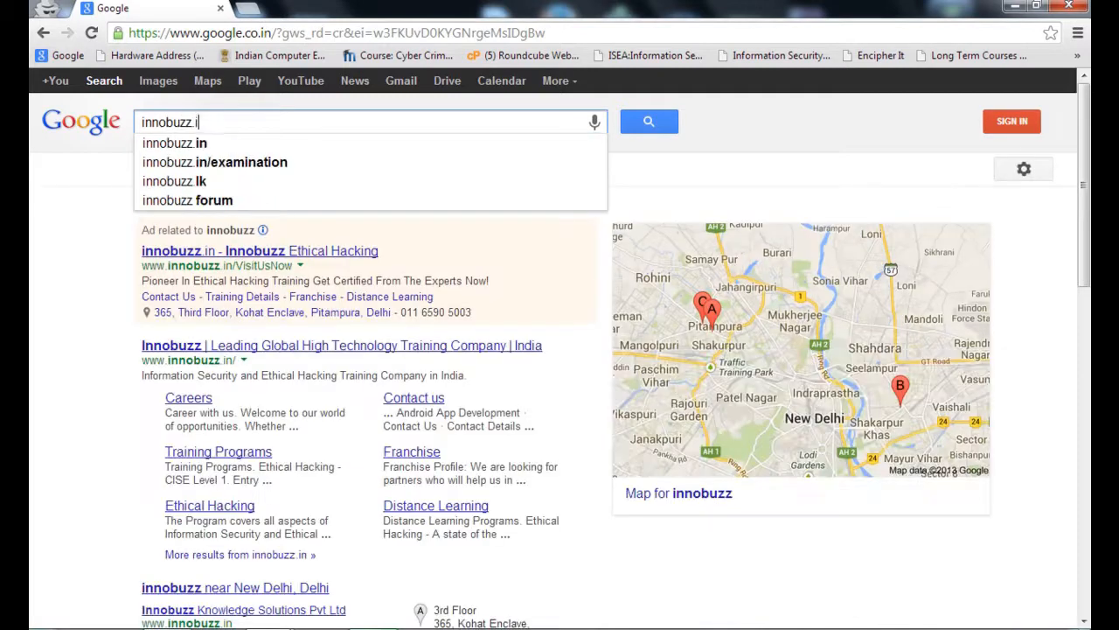
pyautogui.click(175, 143)
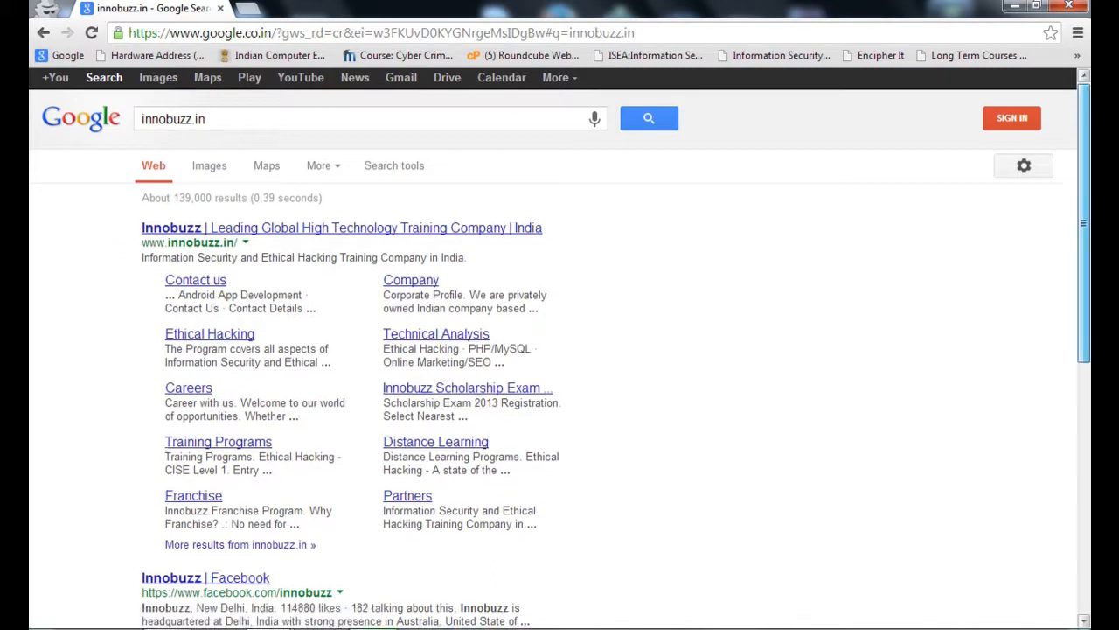
pyautogui.scroll(-3)
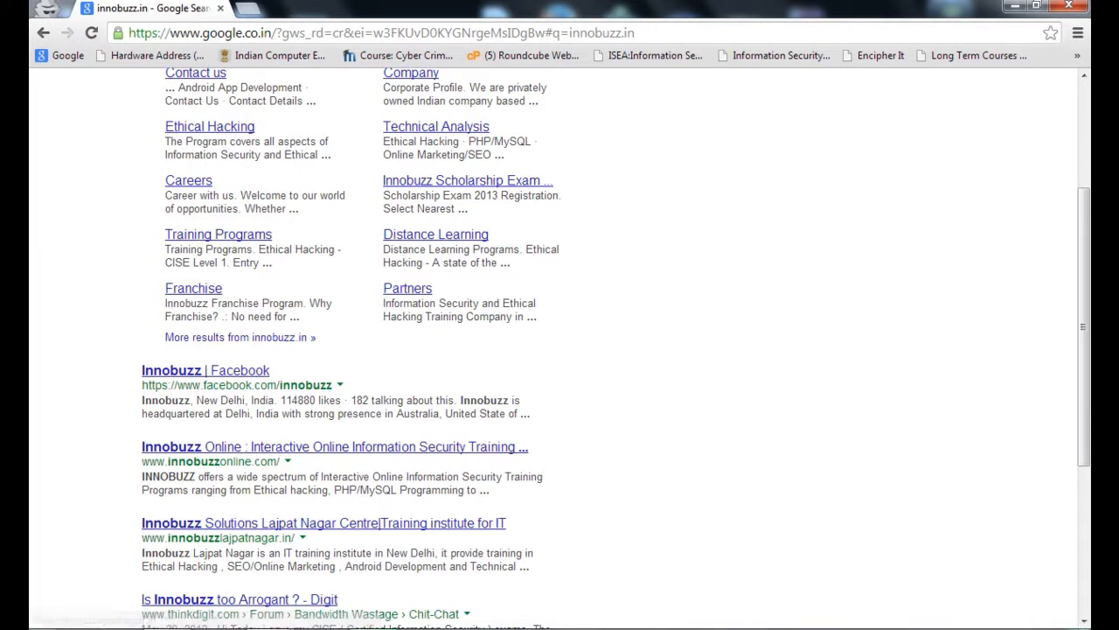
pyautogui.scroll(3)
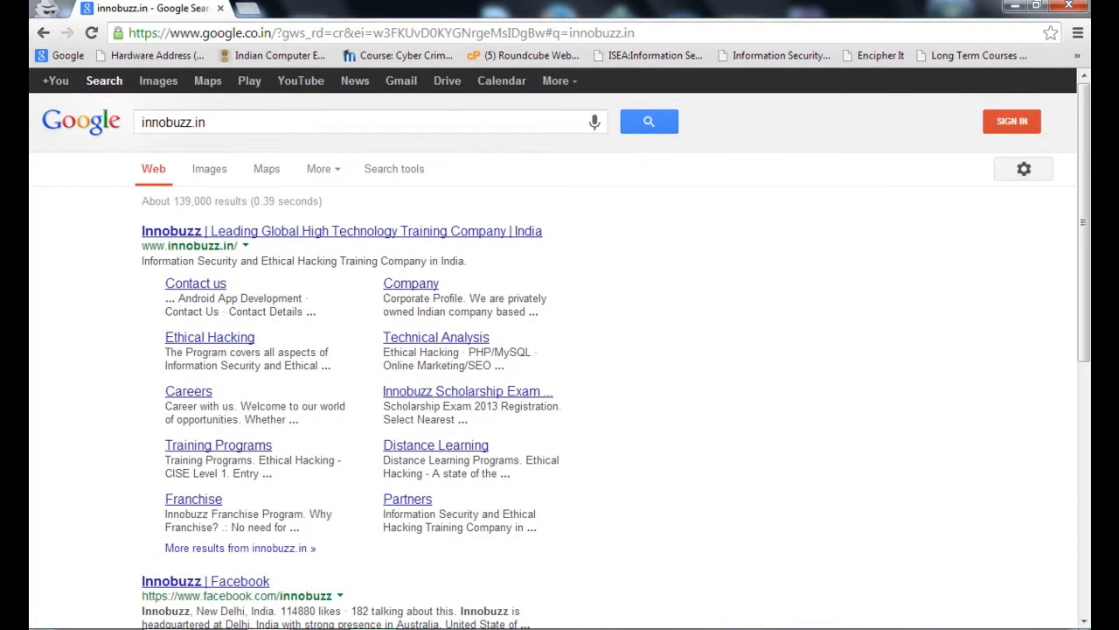
pyautogui.click(367, 123)
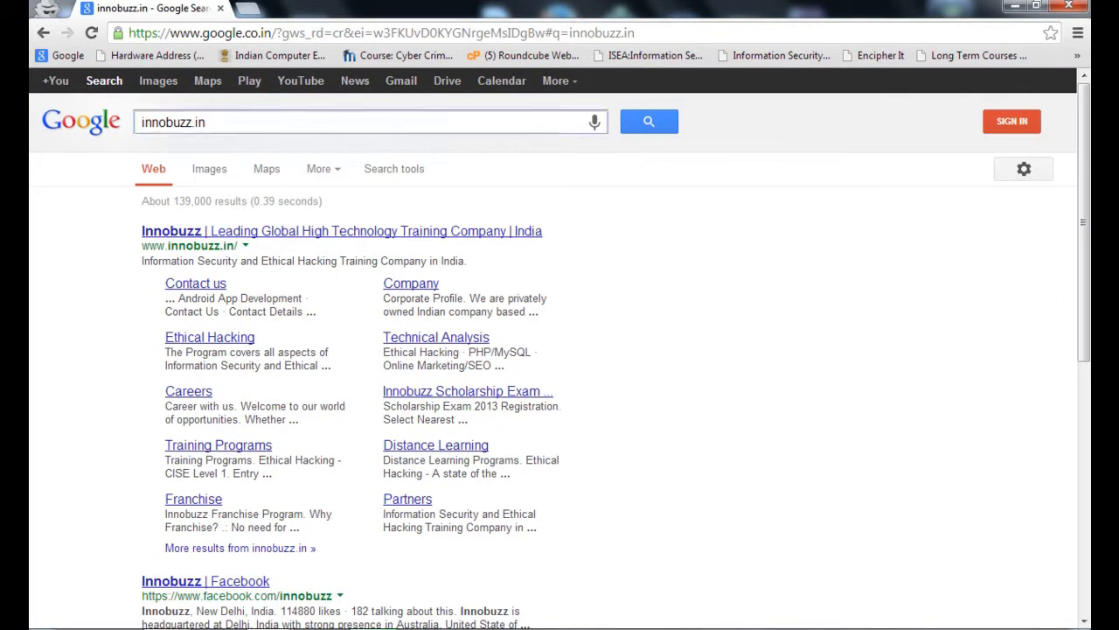
pyautogui.click(367, 122)
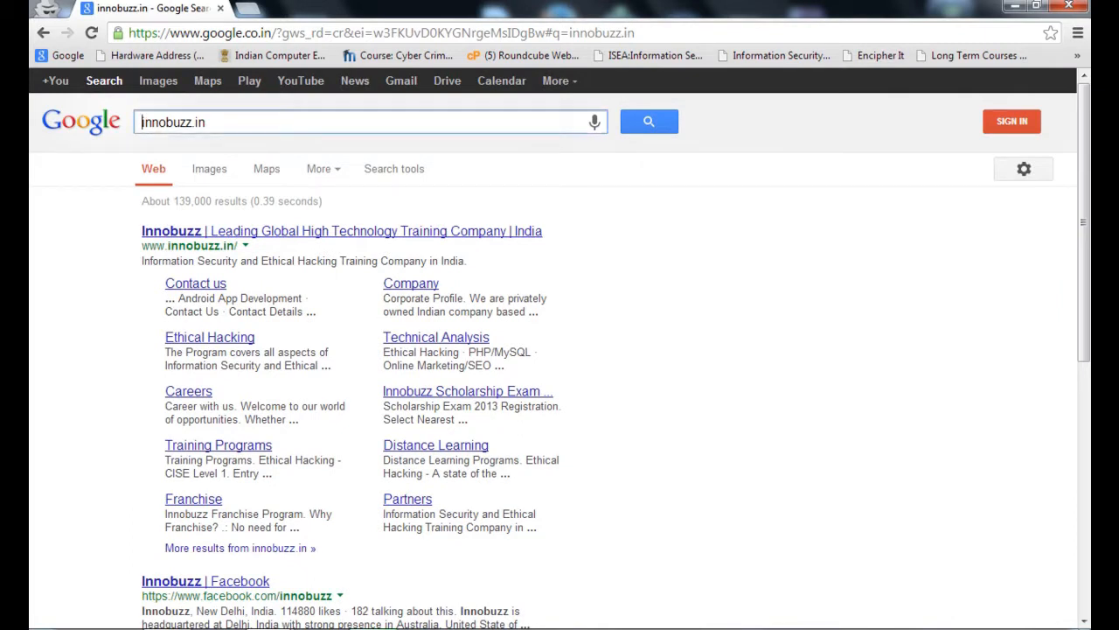
pyautogui.write('site:')
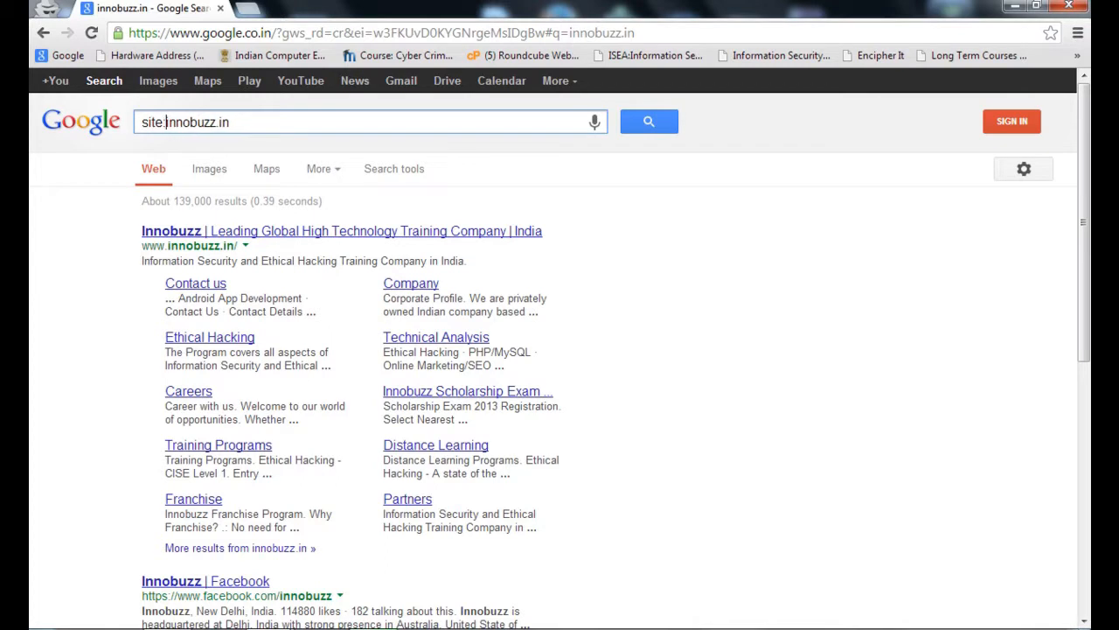
pyautogui.write('www.')
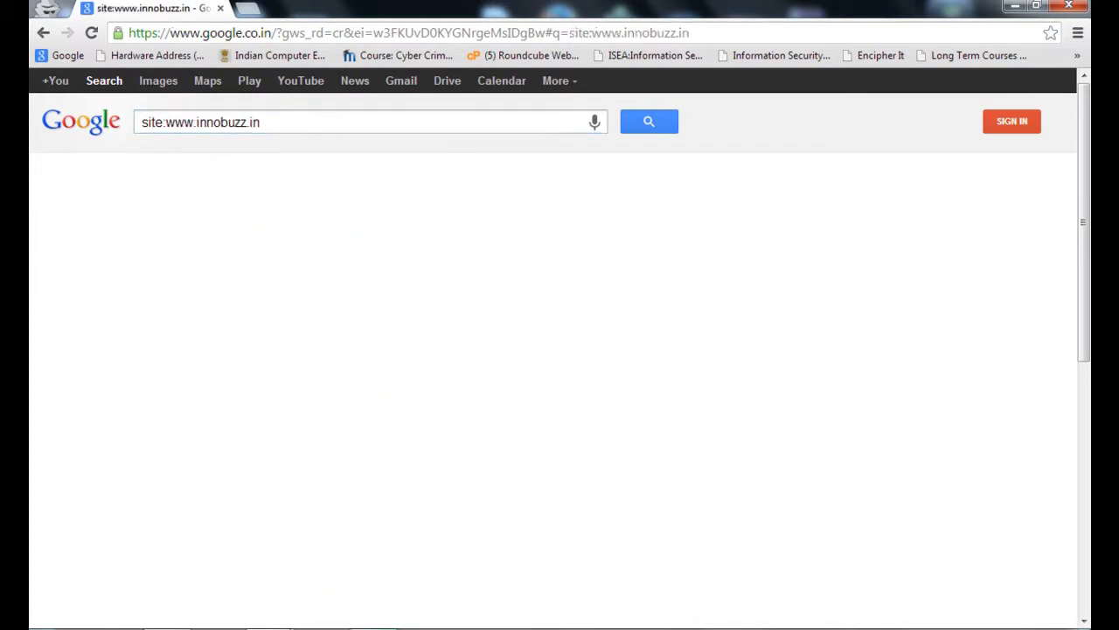
pyautogui.click(648, 122)
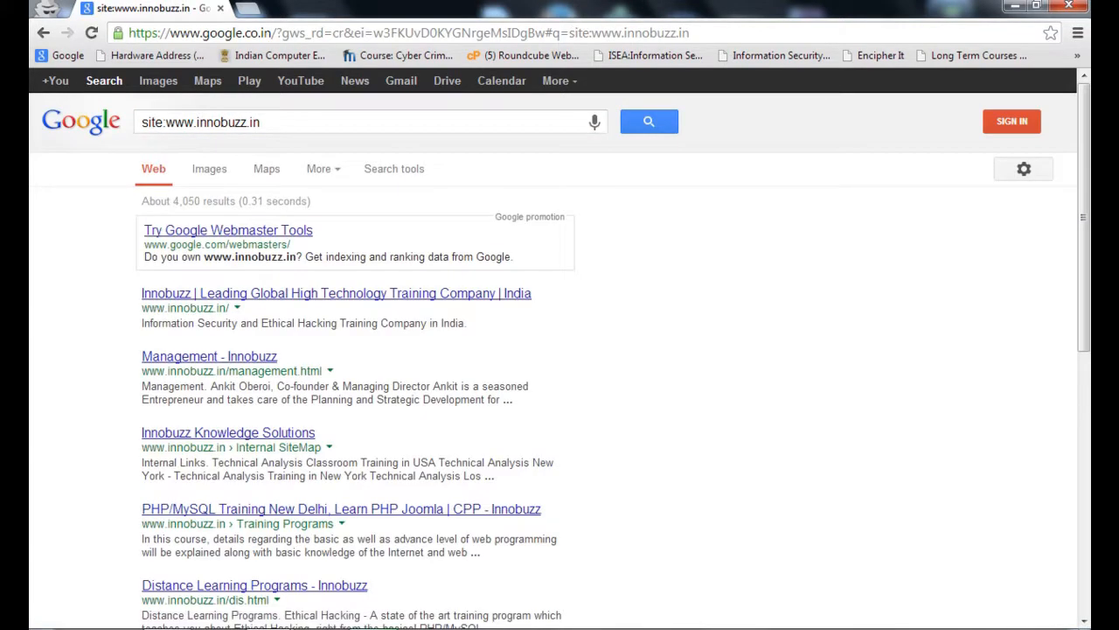
pyautogui.scroll(3)
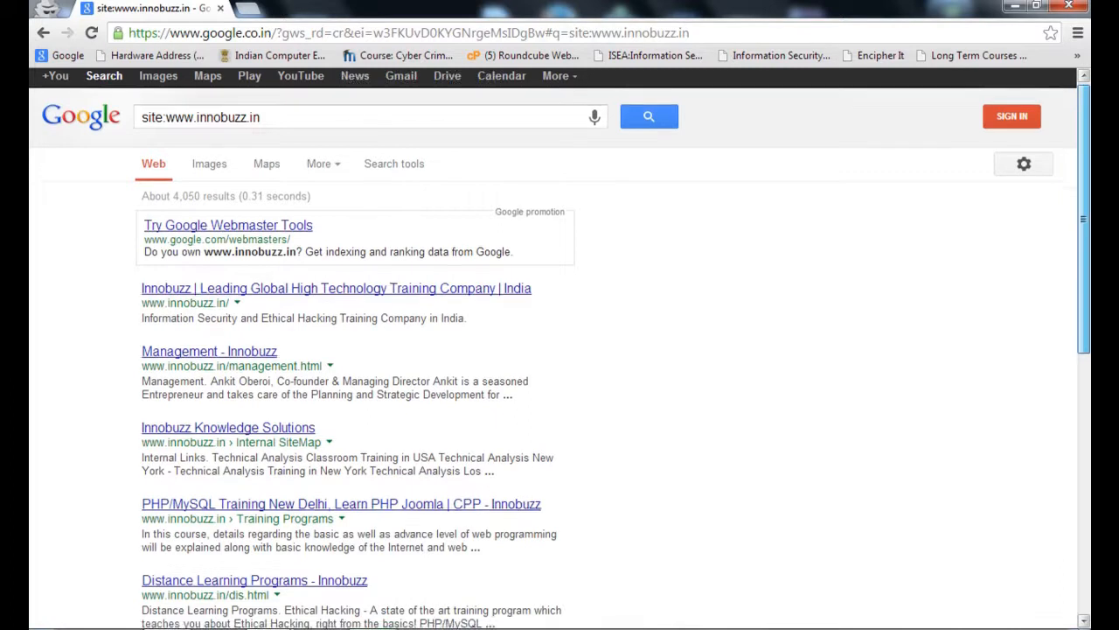
pyautogui.scroll(-3)
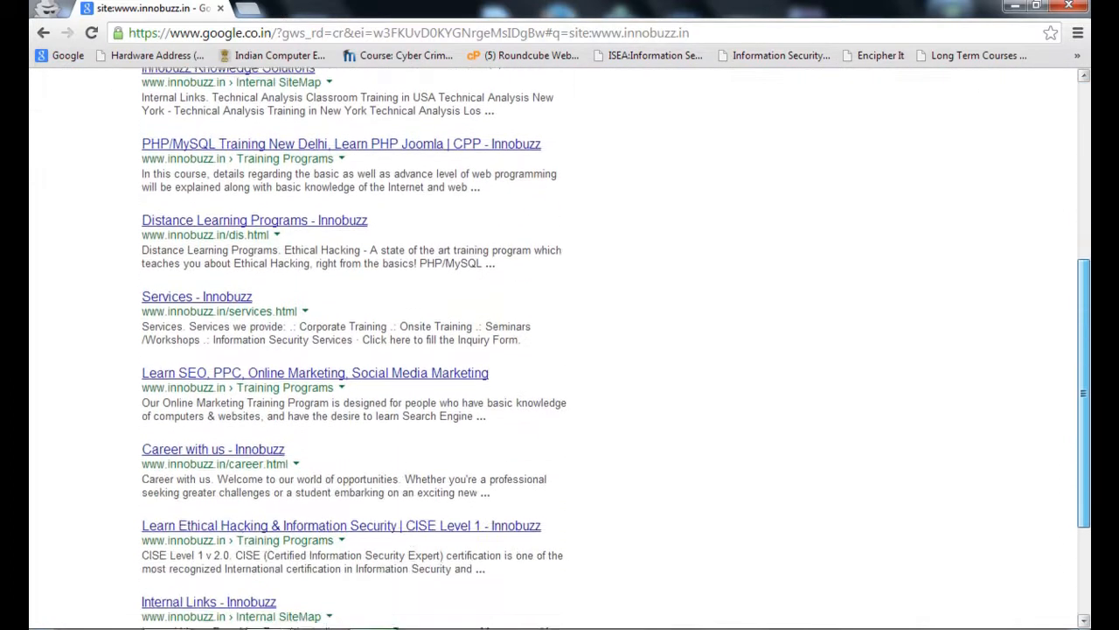
pyautogui.scroll(-3)
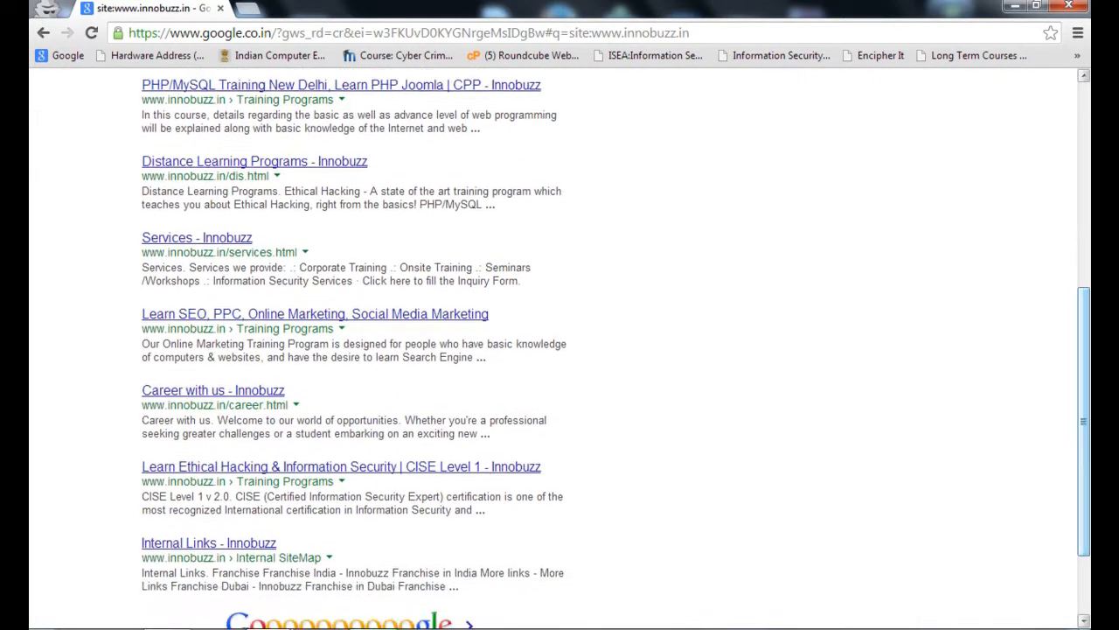
pyautogui.scroll(3)
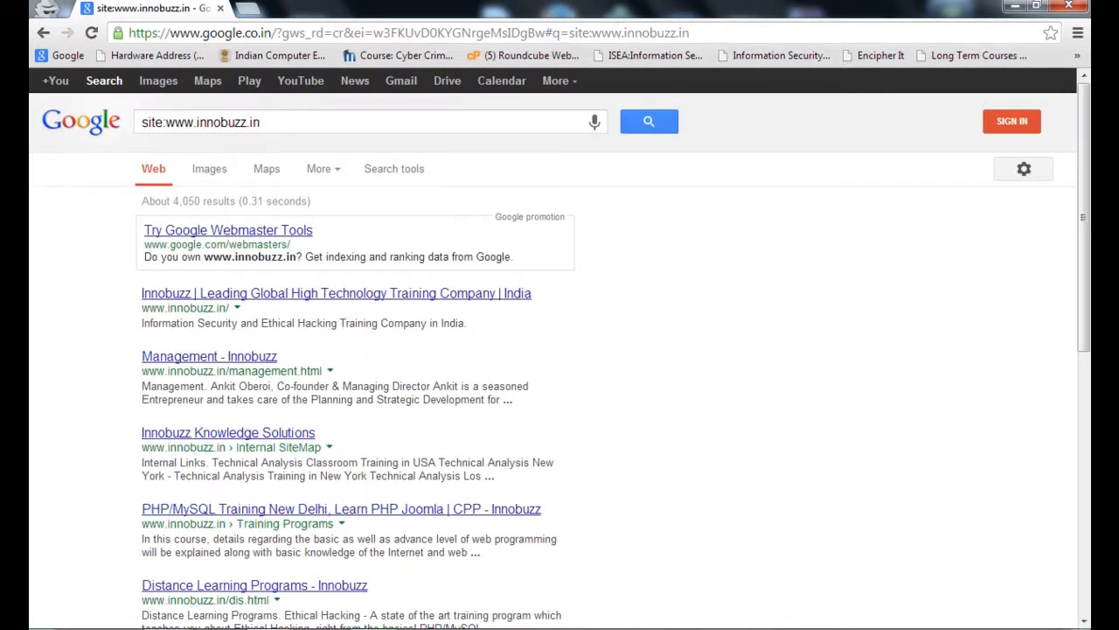
pyautogui.doubleClick(186, 199)
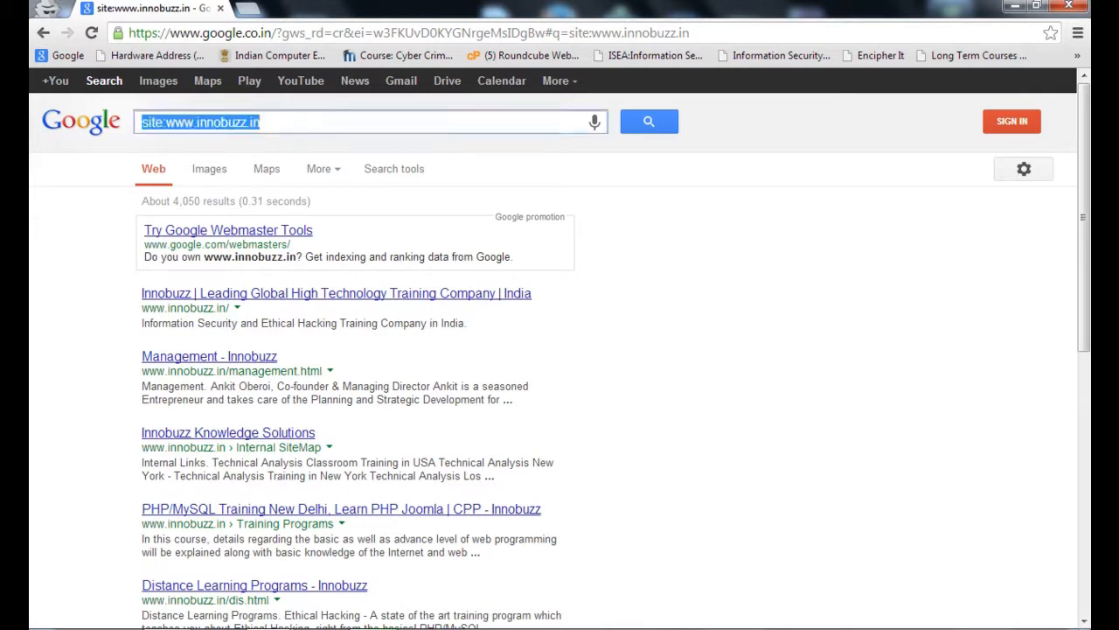
# Search 'inurl:.gov.in emails filetype:xls' for government email-list spreadsheets
pyautogui.write('inurl:')
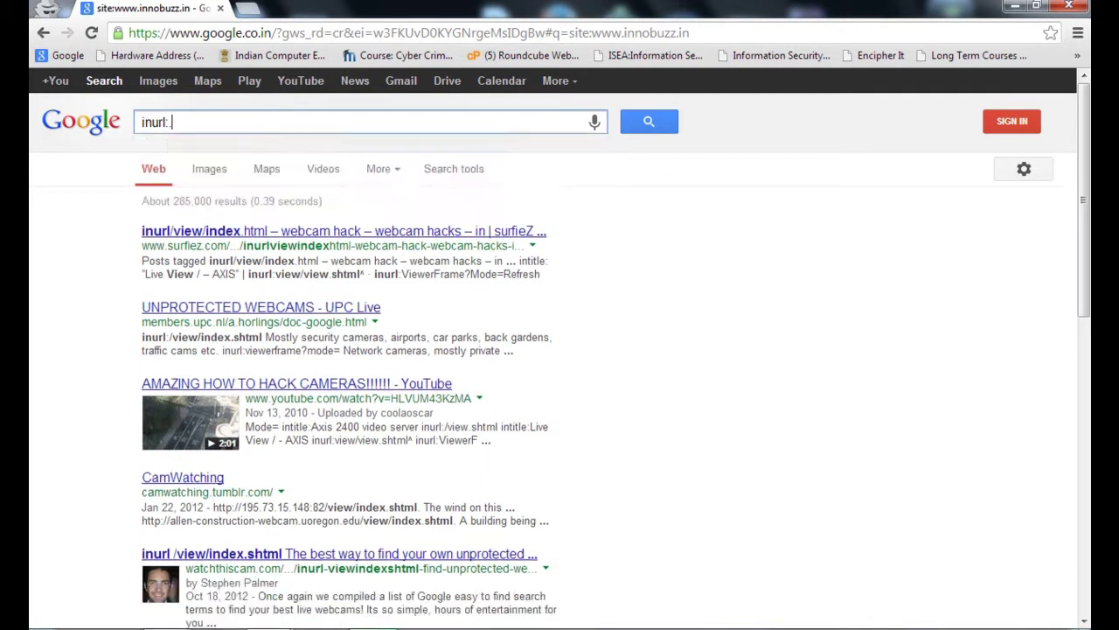
pyautogui.write('.gov.in')
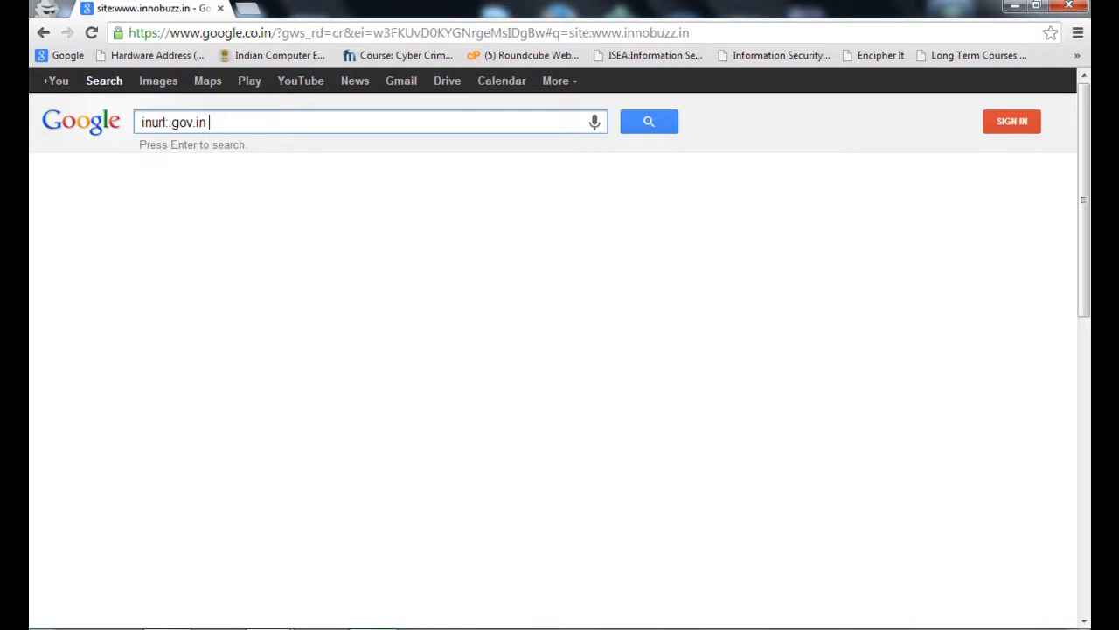
pyautogui.write('email')
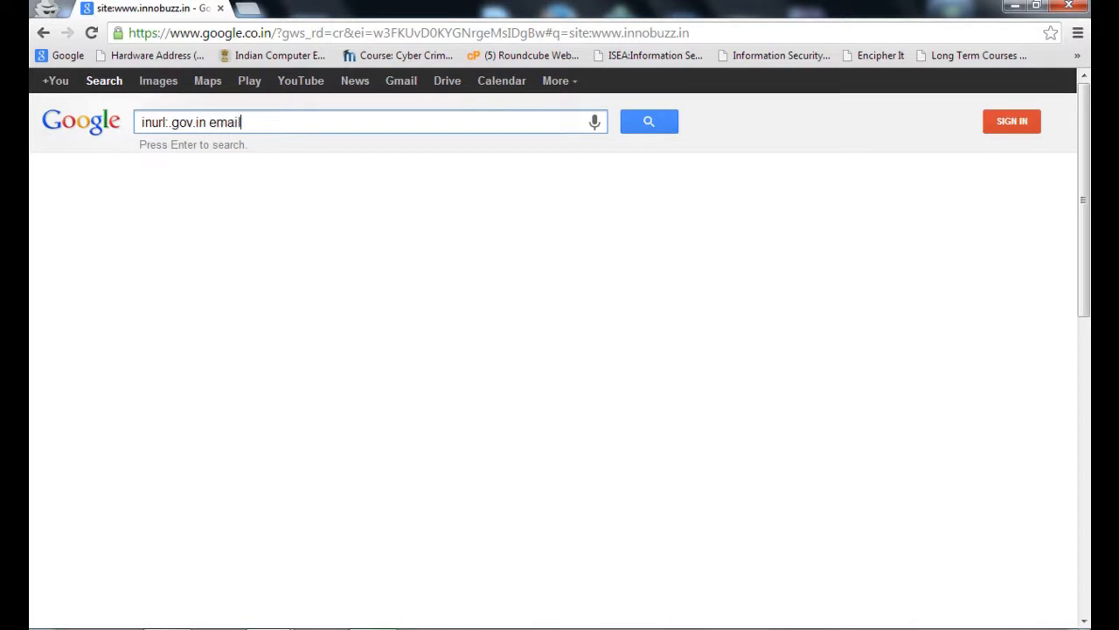
pyautogui.write('s')
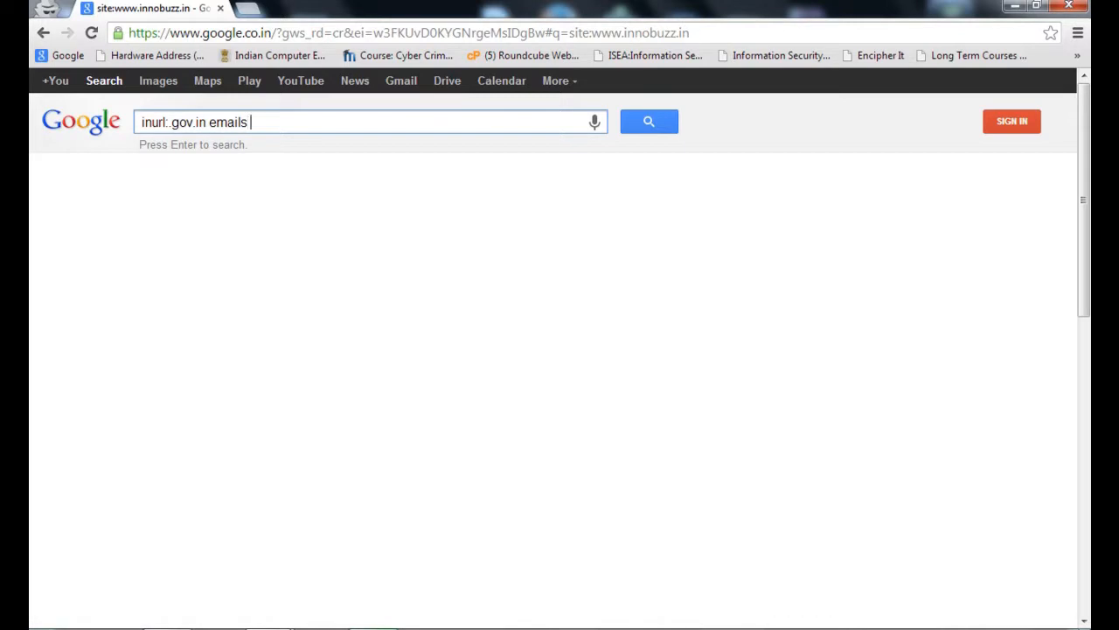
pyautogui.write('filety')
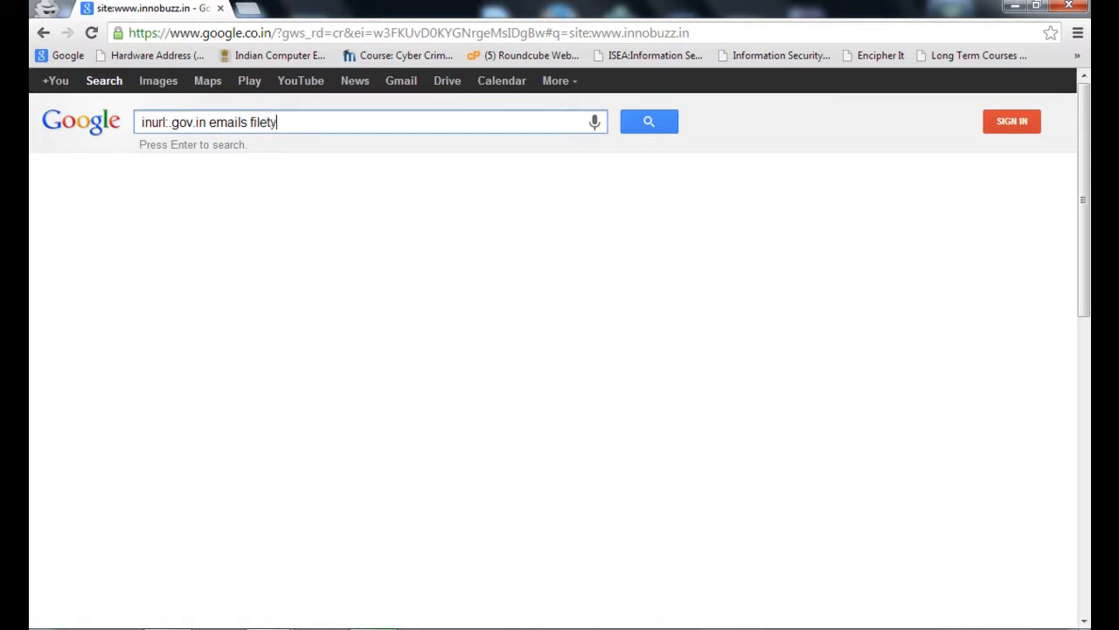
pyautogui.write('pe')
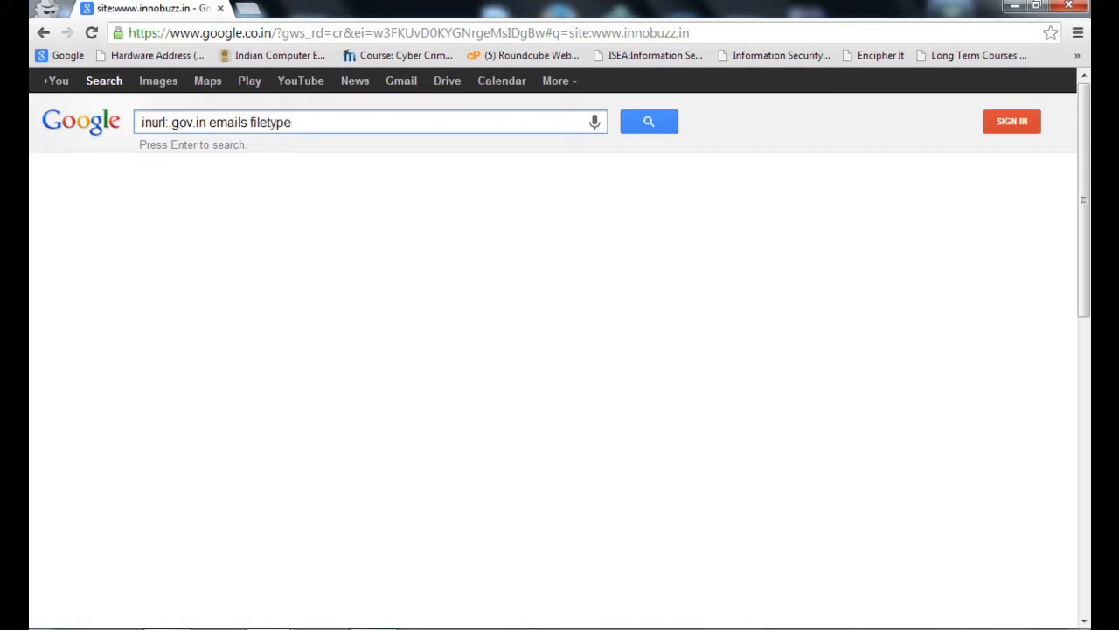
pyautogui.write(':x')
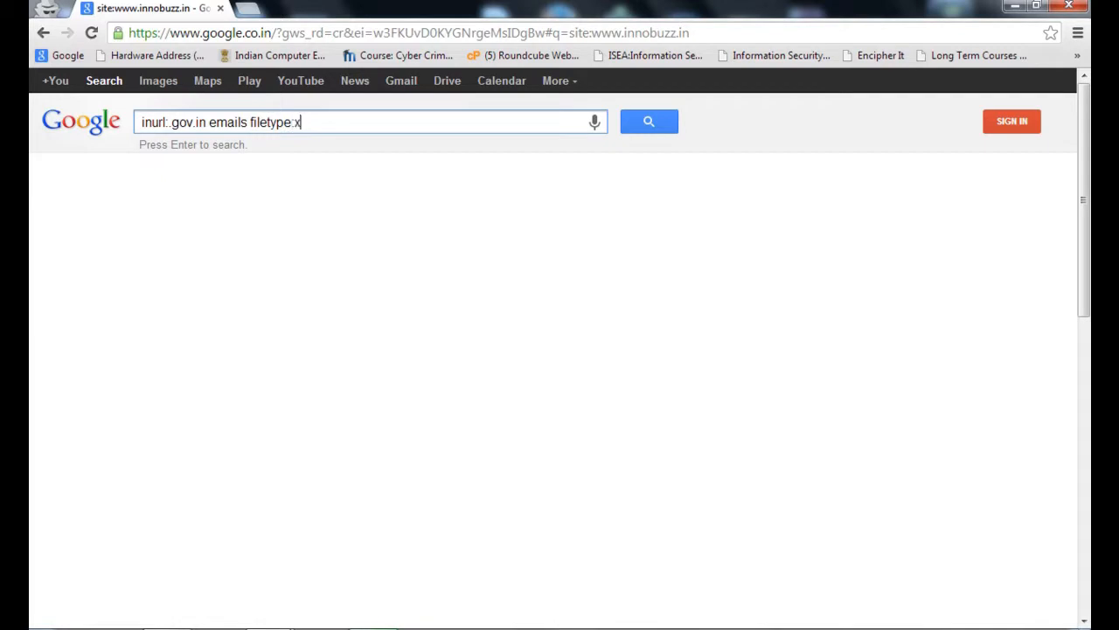
pyautogui.write('ls')
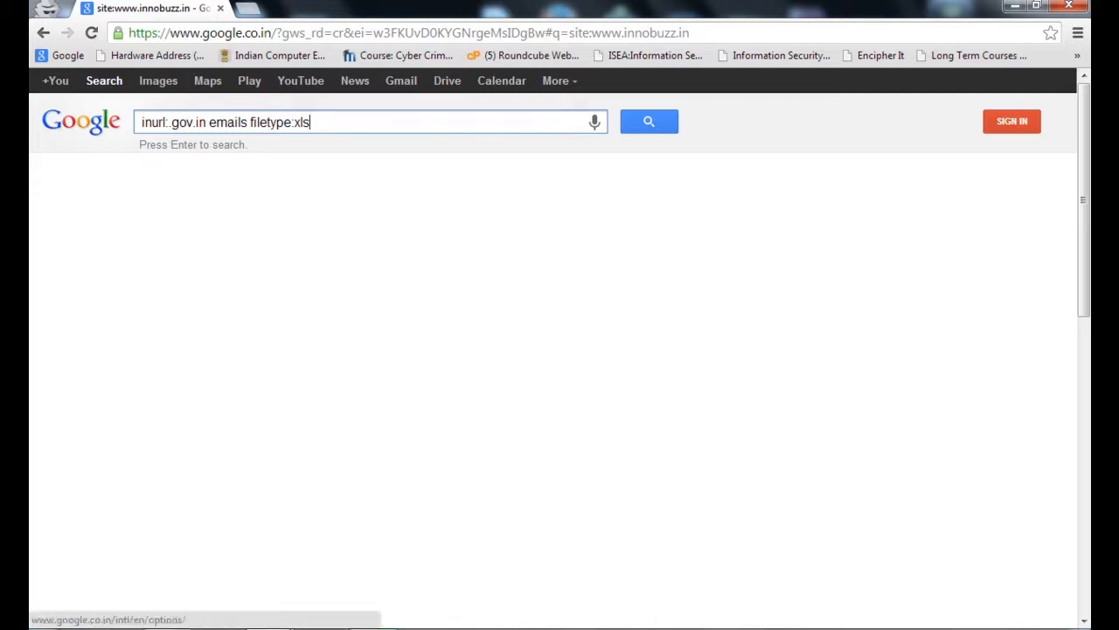
pyautogui.press('Return')
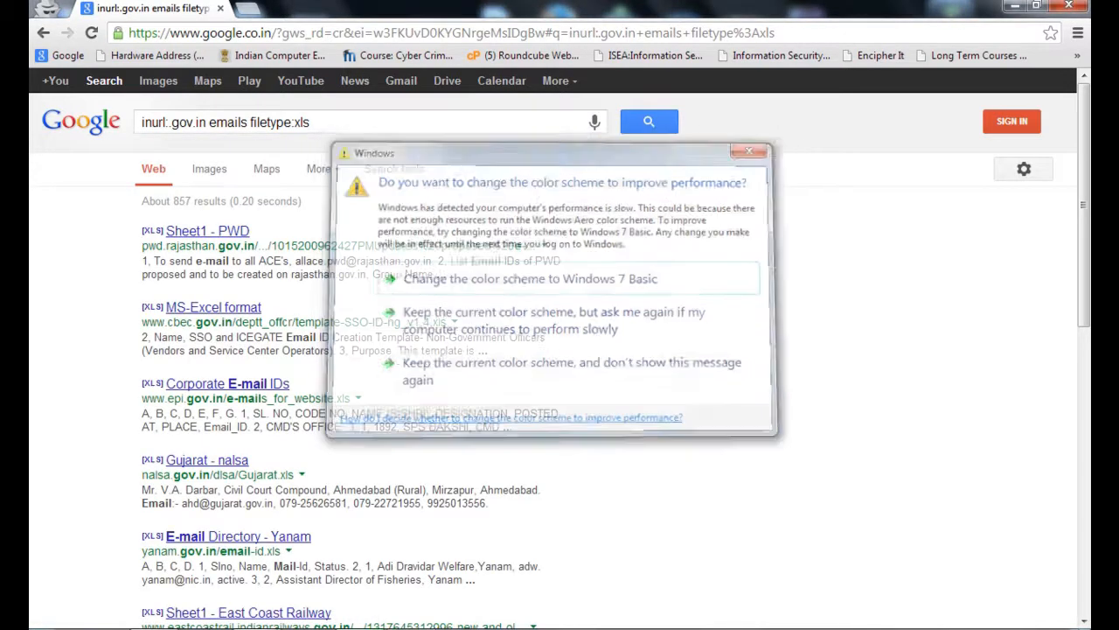
# Dismiss the color scheme prompt and open the 'Sheet1 - PWD' spreadsheet result in Excel
pyautogui.click(748, 150)
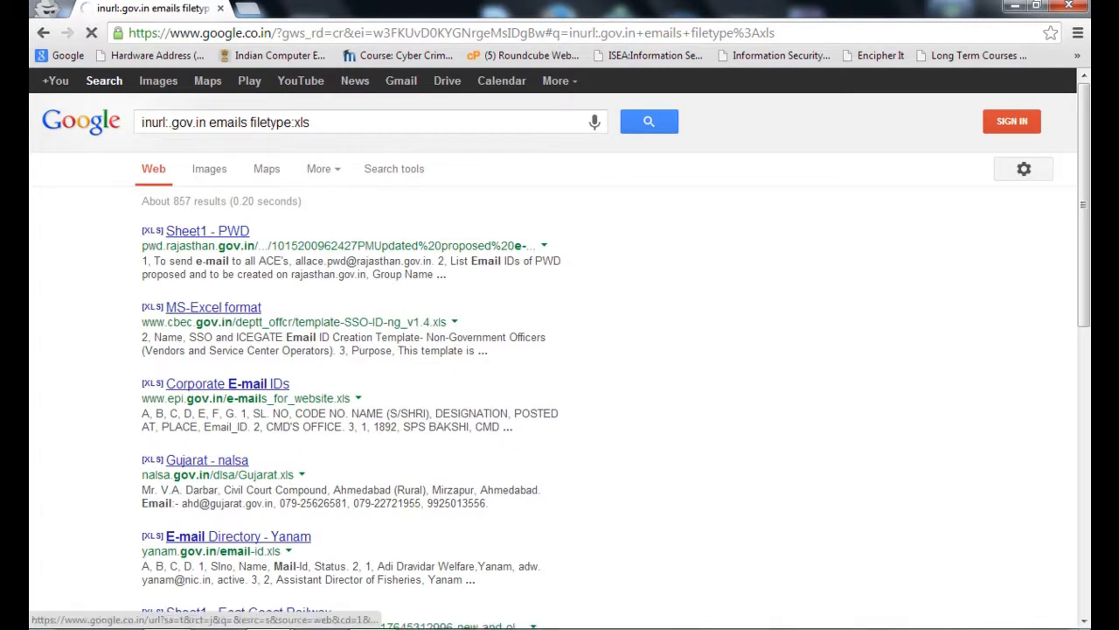
pyautogui.click(206, 231)
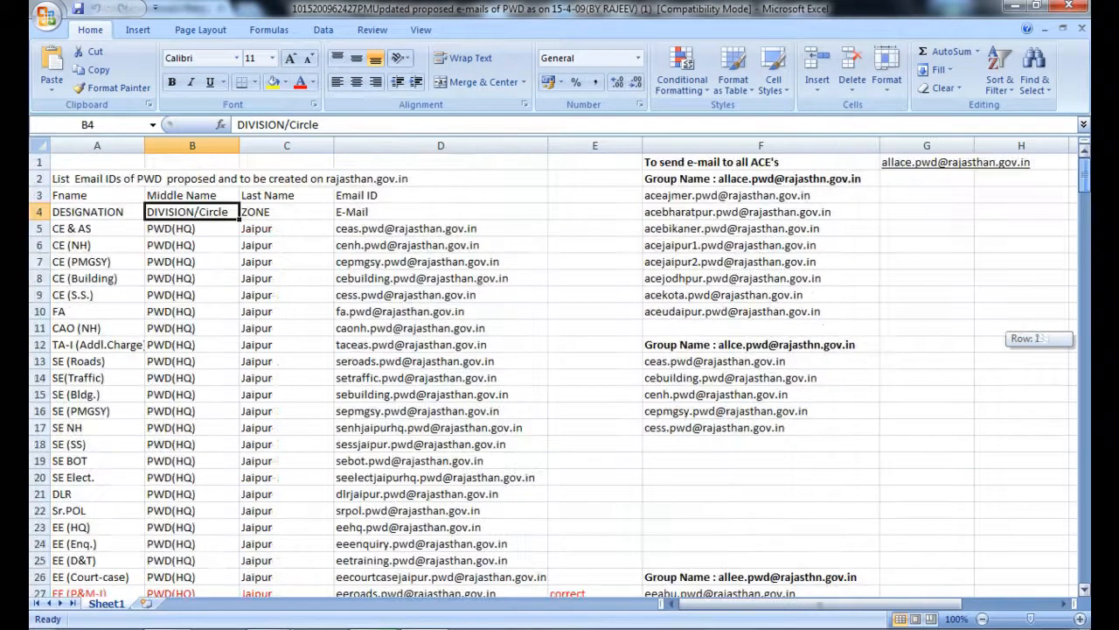
# Scroll down through the PWD email ID worksheet in Excel
pyautogui.scroll(-3)
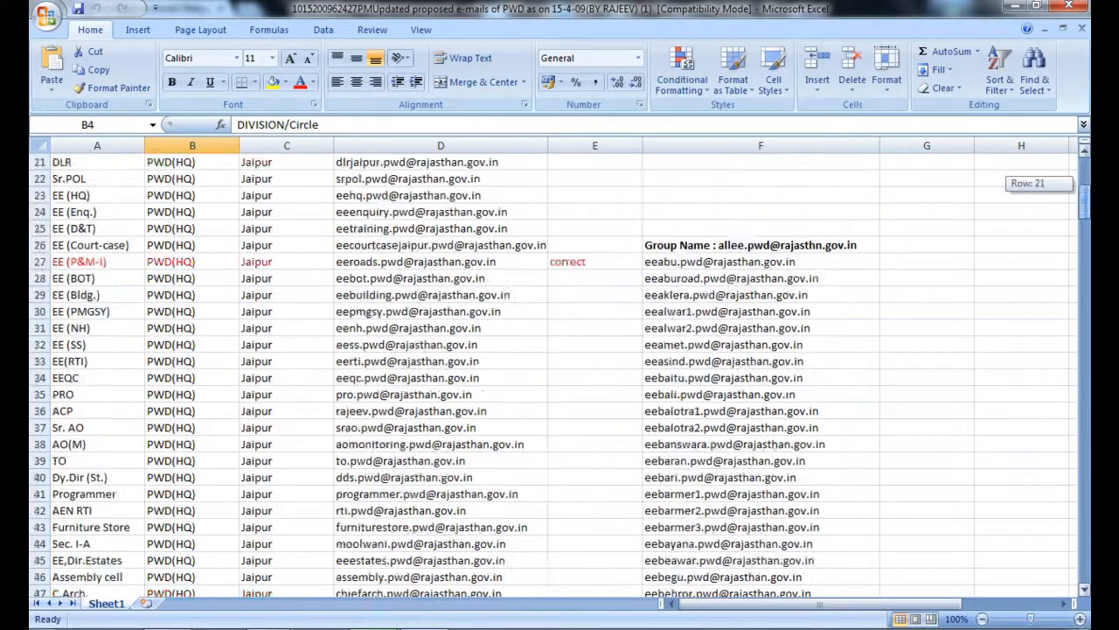
pyautogui.scroll(-3)
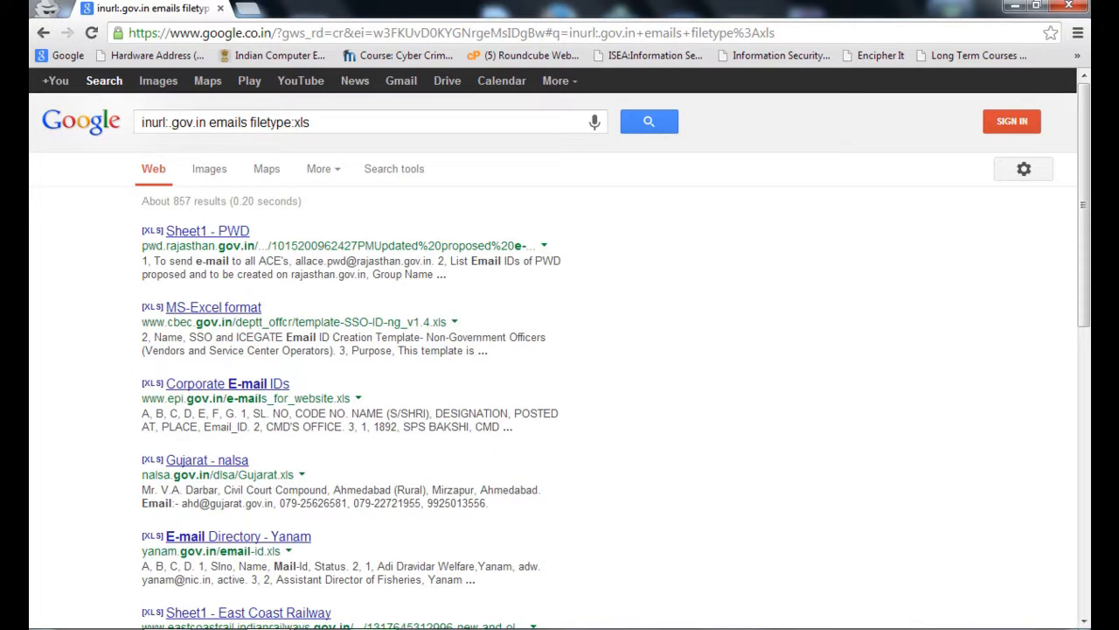
# Replace the query with intitle:index.of mp3 to find open MP3 directory listings
pyautogui.tripleClick(350, 123)
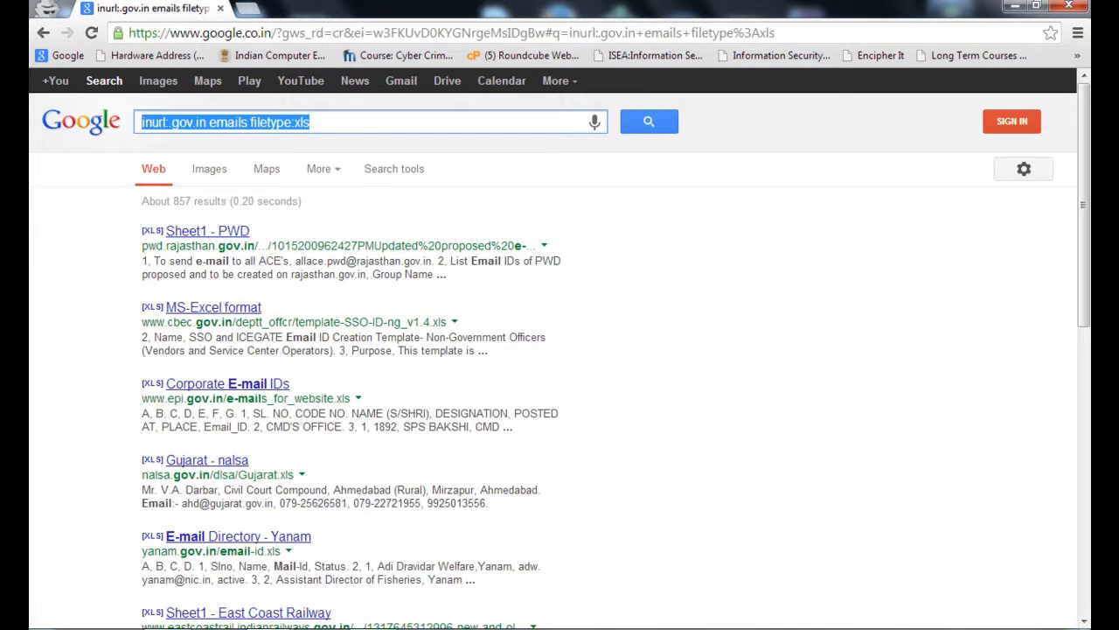
pyautogui.write('intile')
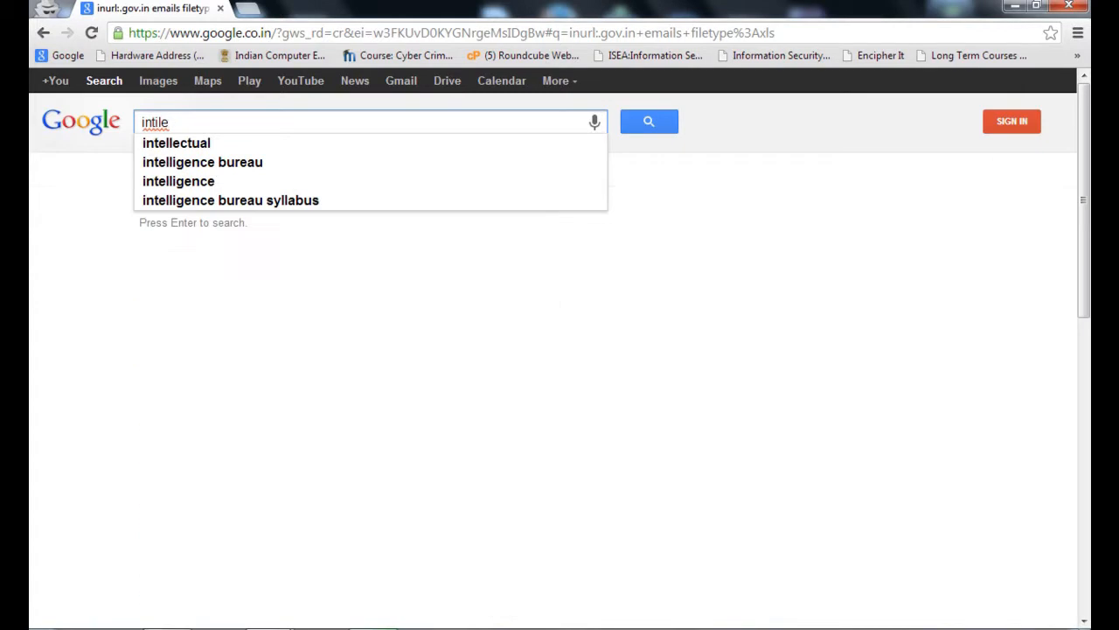
pyautogui.write(':')
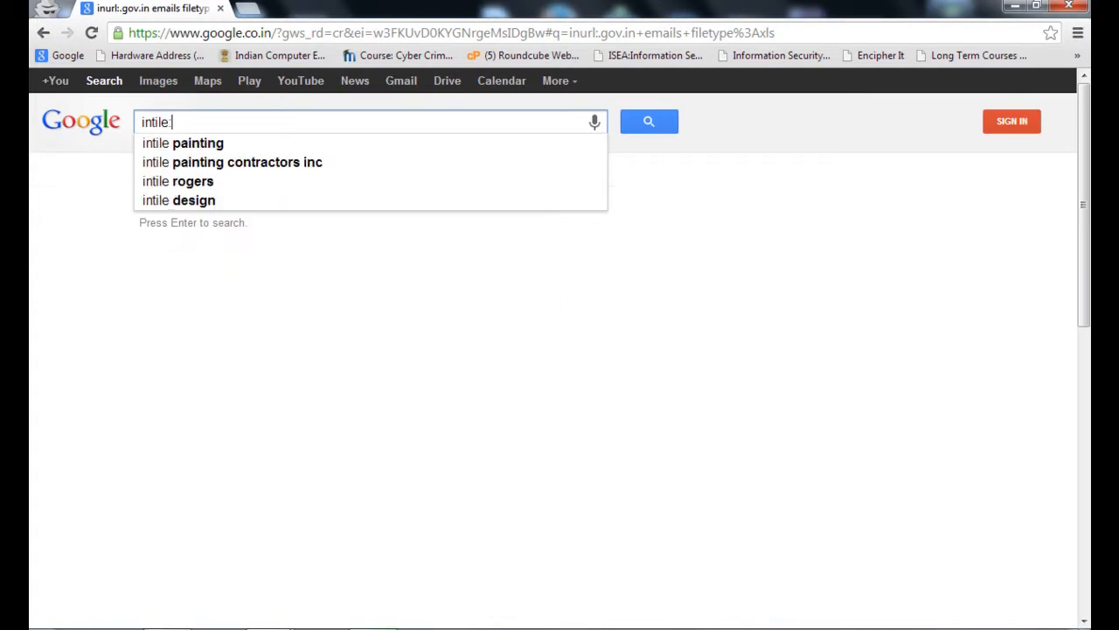
pyautogui.write('index')
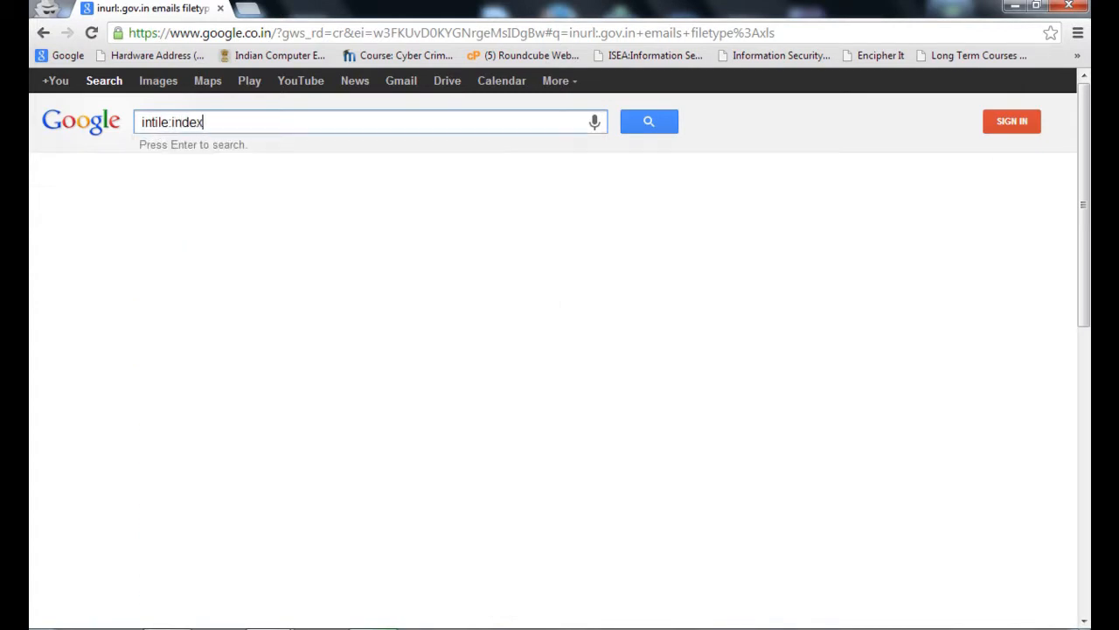
pyautogui.write('.o')
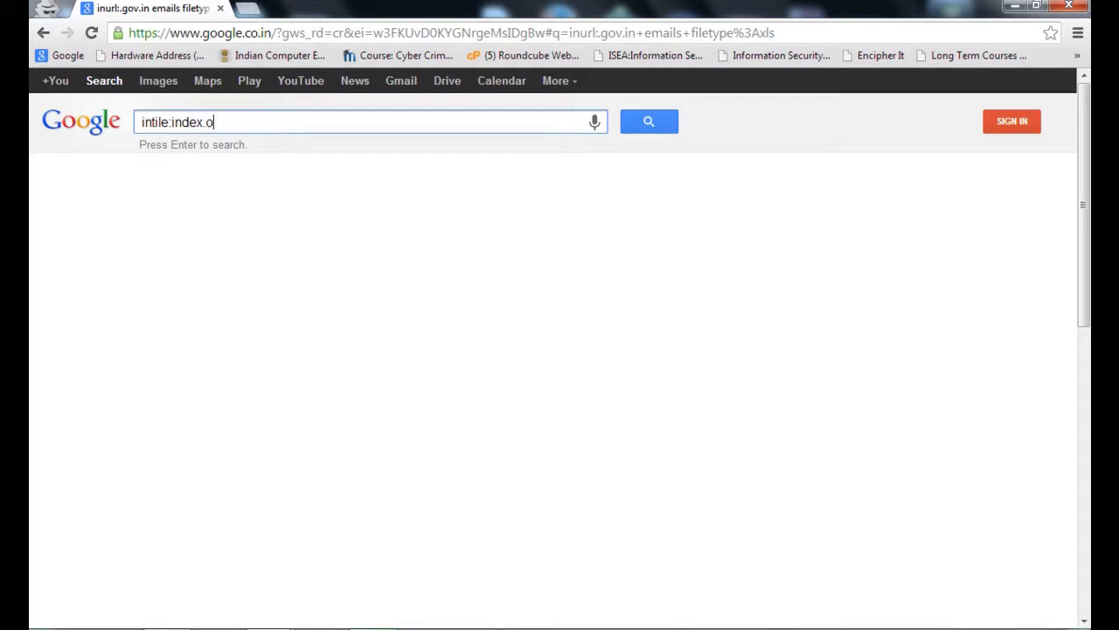
pyautogui.write('f')
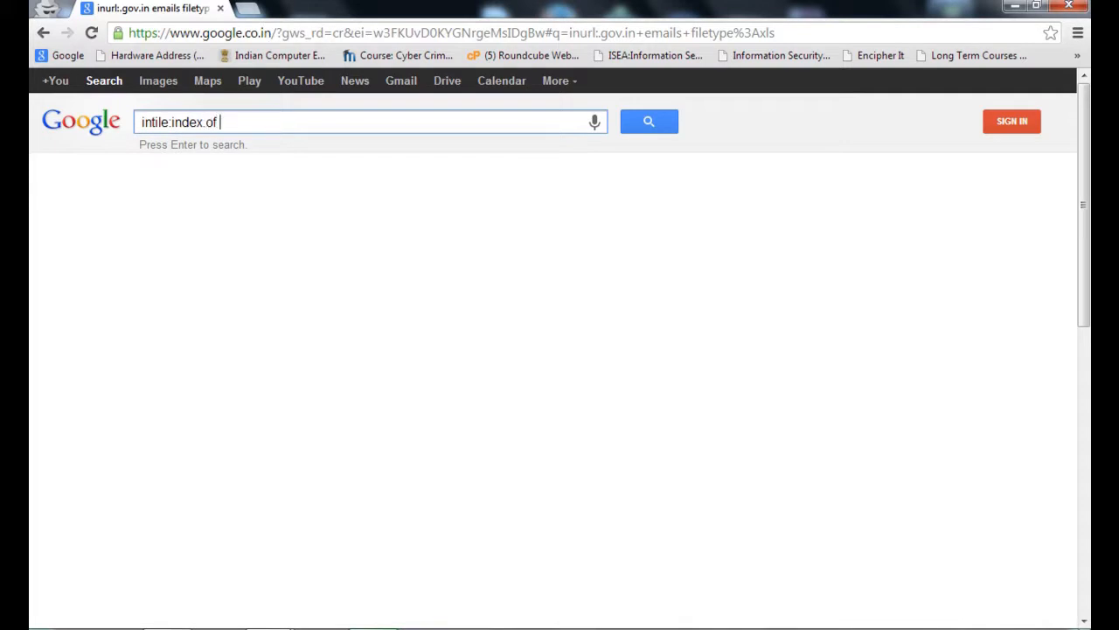
pyautogui.write('mp3')
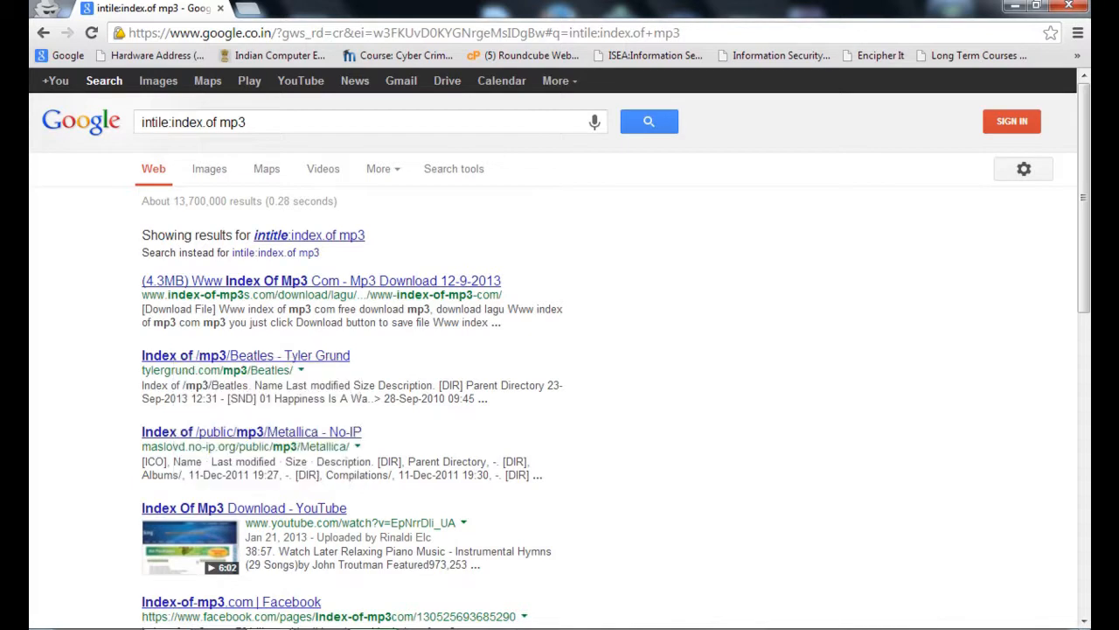
# From the Index of /mp3/Beatles listing, download 07 She Said She Said.mp3 and return to results
pyautogui.click(245, 355)
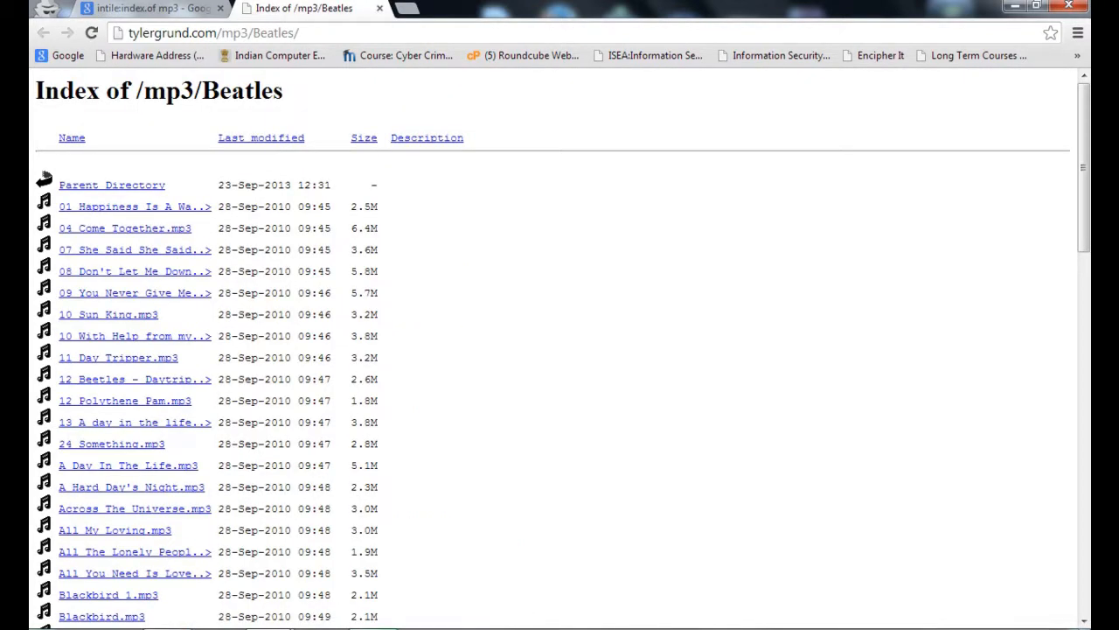
pyautogui.moveTo(133, 248)
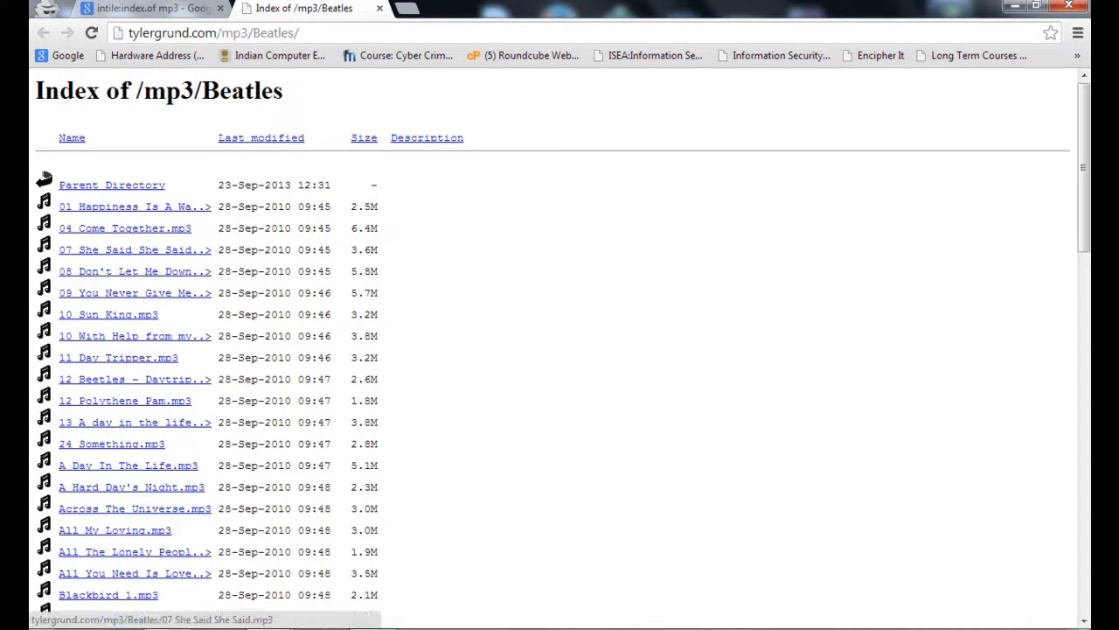
pyautogui.click(133, 248)
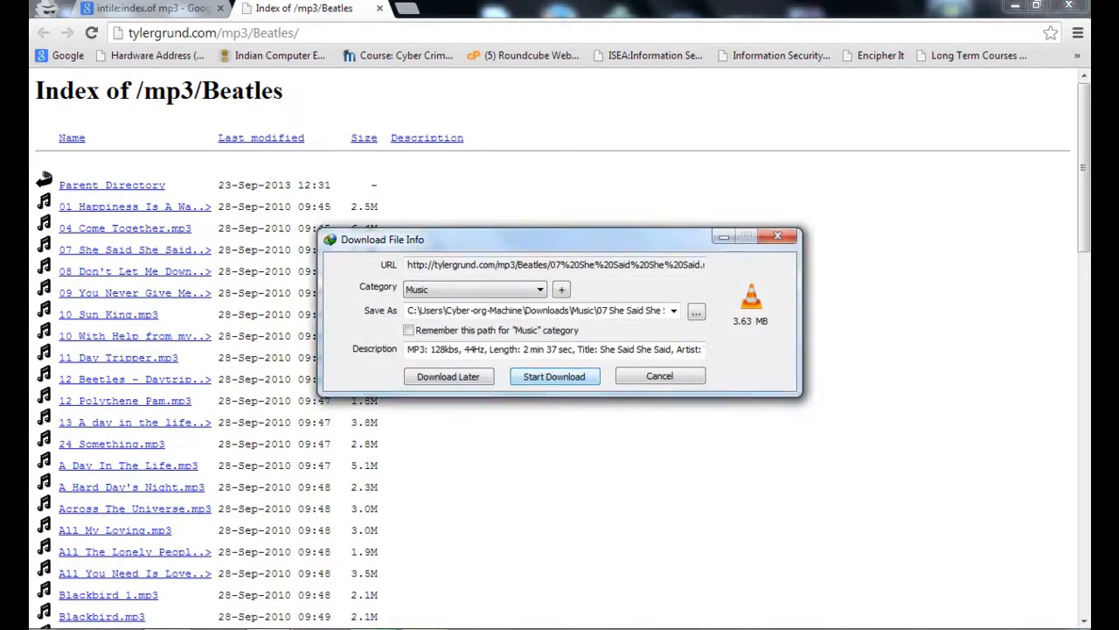
pyautogui.click(552, 376)
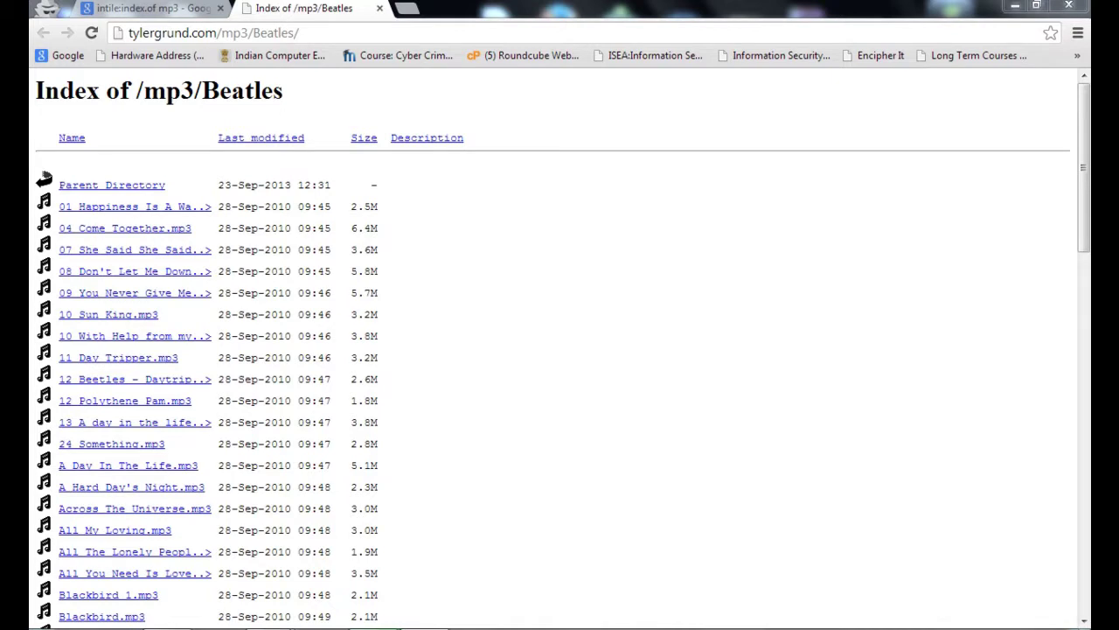
pyautogui.click(134, 248)
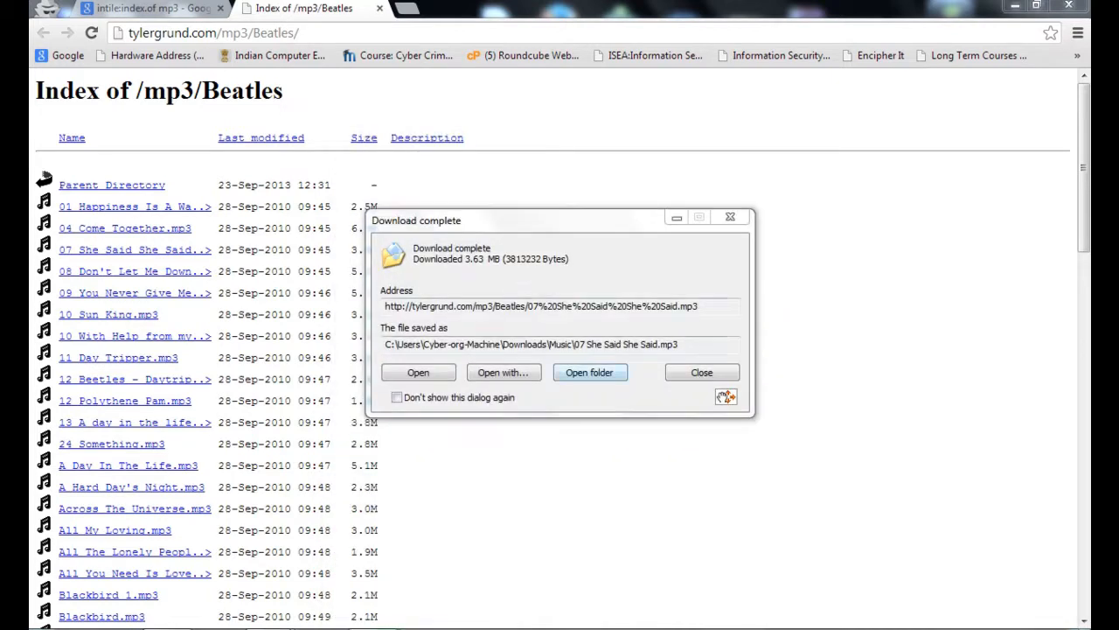
pyautogui.click(149, 7)
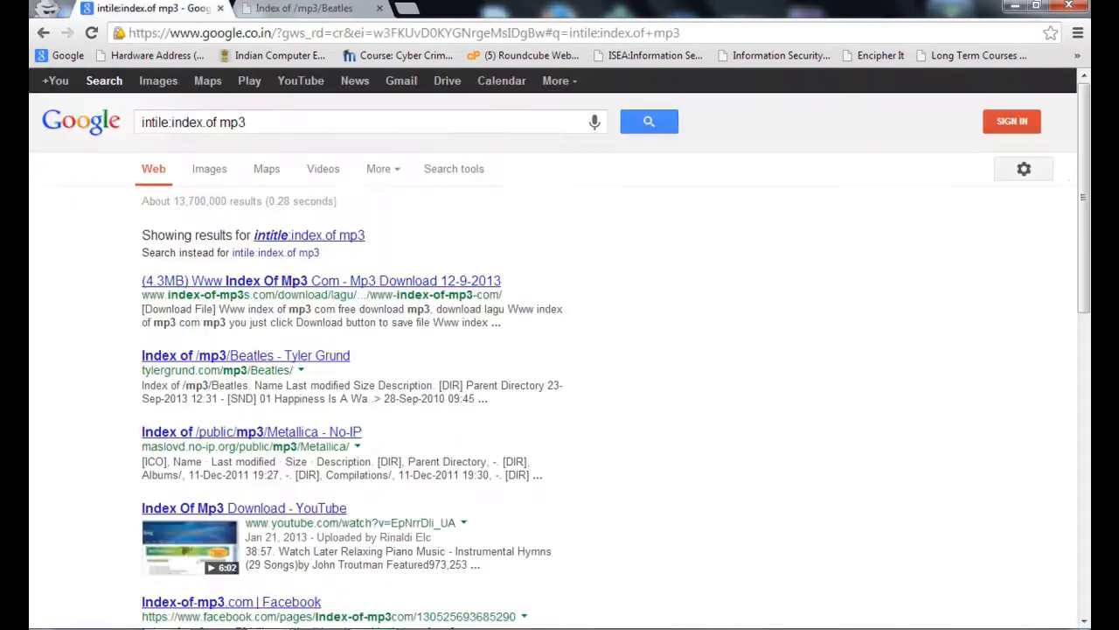
# Search filetype:log "password.log" to list exposed password log files
pyautogui.click(359, 7)
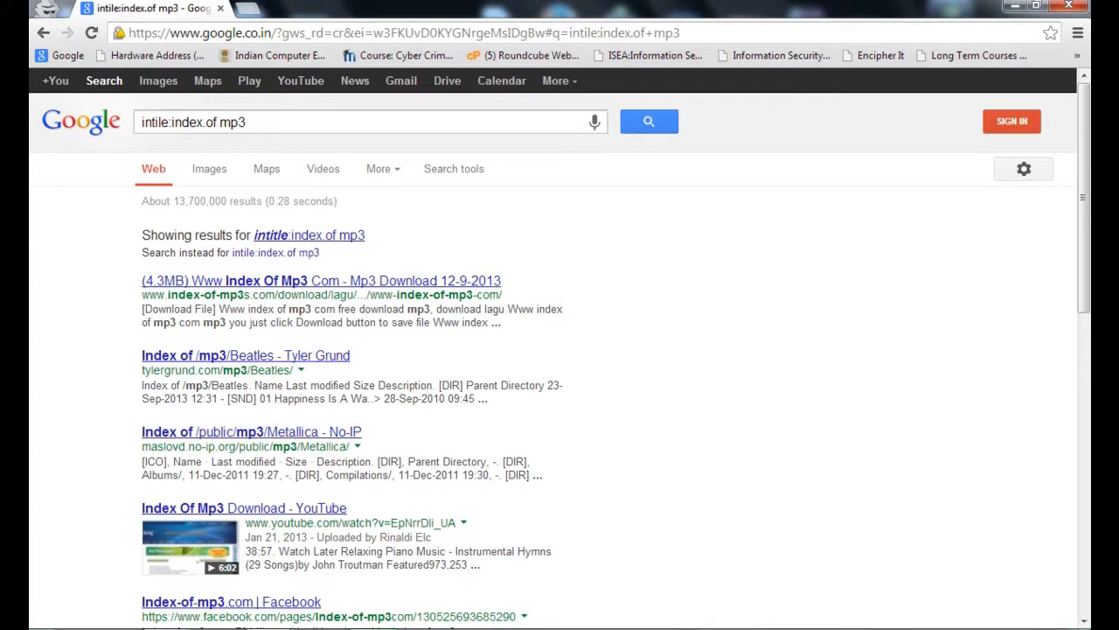
pyautogui.write('intile:in')
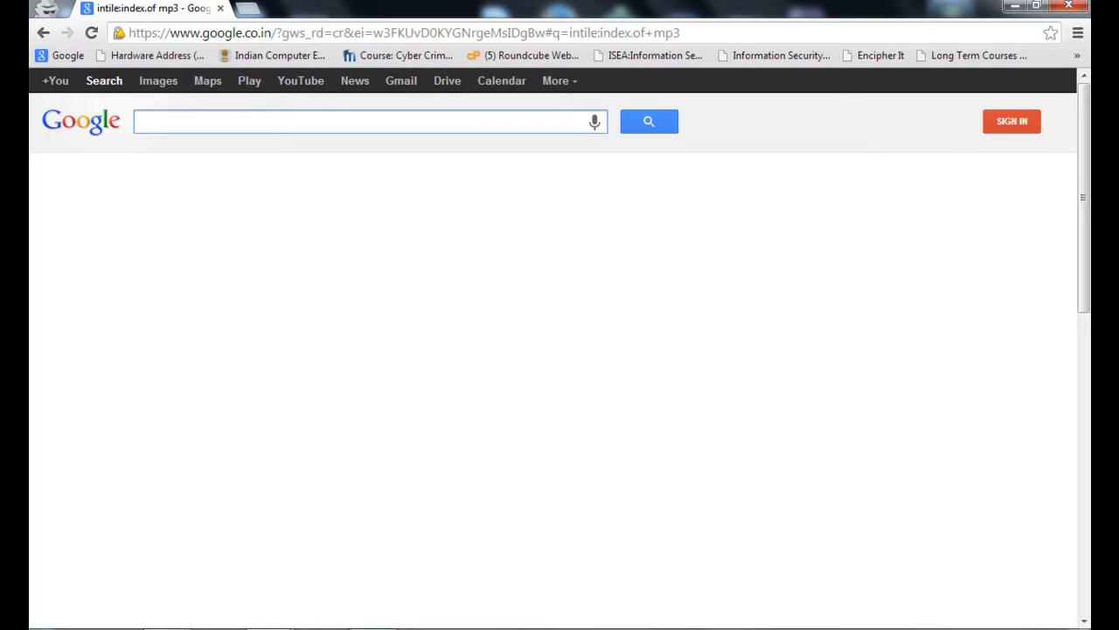
pyautogui.write('filet')
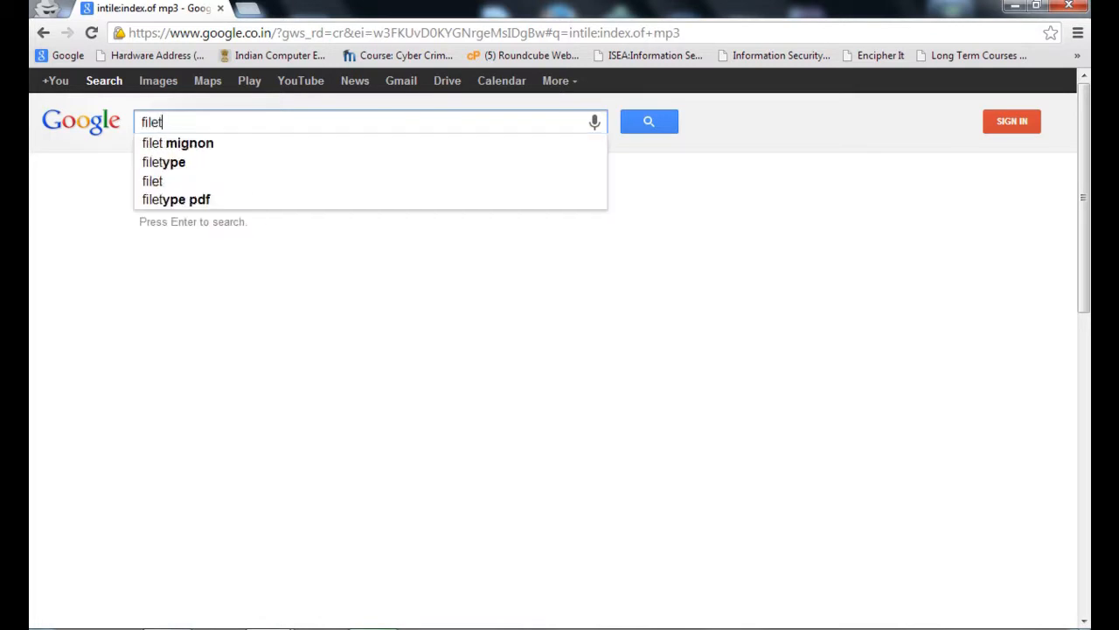
pyautogui.write('ype')
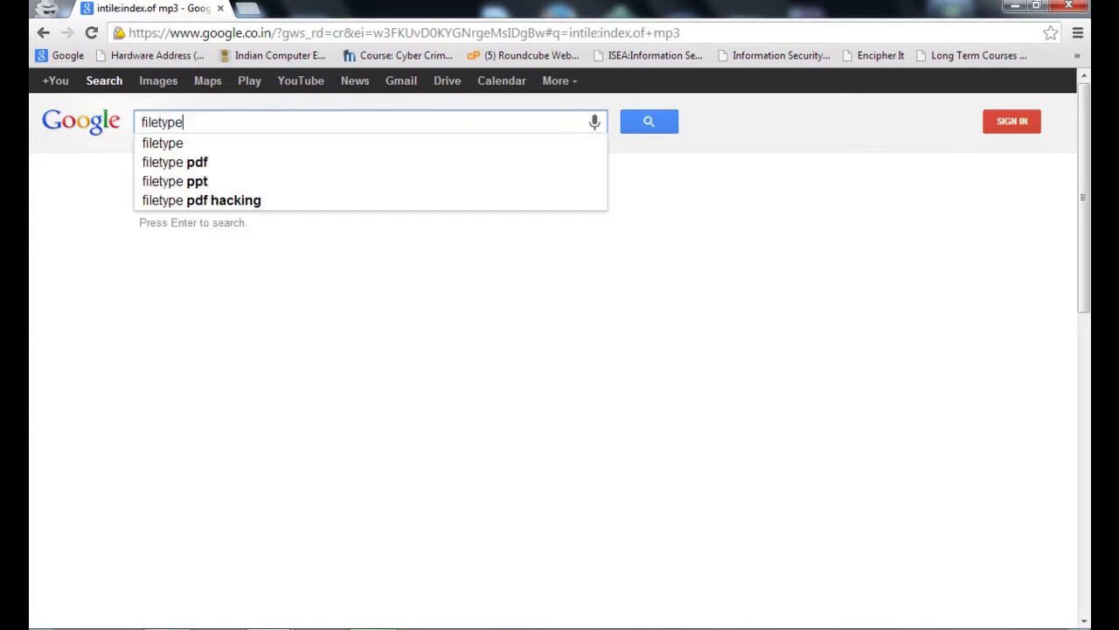
pyautogui.write(':')
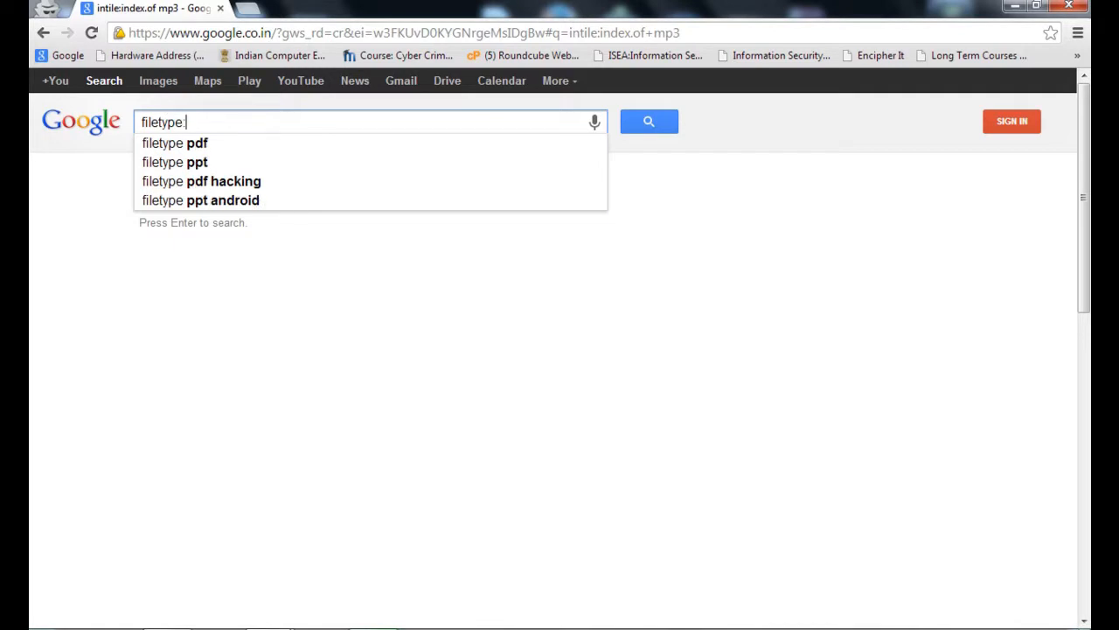
pyautogui.write('log "')
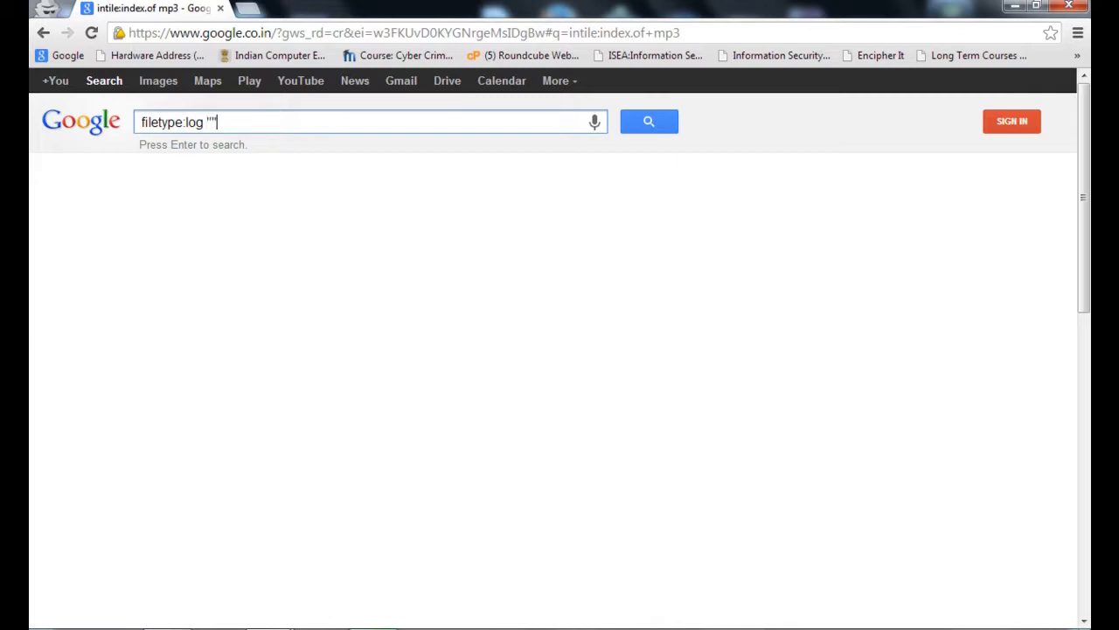
pyautogui.write('pass')
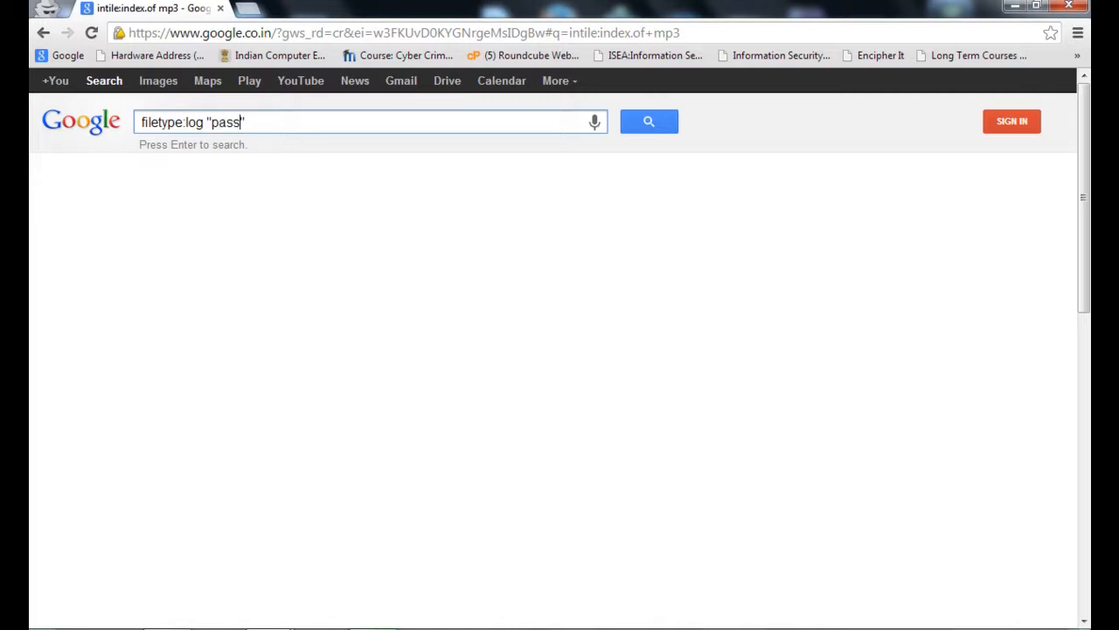
pyautogui.write('word')
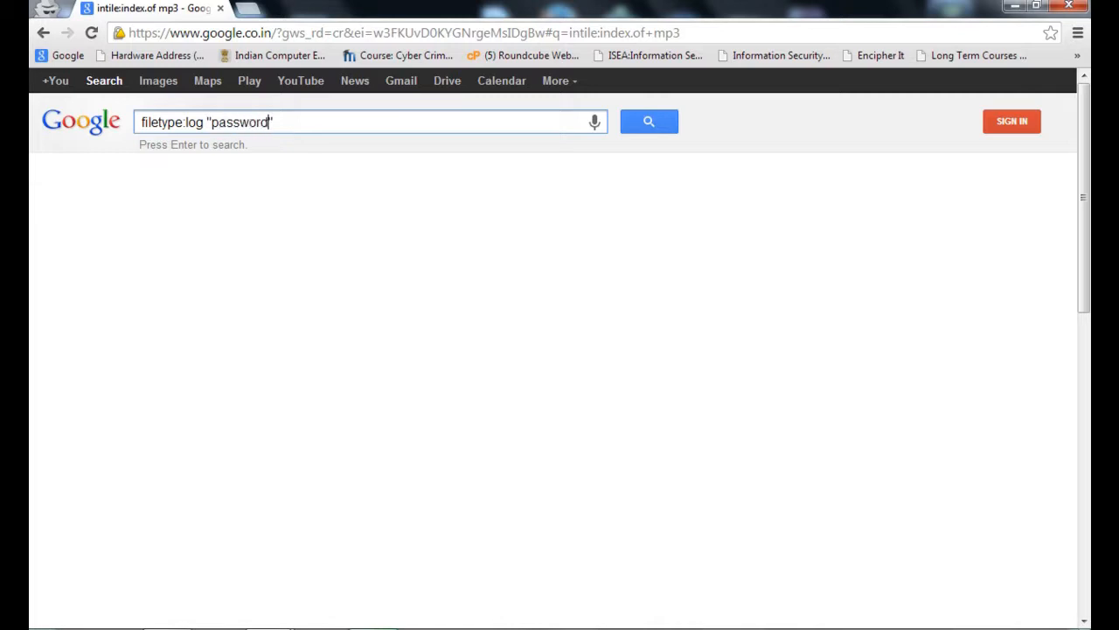
pyautogui.write('.log')
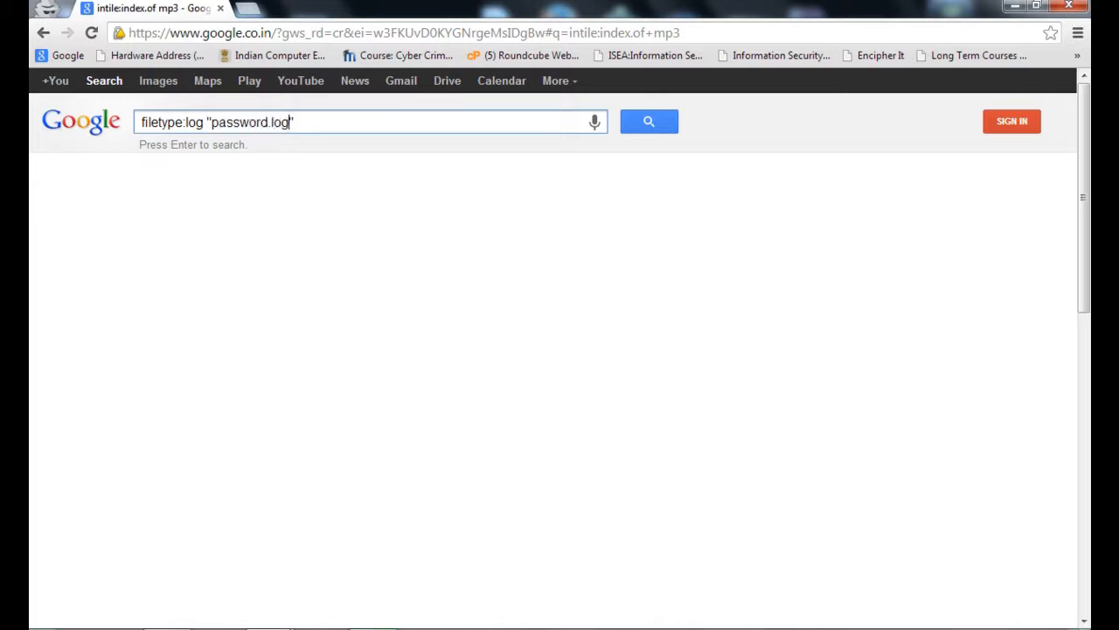
pyautogui.press('Return')
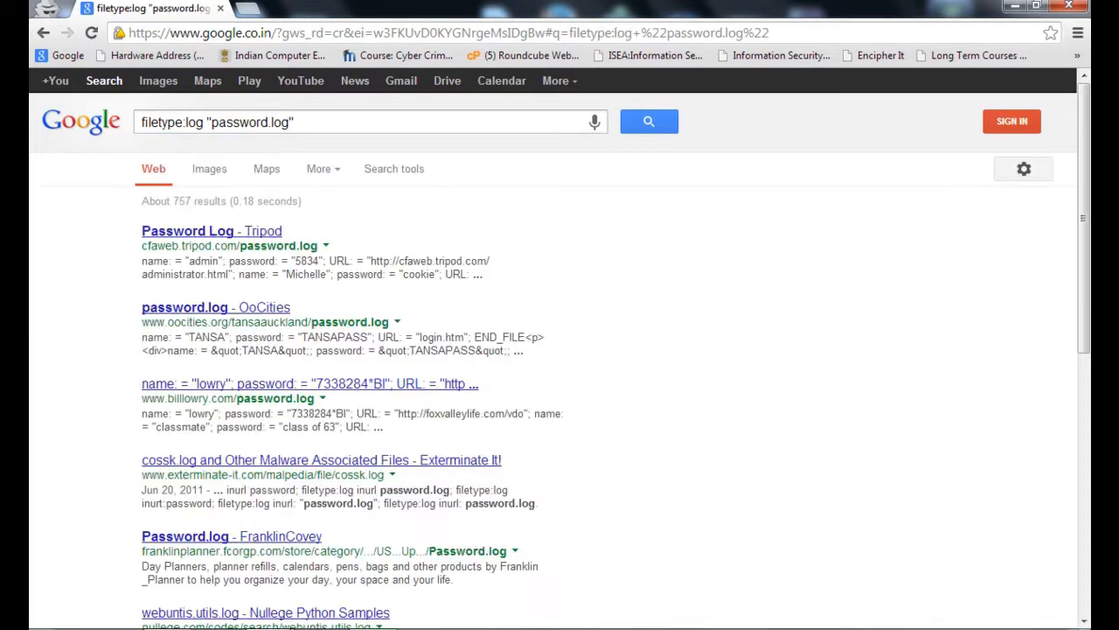
pyautogui.rightClick(185, 308)
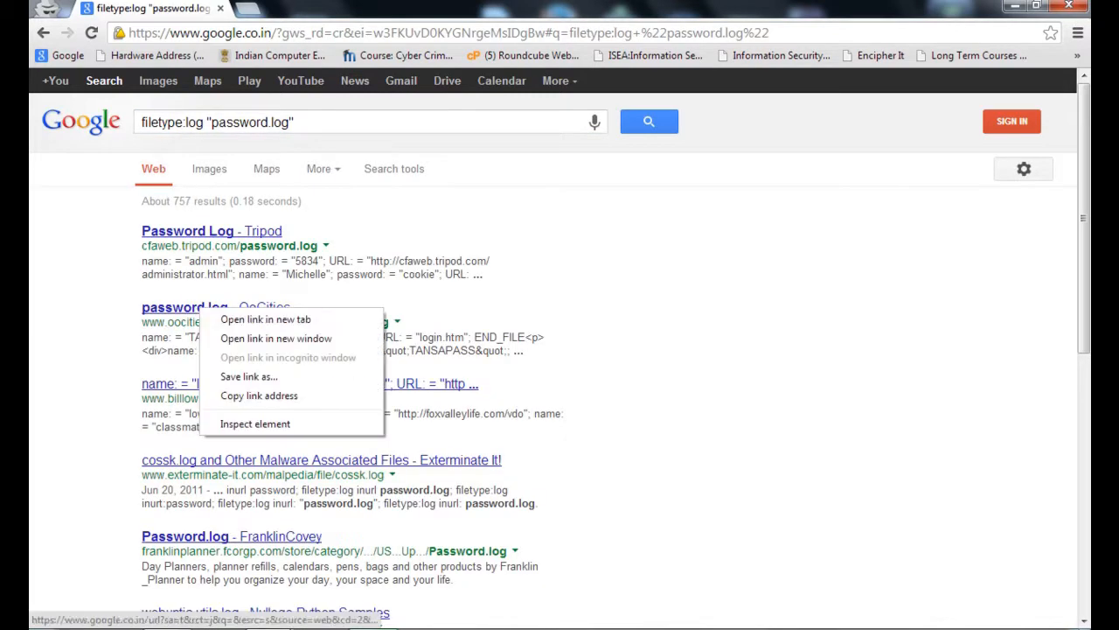
pyautogui.click(266, 319)
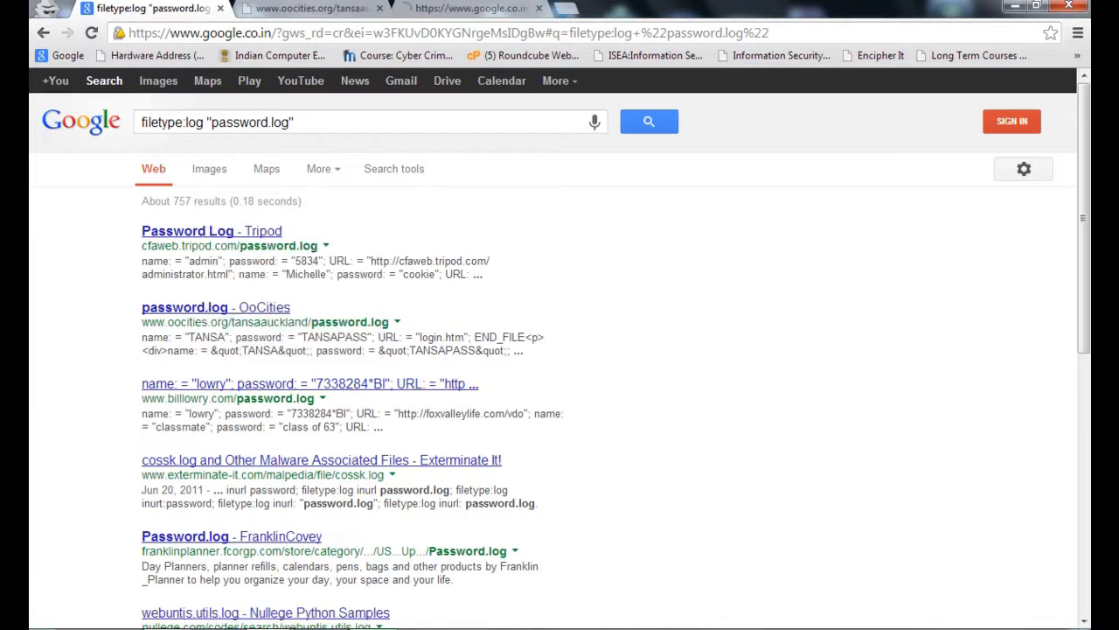
pyautogui.rightClick(310, 383)
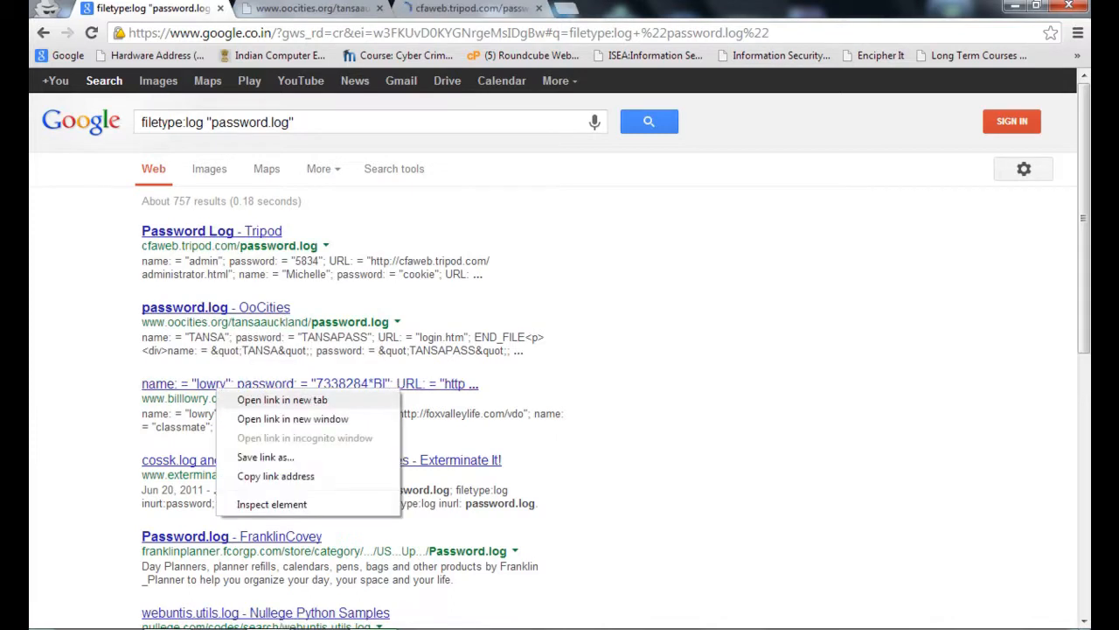
pyautogui.click(281, 399)
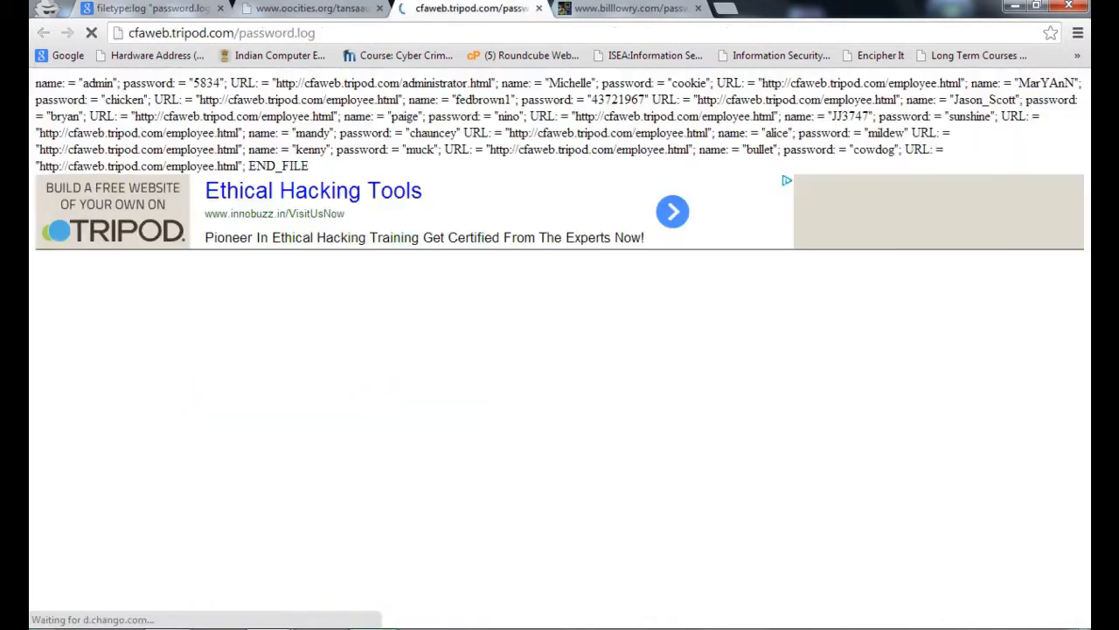
pyautogui.click(312, 7)
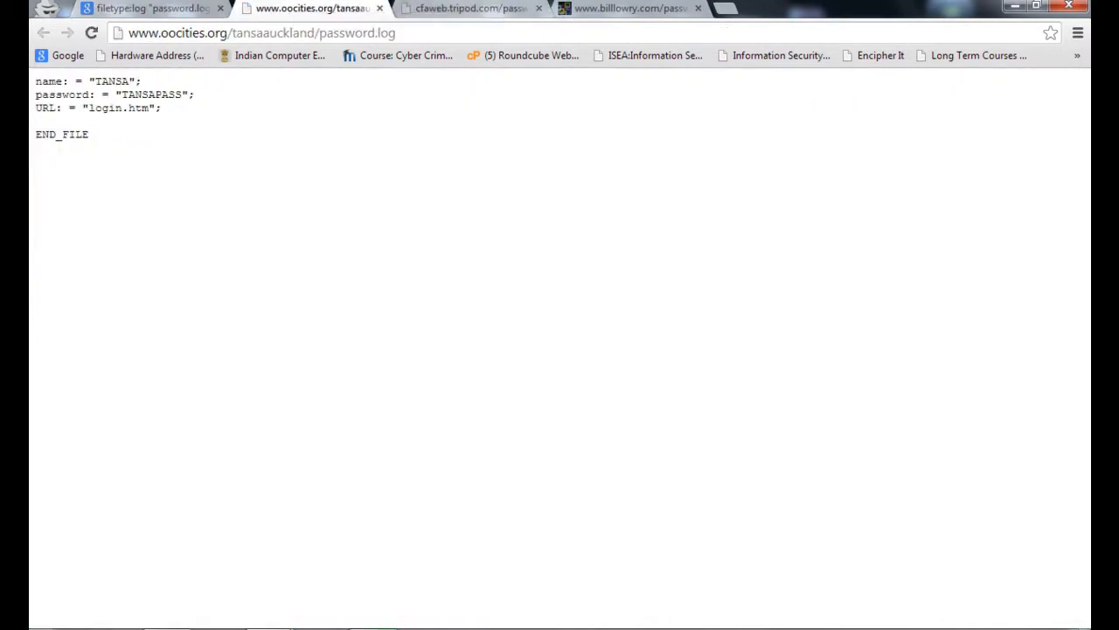
pyautogui.click(472, 7)
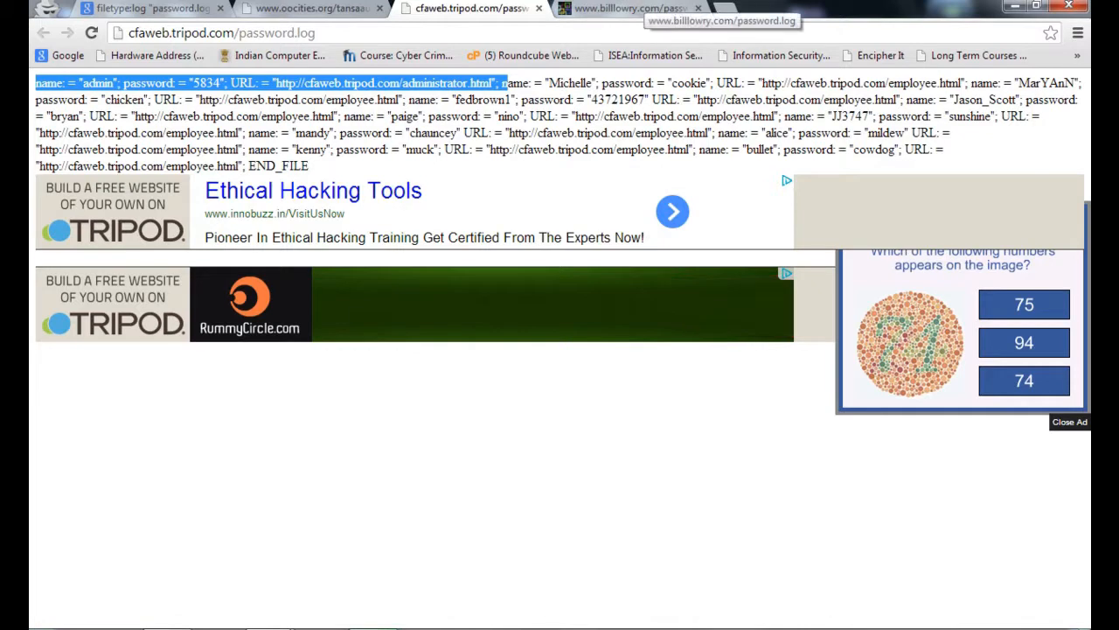
pyautogui.click(630, 7)
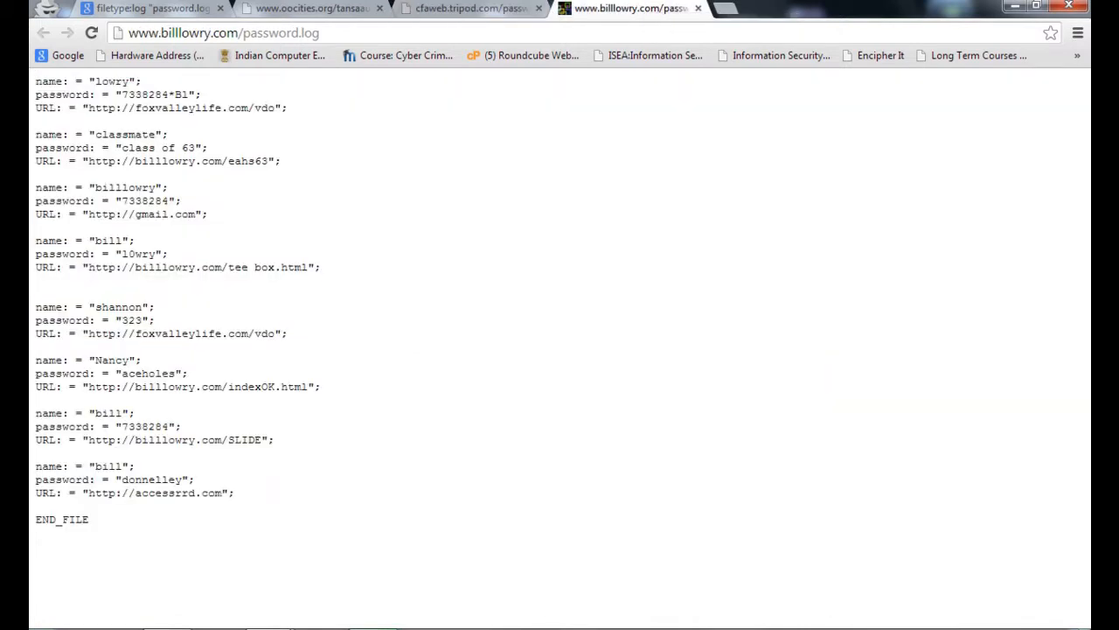
pyautogui.moveTo(35, 81); pyautogui.dragTo(288, 109)
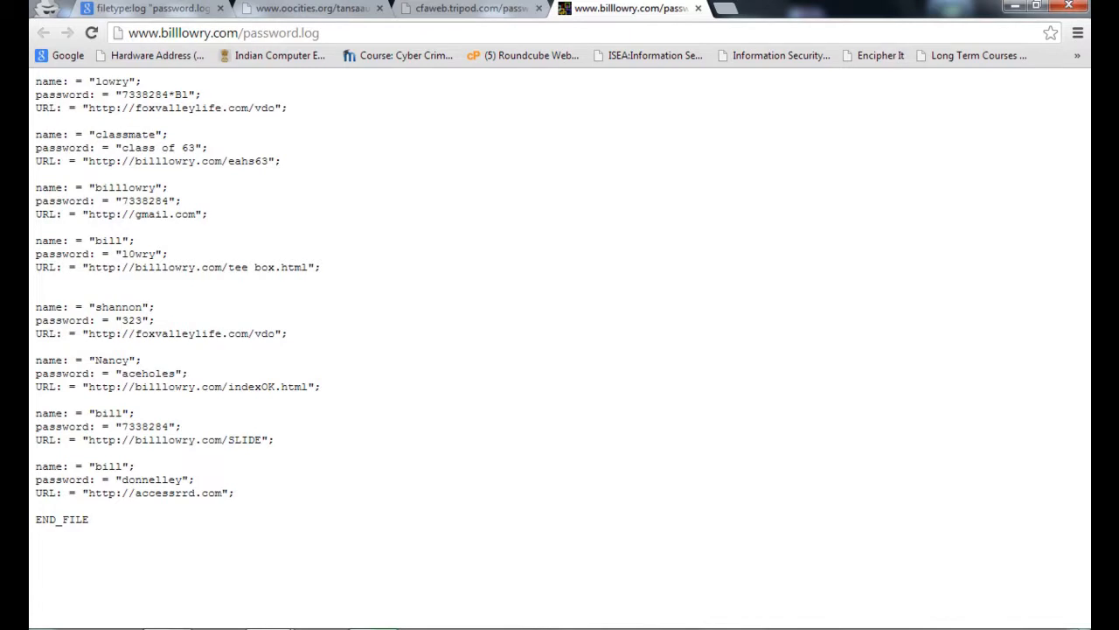
pyautogui.click(471, 7)
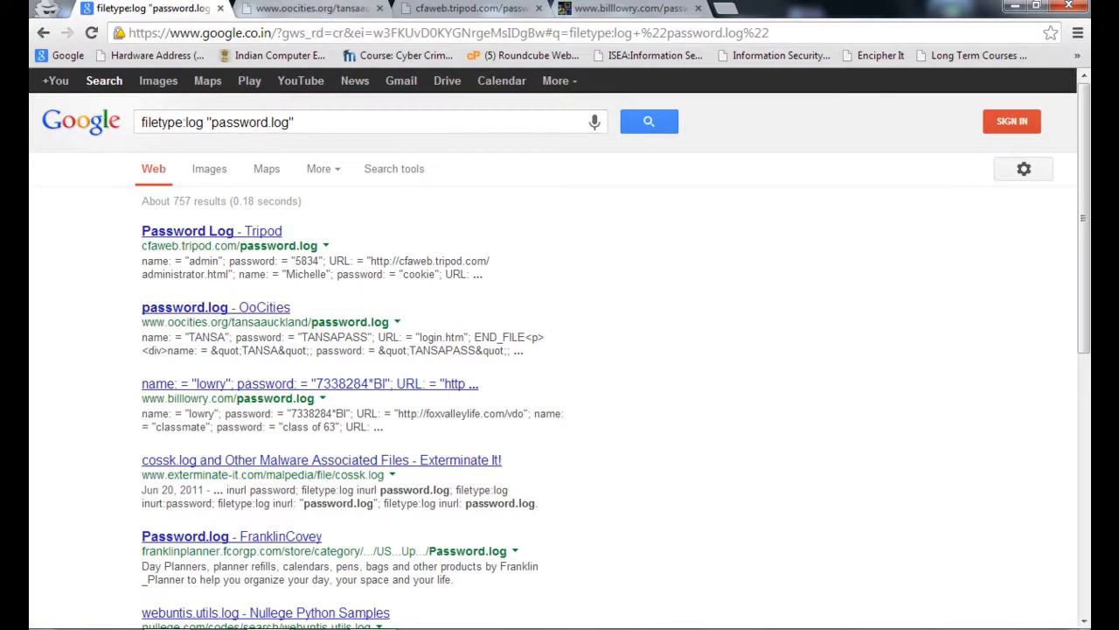
pyautogui.click(217, 308)
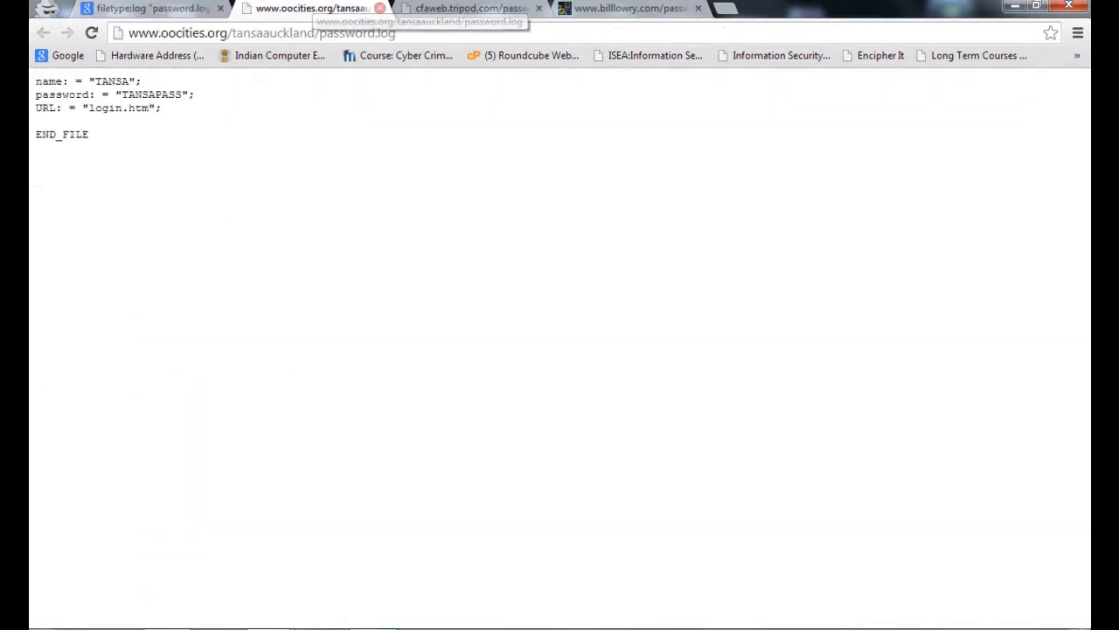
pyautogui.click(630, 7)
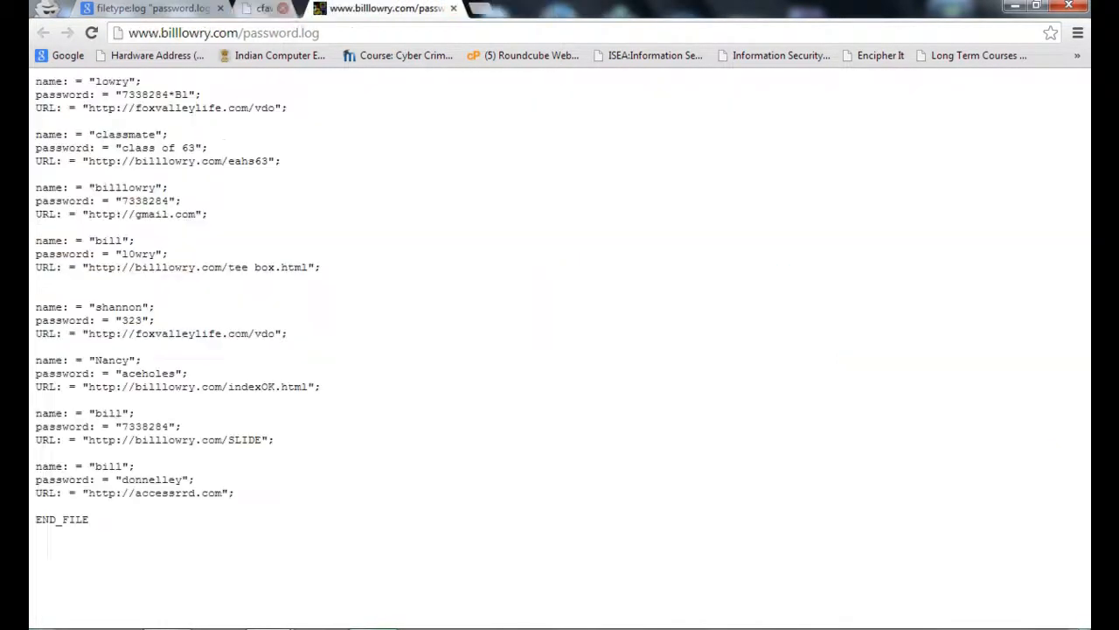
pyautogui.click(42, 32)
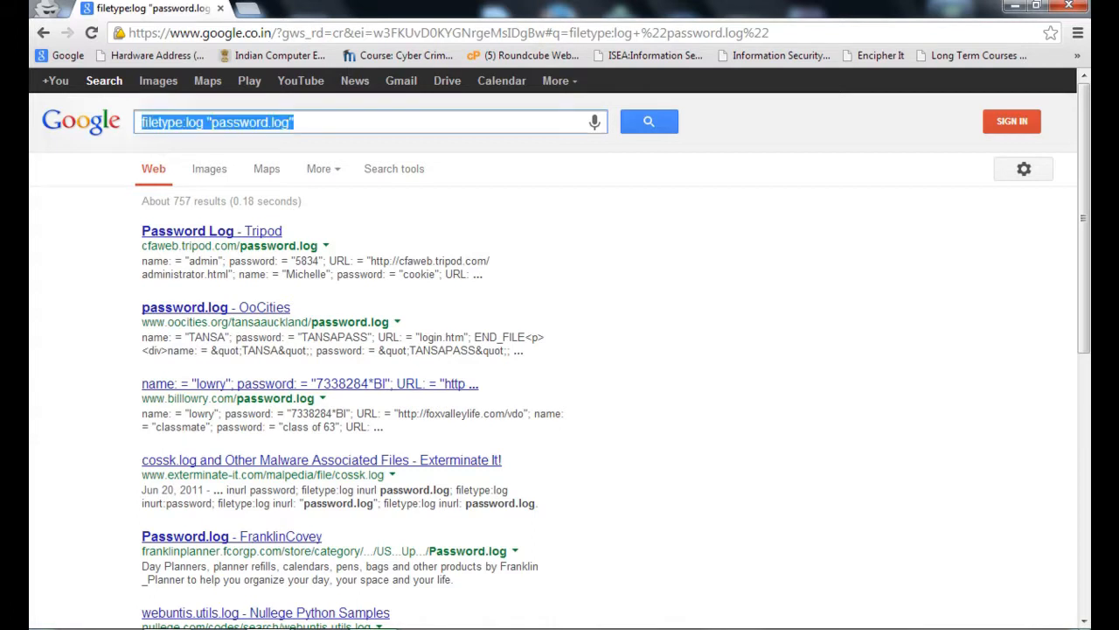
# Search google hacking, open the Wikipedia article and scroll to its Advanced operators table
pyautogui.write('g')
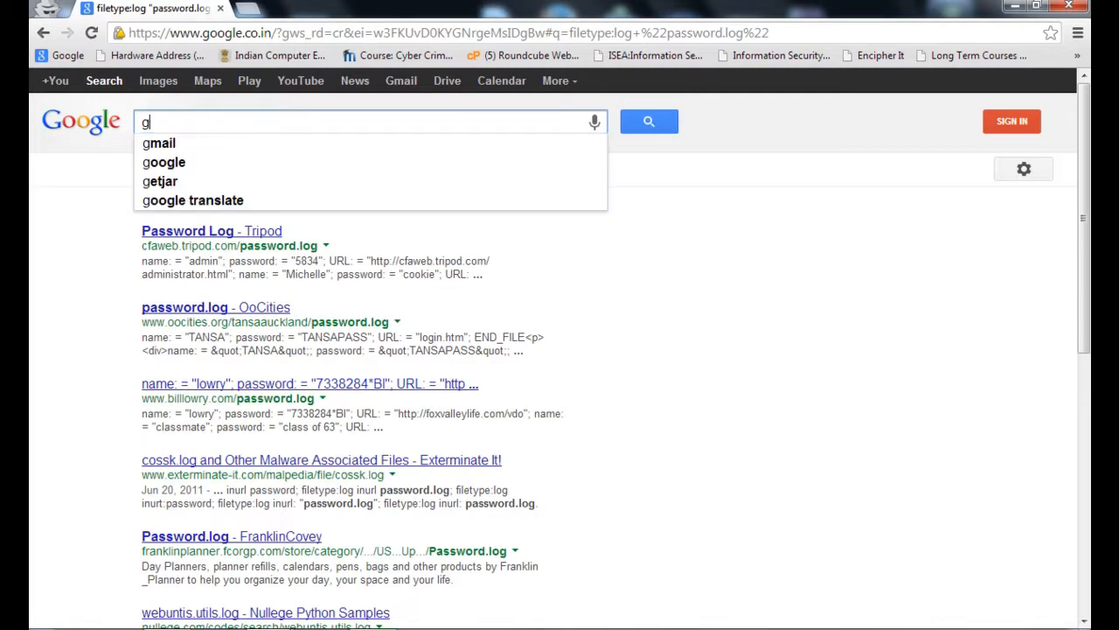
pyautogui.write('oogle')
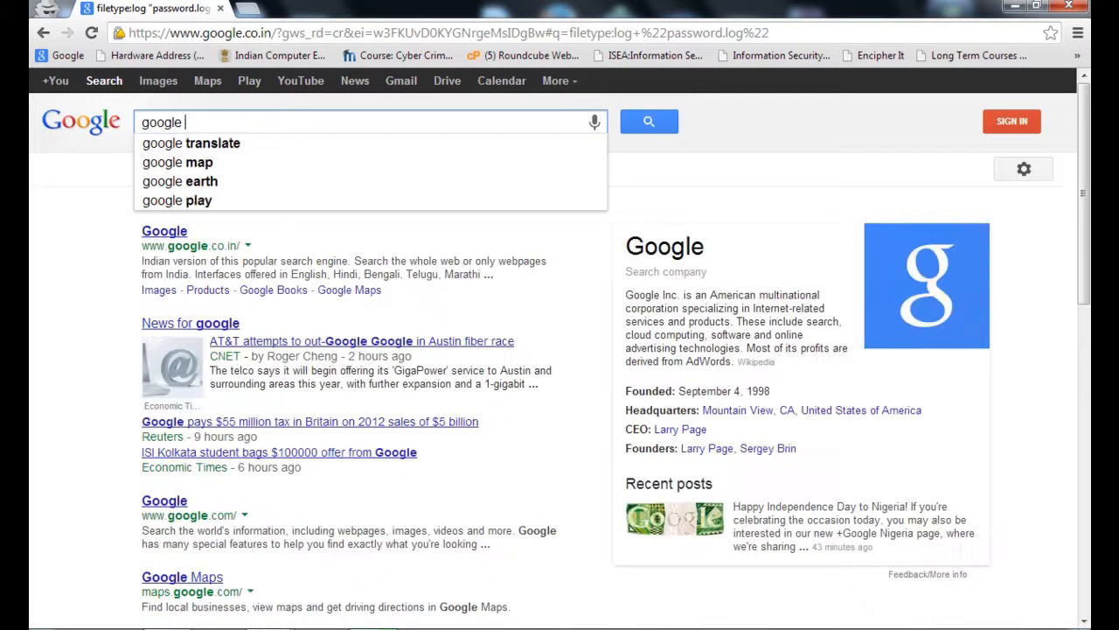
pyautogui.write('hacking')
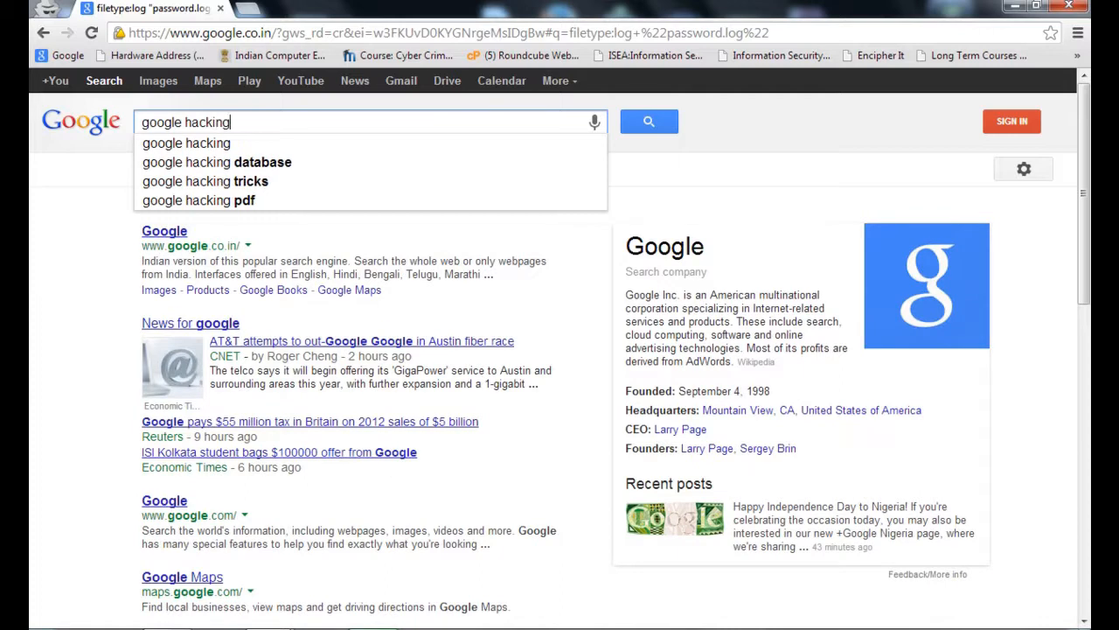
pyautogui.click(185, 143)
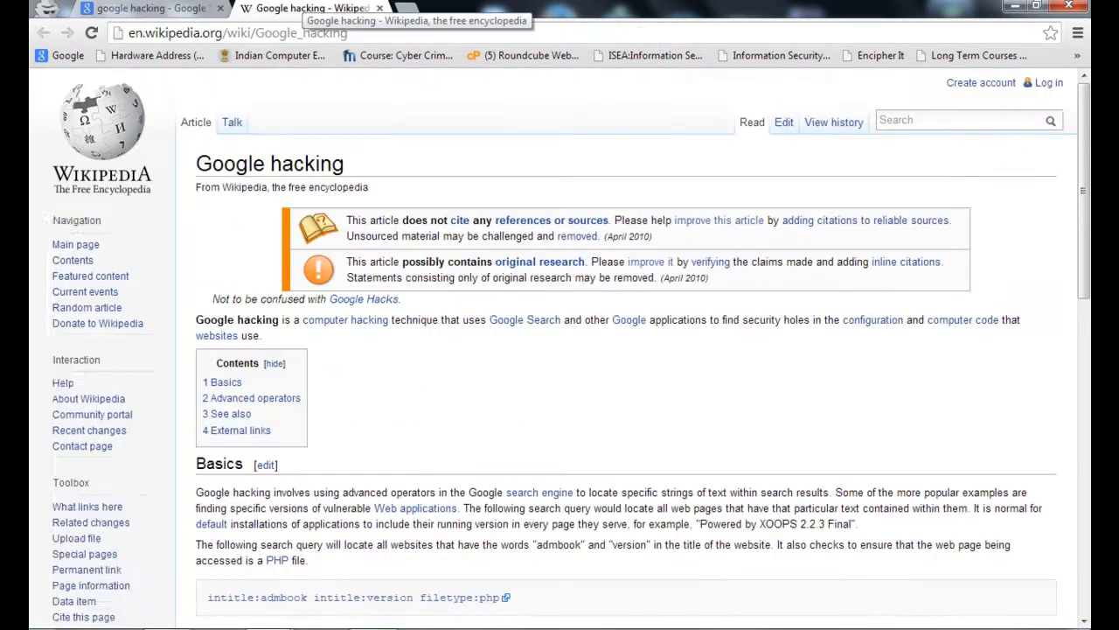
pyautogui.scroll(-3)
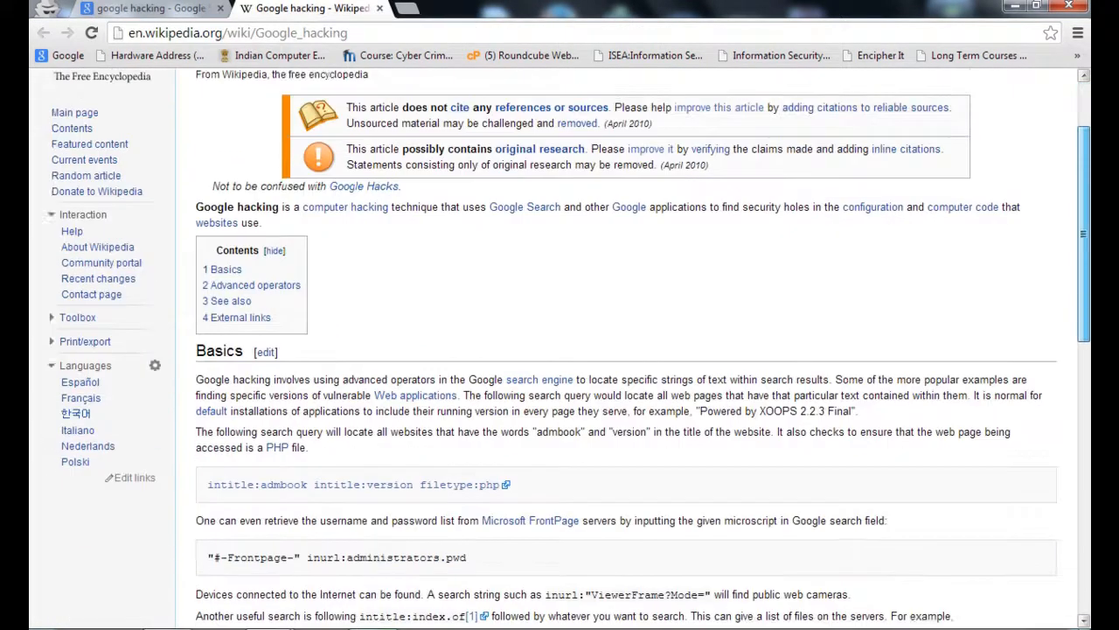
pyautogui.scroll(-3)
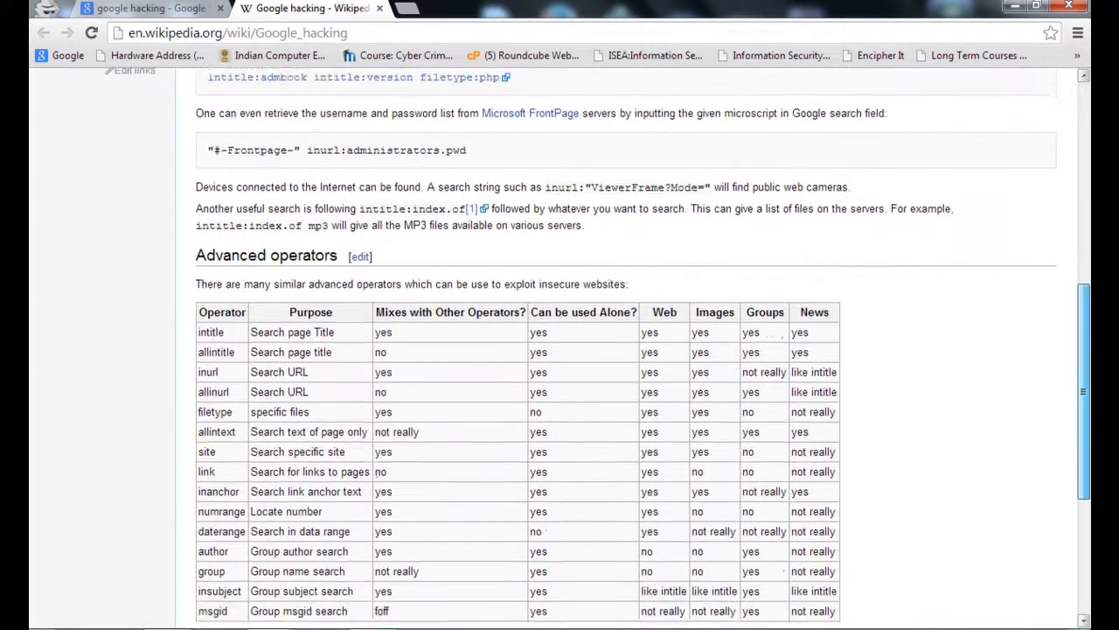
pyautogui.scroll(-3)
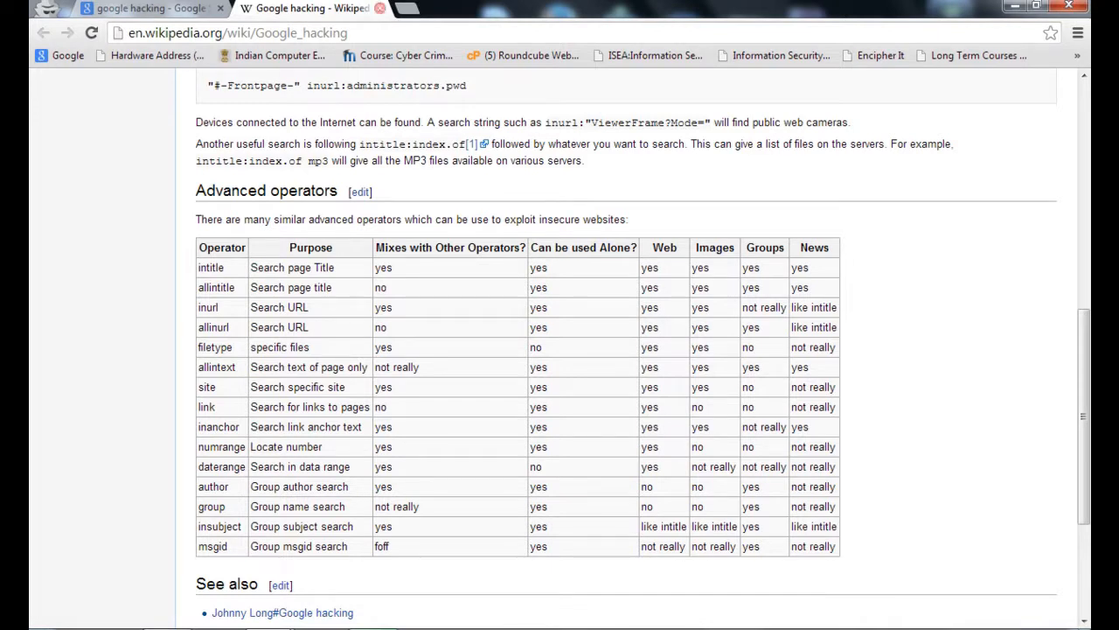
# Back on the results tab, enter the inurl:view index.shtml query from the suggestion
pyautogui.click(148, 7)
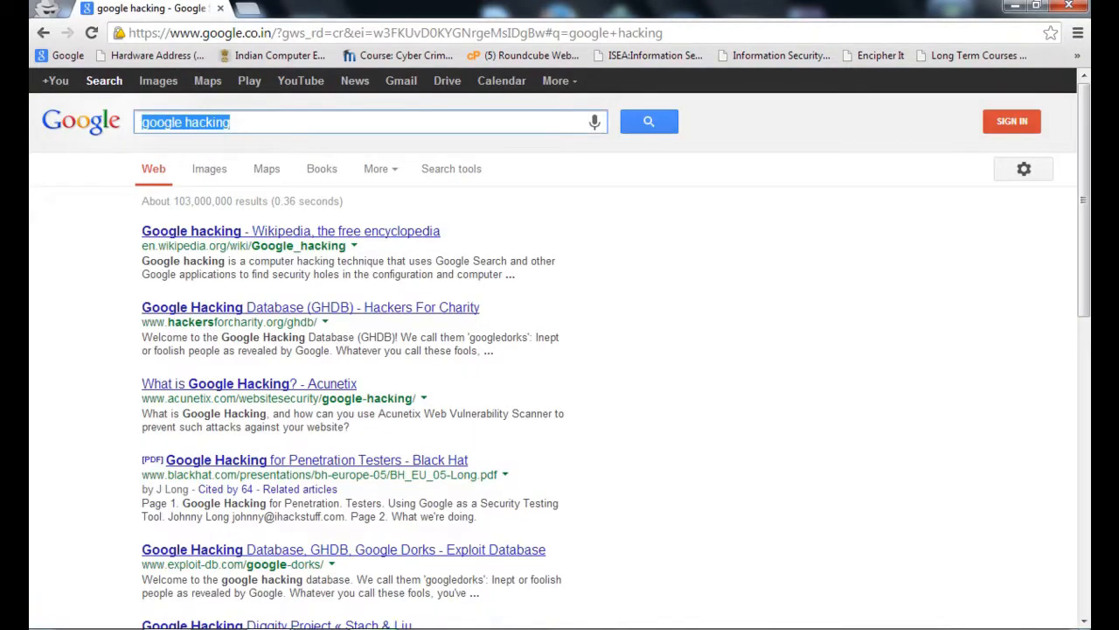
pyautogui.write('in')
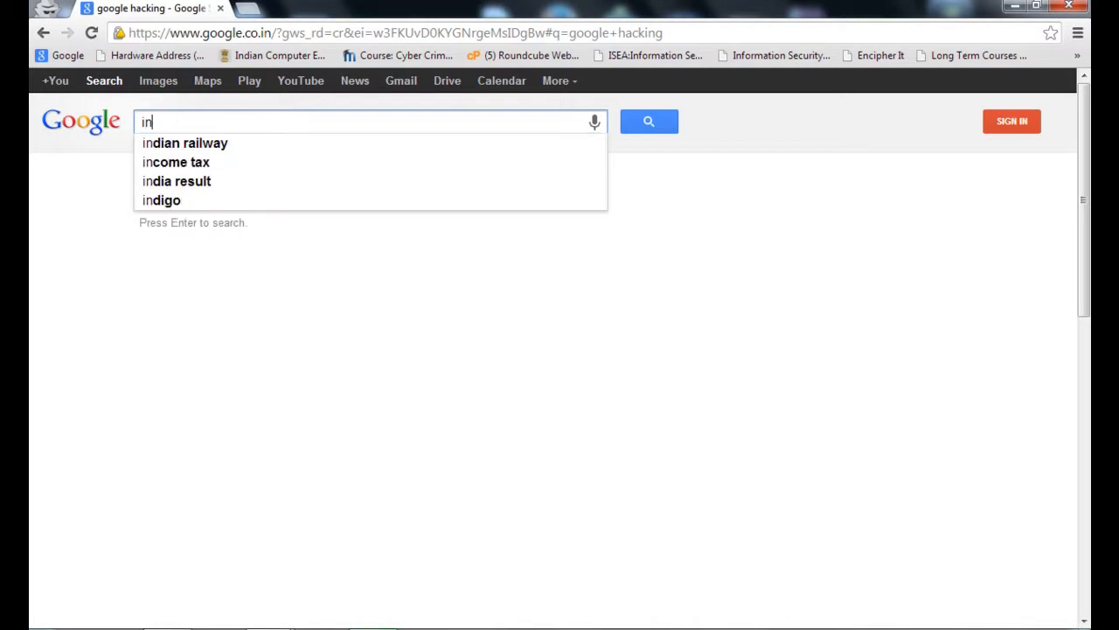
pyautogui.write('url')
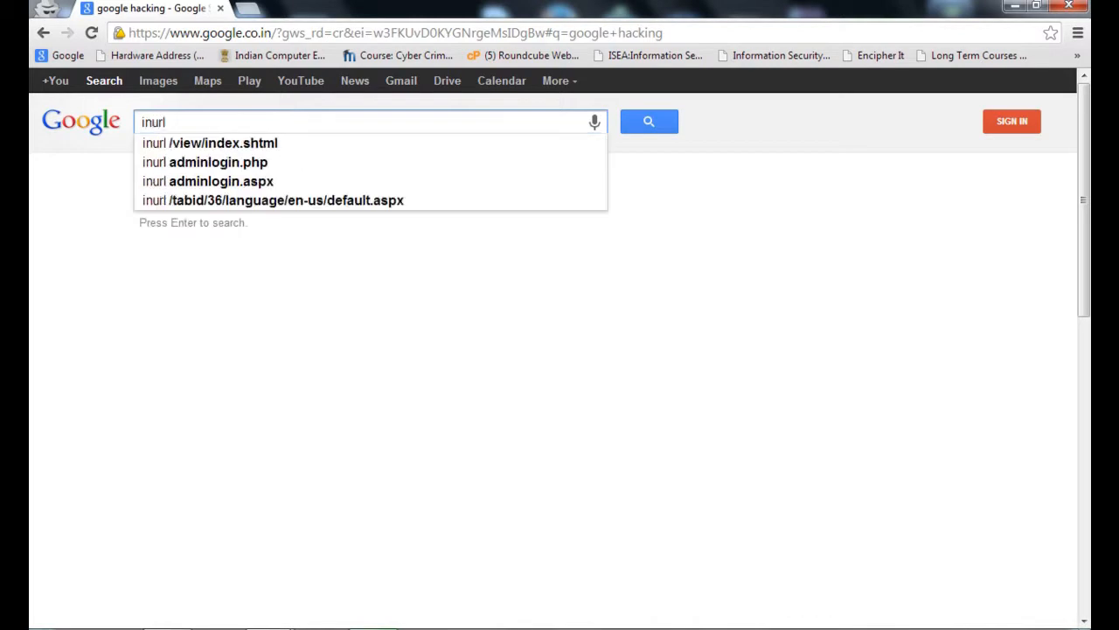
pyautogui.click(210, 144)
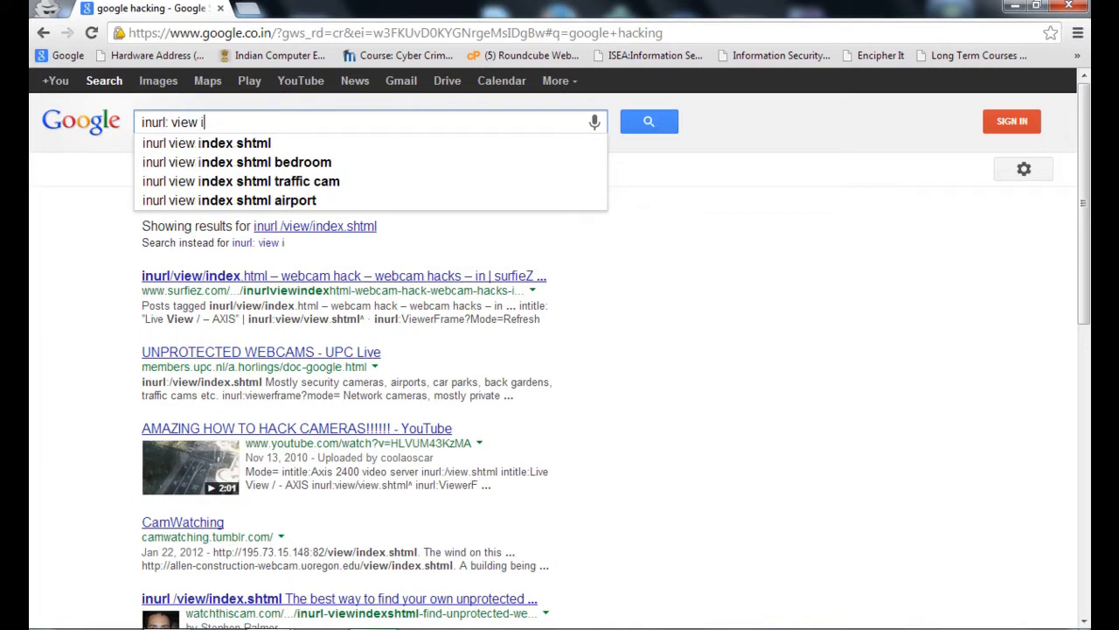
pyautogui.write('ndex.')
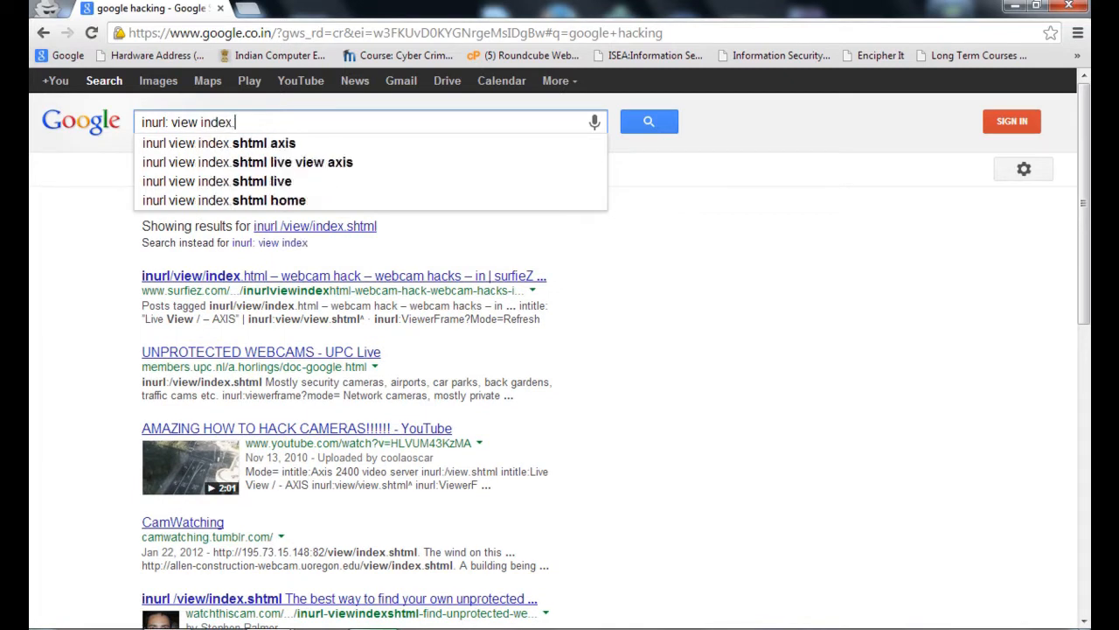
pyautogui.write('shtml')
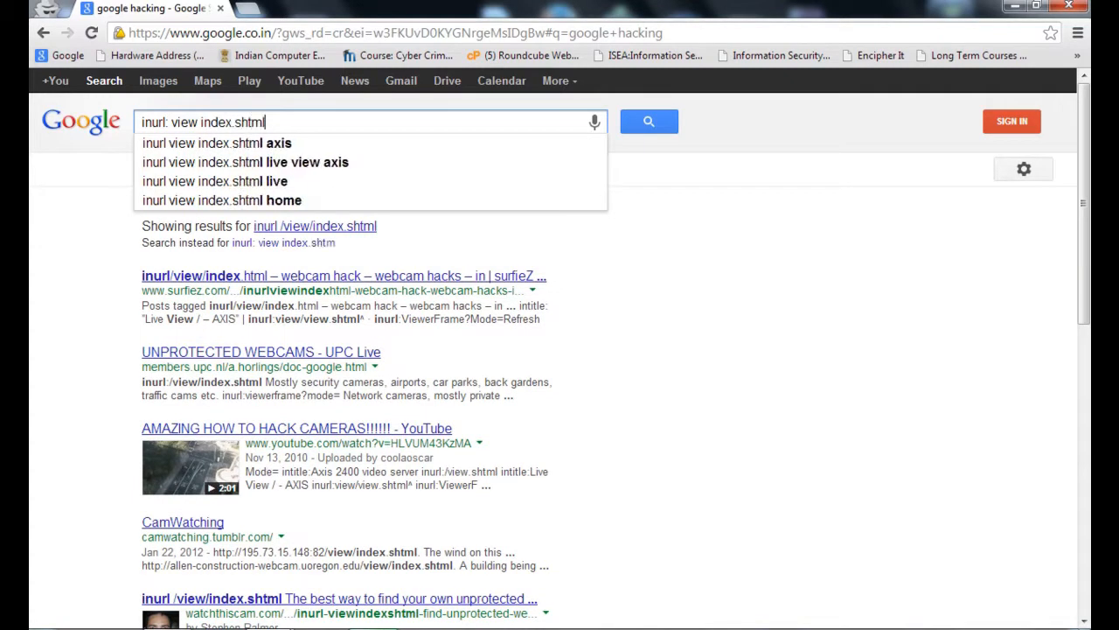
# Run the corrected inurl:view index.shtml search and bring up link options on an AXIS camera result
pyautogui.click(647, 122)
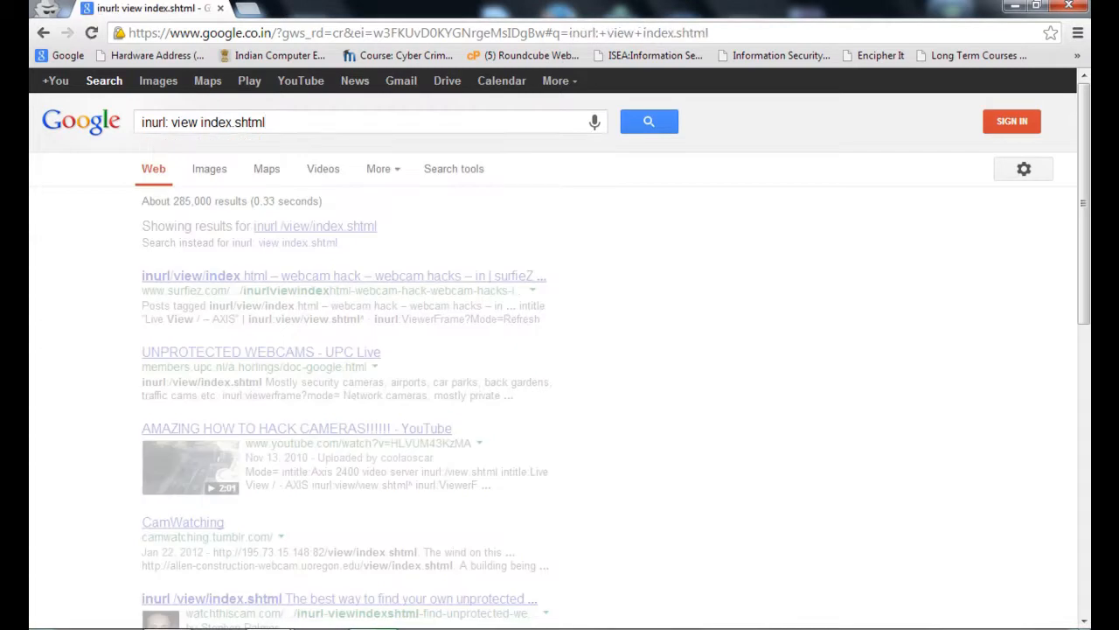
pyautogui.click(649, 122)
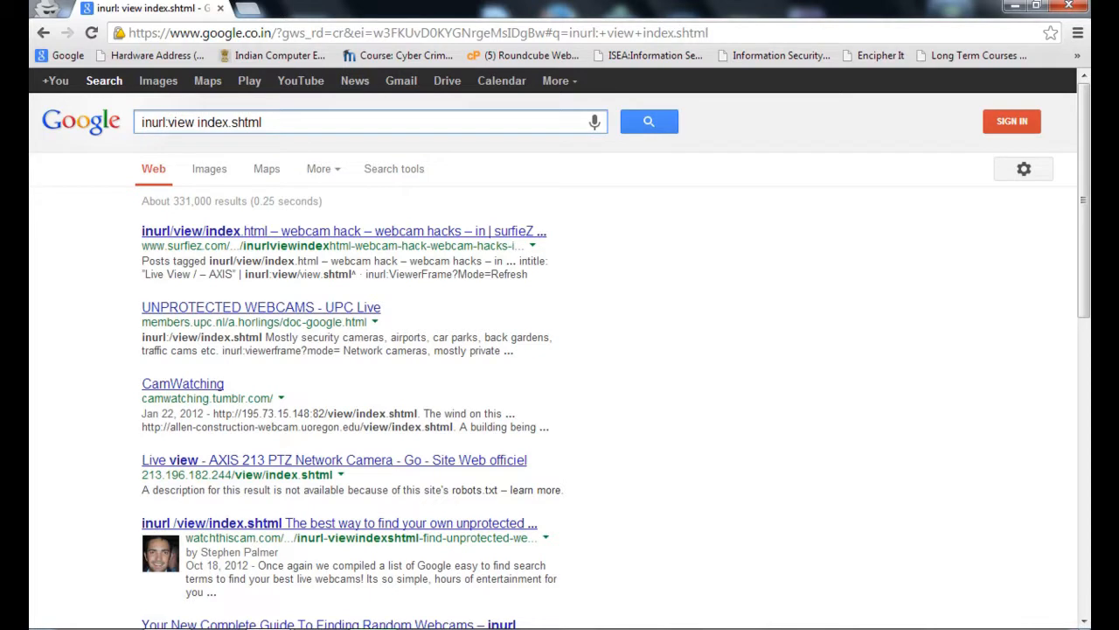
pyautogui.click(649, 123)
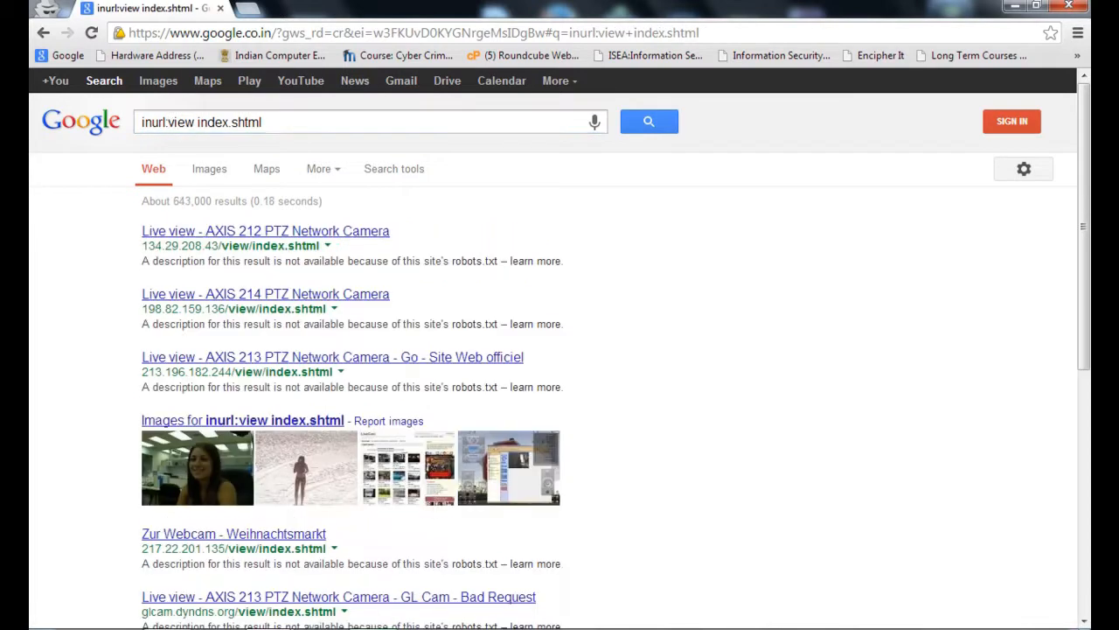
pyautogui.rightClick(266, 231)
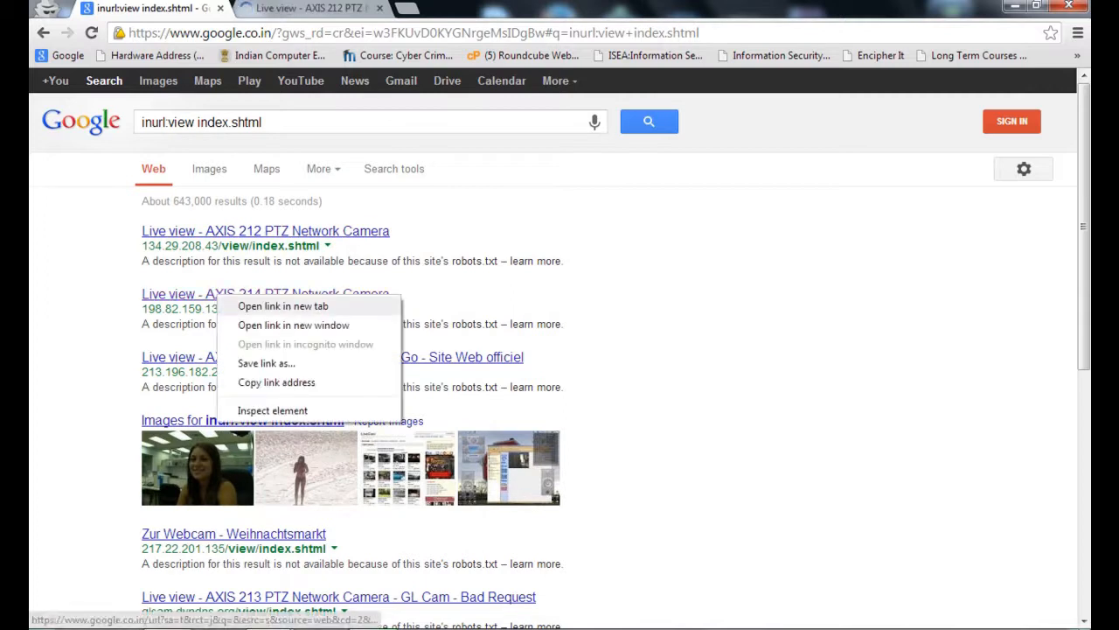
# Open the AXIS 212 PTZ camera's live view in a new tab, then start a fresh incognito window
pyautogui.click(283, 306)
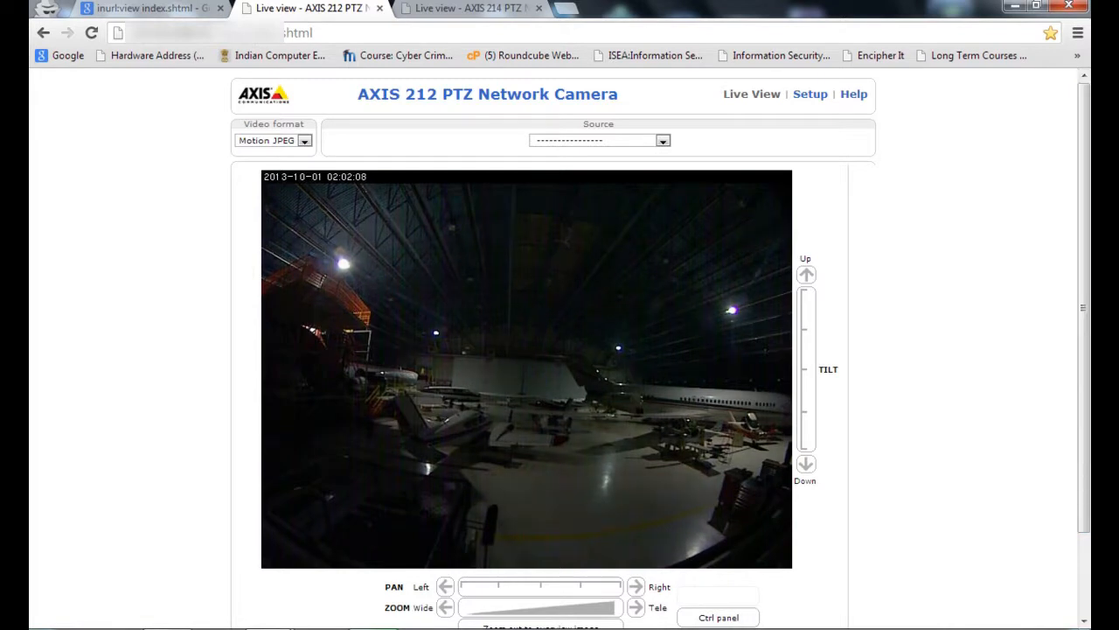
pyautogui.click(473, 7)
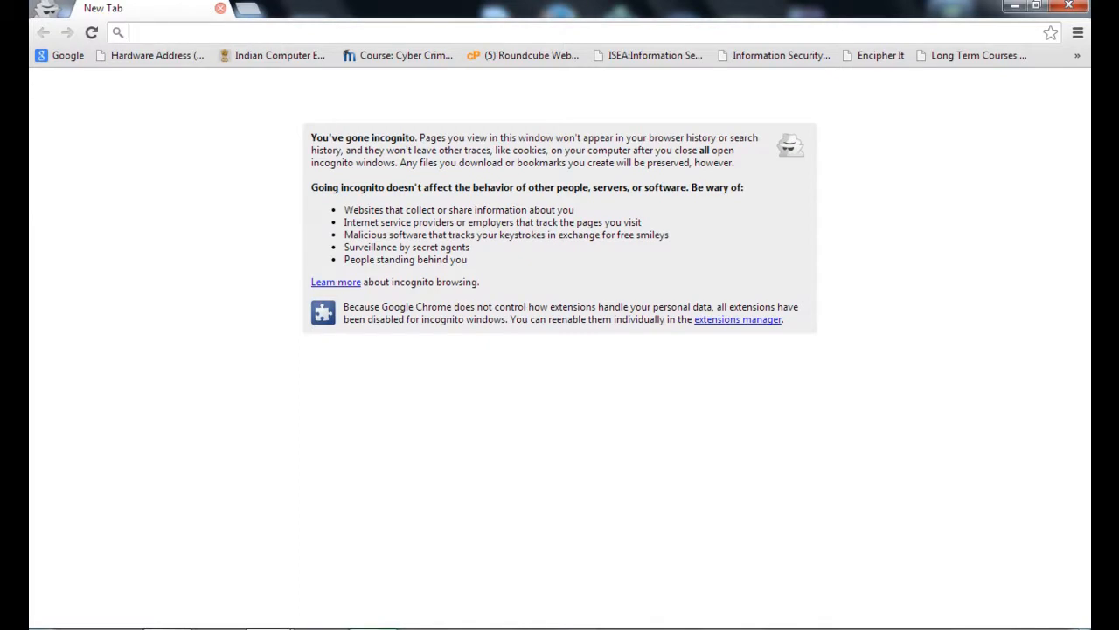
# Search hackerforcharity and open the GHDB sitelink under Hackers For Charity
pyautogui.write('g')
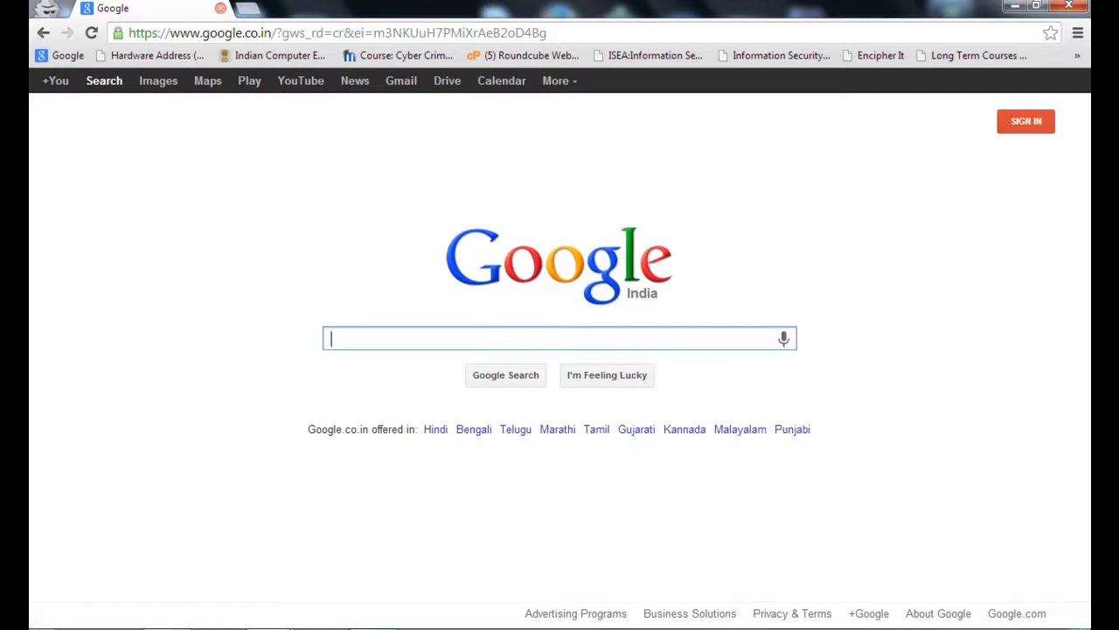
pyautogui.write('hacker')
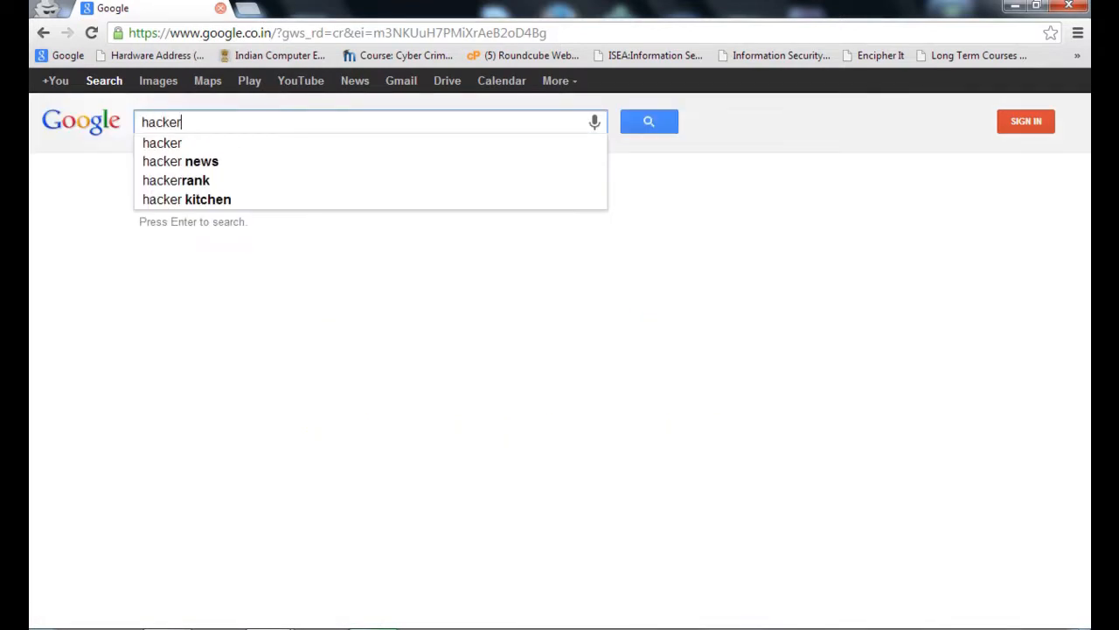
pyautogui.write('forcharity')
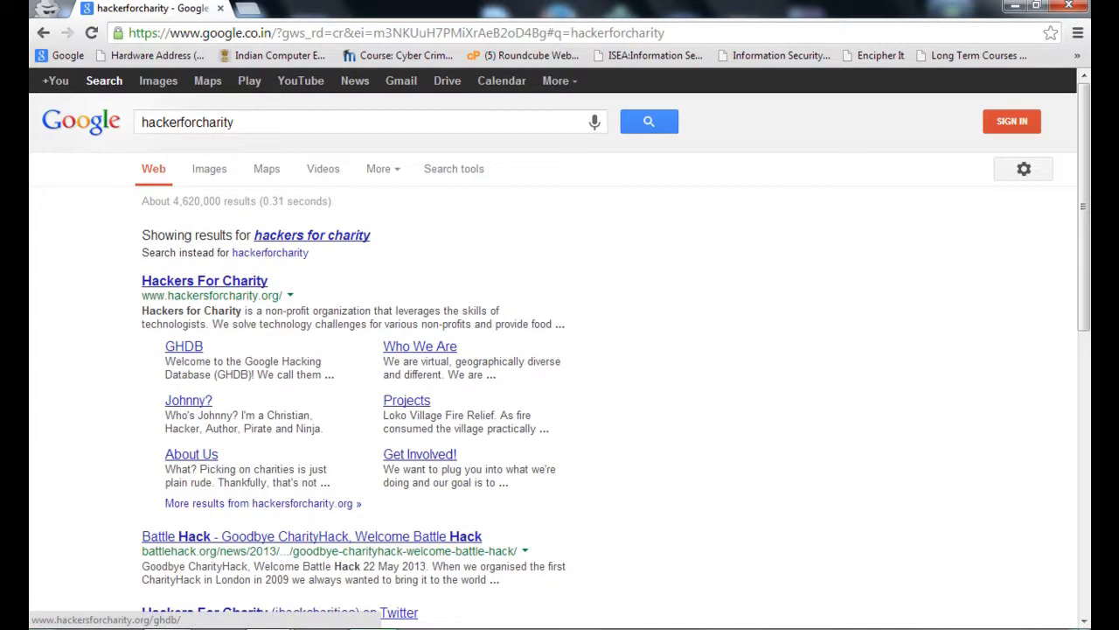
pyautogui.click(184, 346)
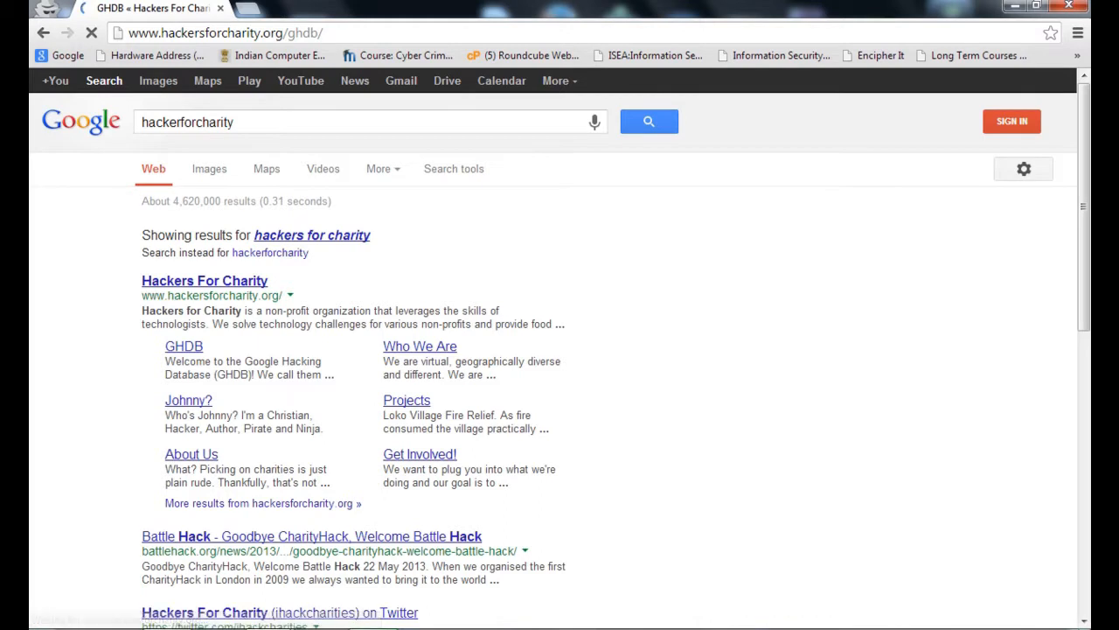
# In GHDB, open Files containing usernames and then the bash_history files dork entry
pyautogui.click(184, 346)
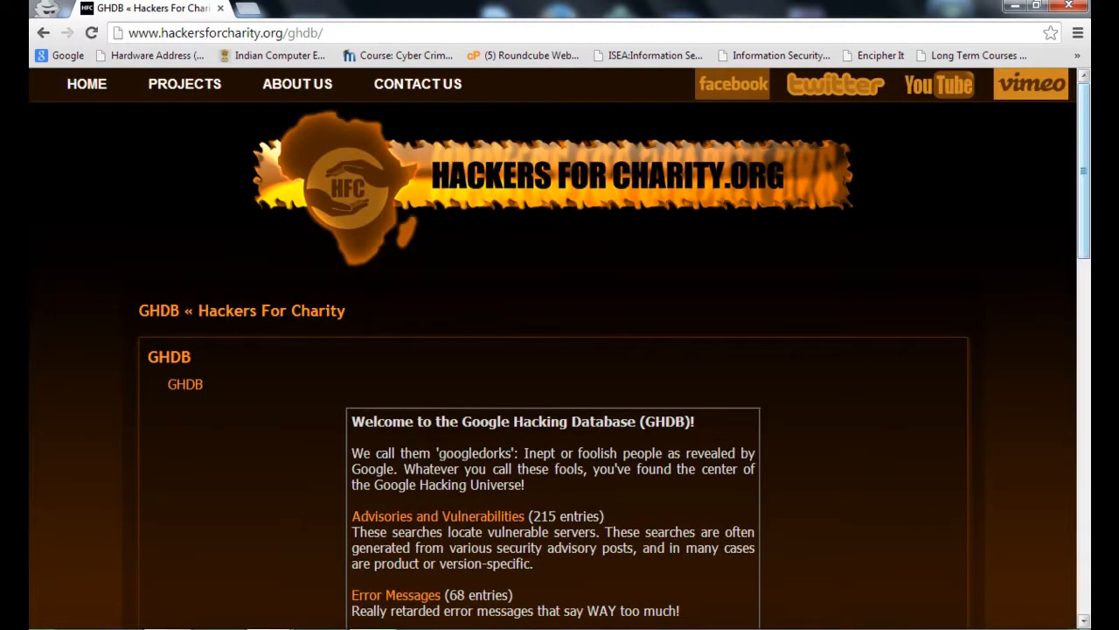
pyautogui.scroll(-3)
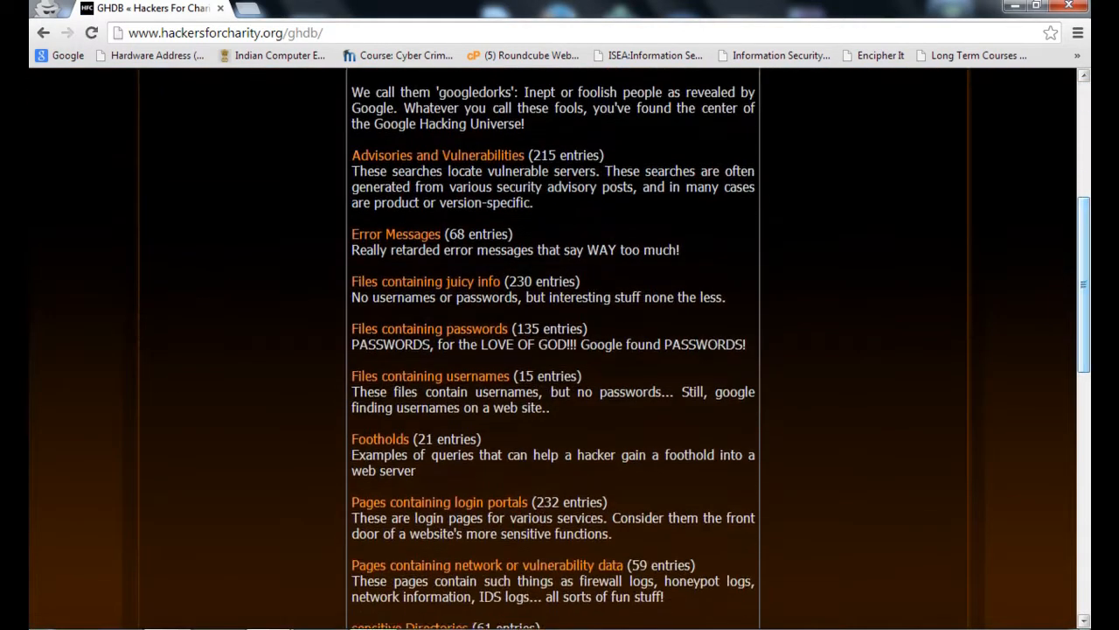
pyautogui.moveTo(431, 374)
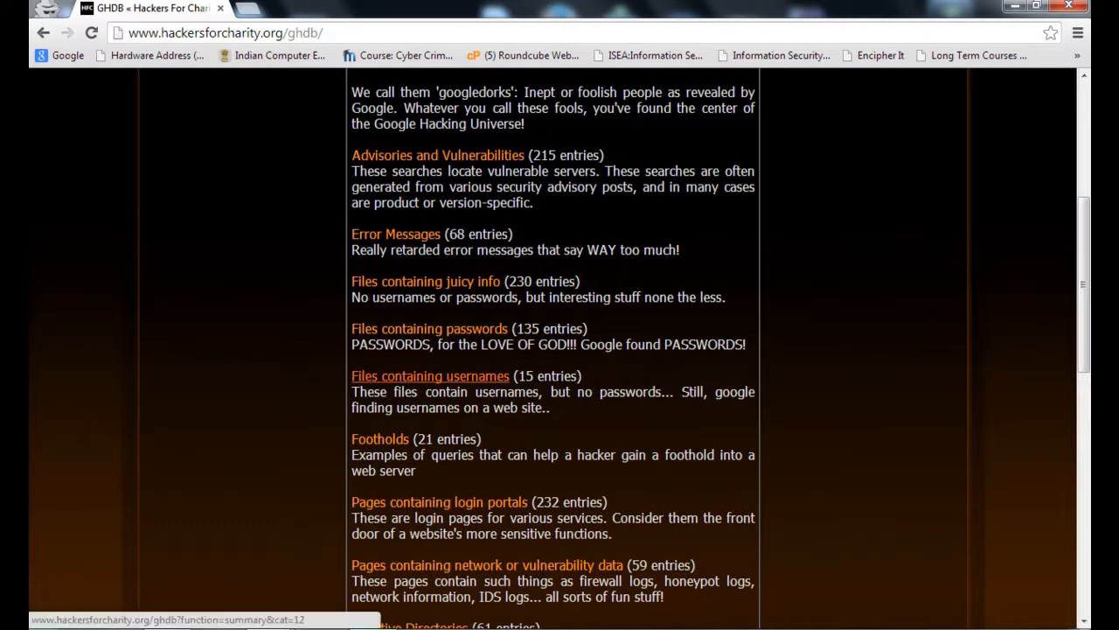
pyautogui.click(430, 374)
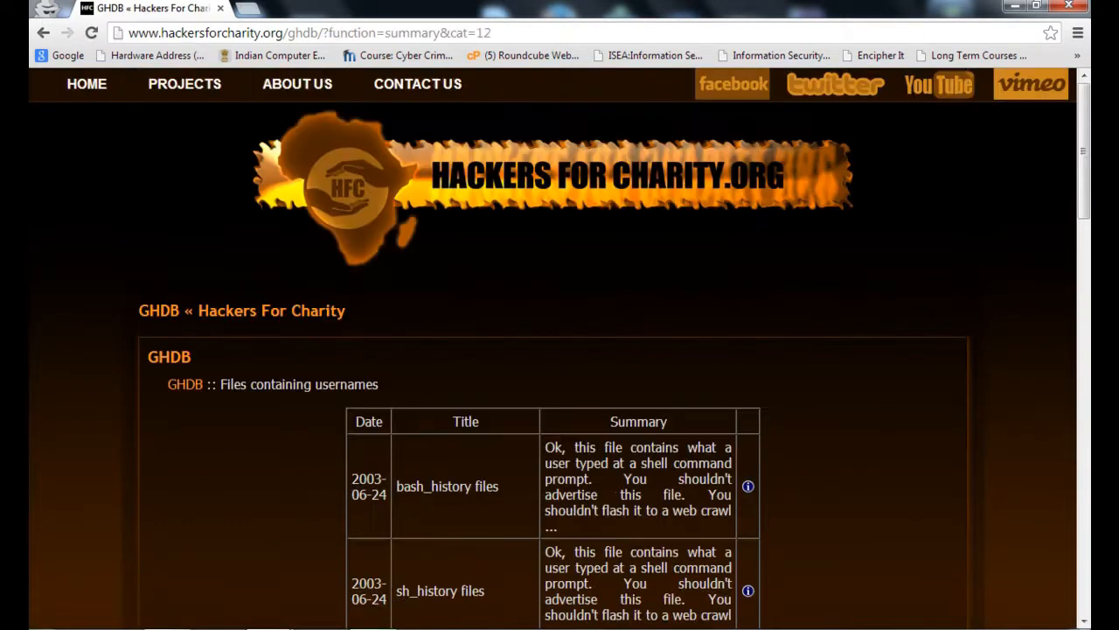
pyautogui.scroll(-3)
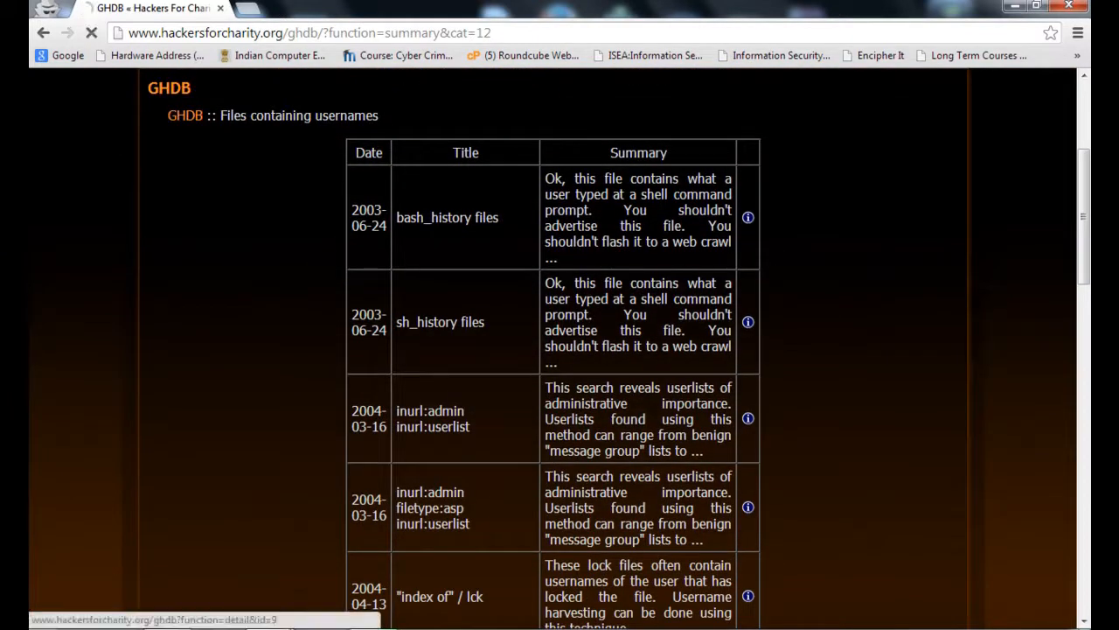
pyautogui.click(748, 216)
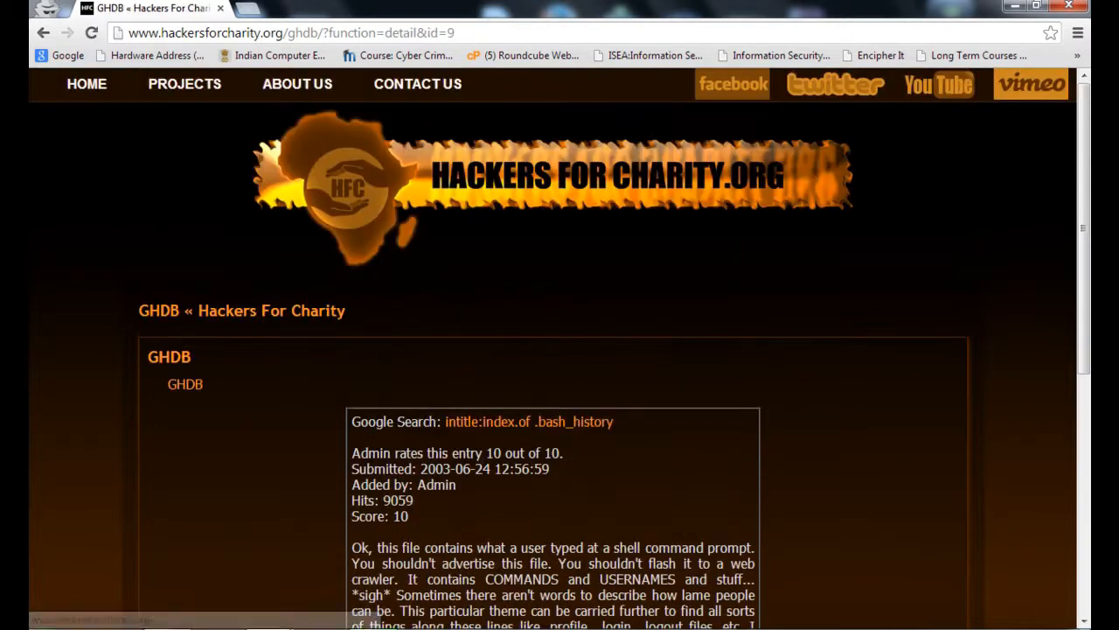
pyautogui.moveTo(528, 422)
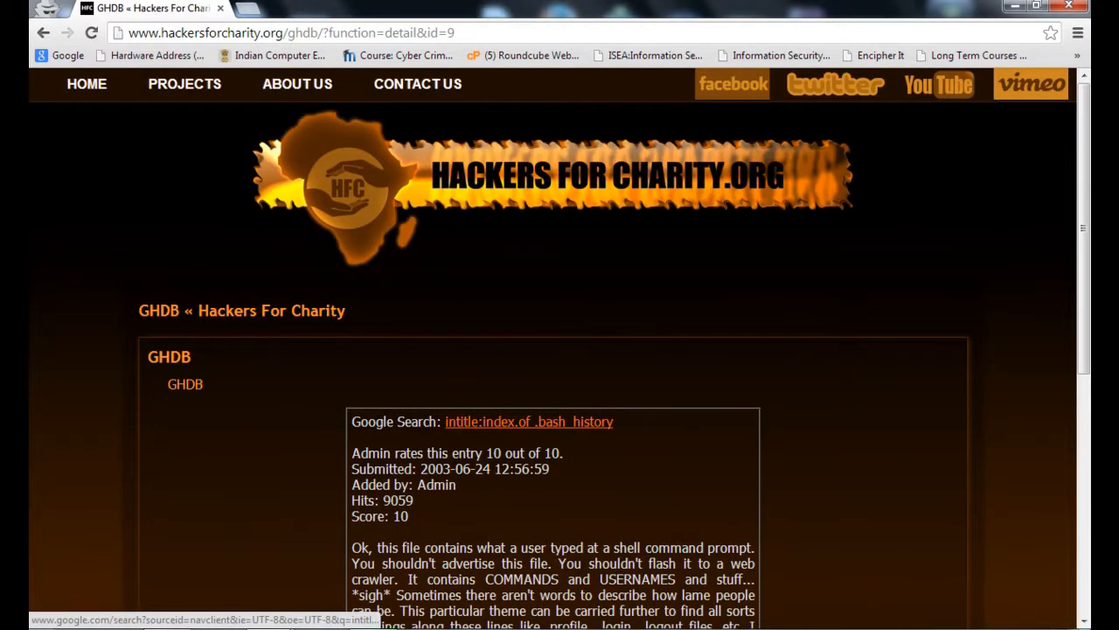
# Run the intitle:index.of .bash_history dork, open the Index of /html listing, then a new tab
pyautogui.click(528, 422)
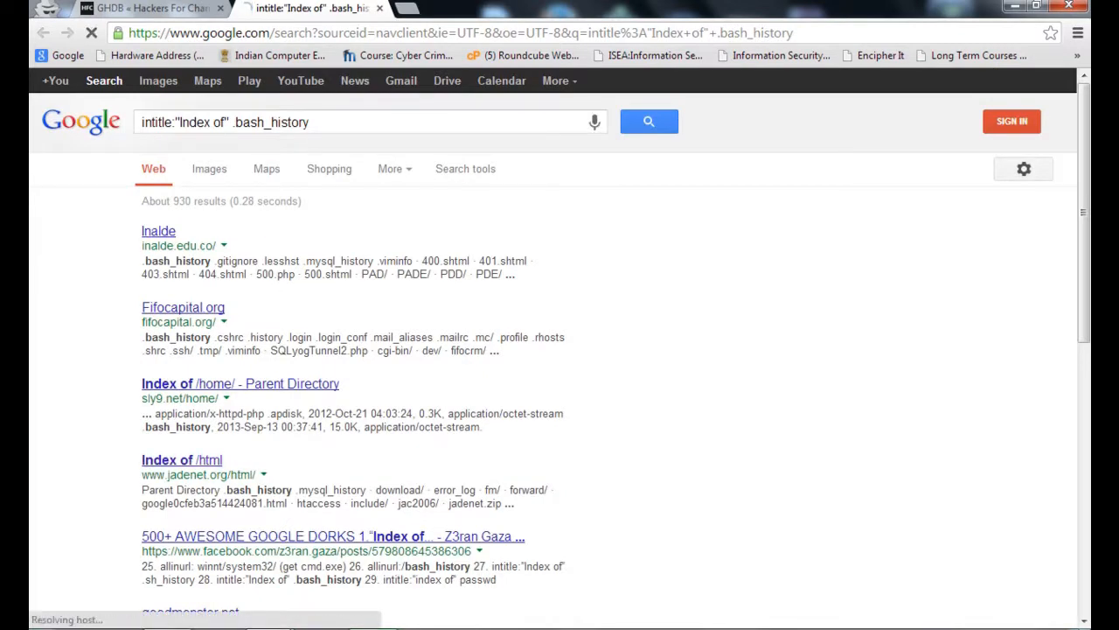
pyautogui.click(182, 458)
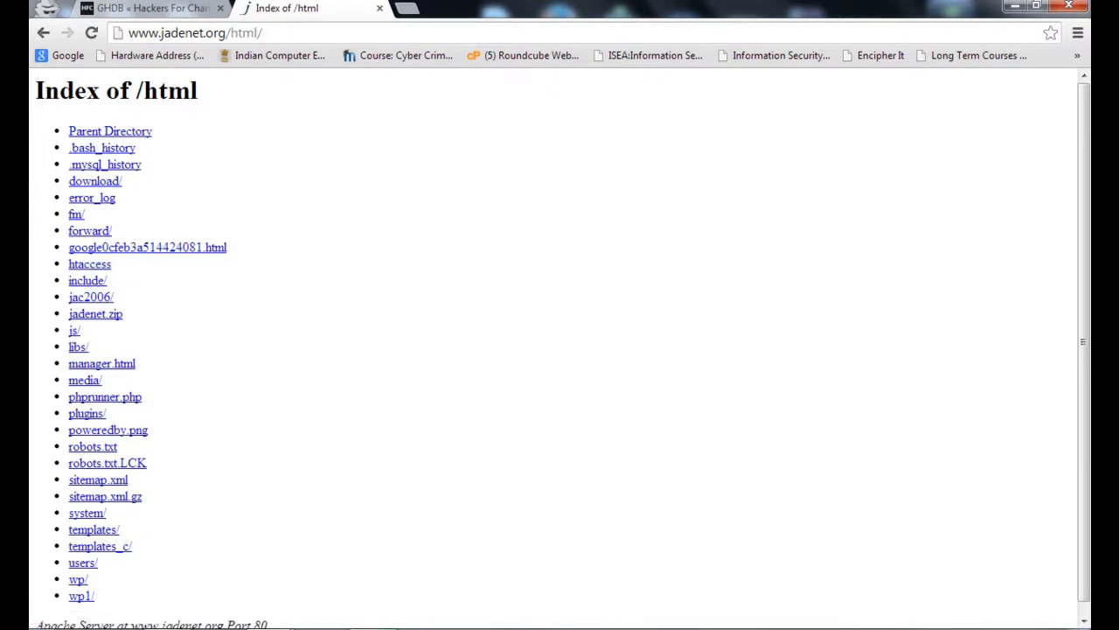
pyautogui.moveTo(101, 147)
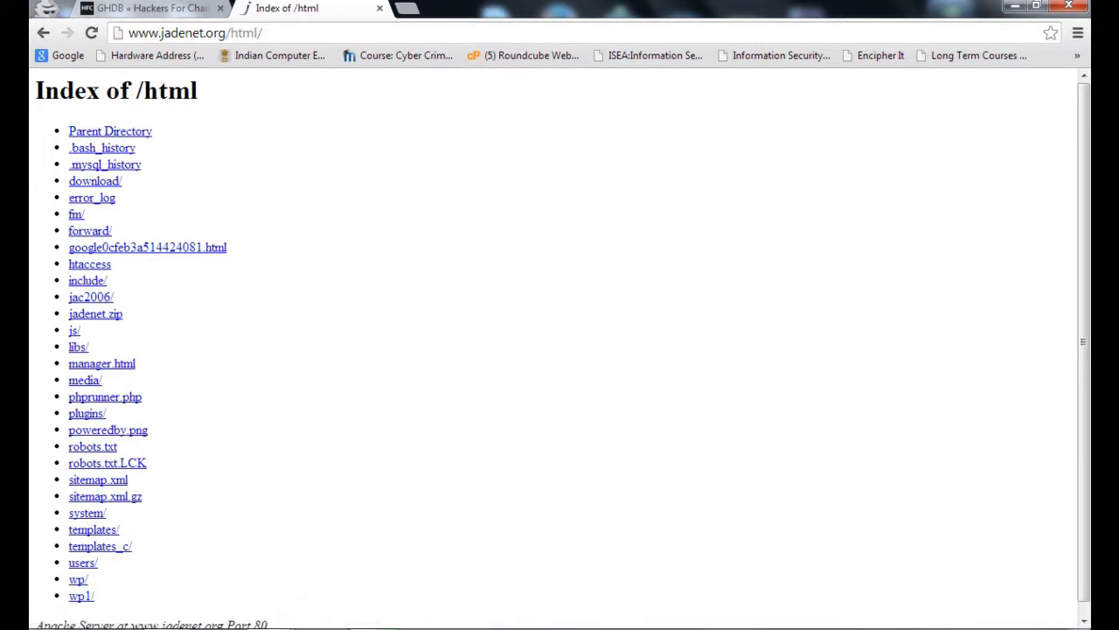
pyautogui.click(149, 7)
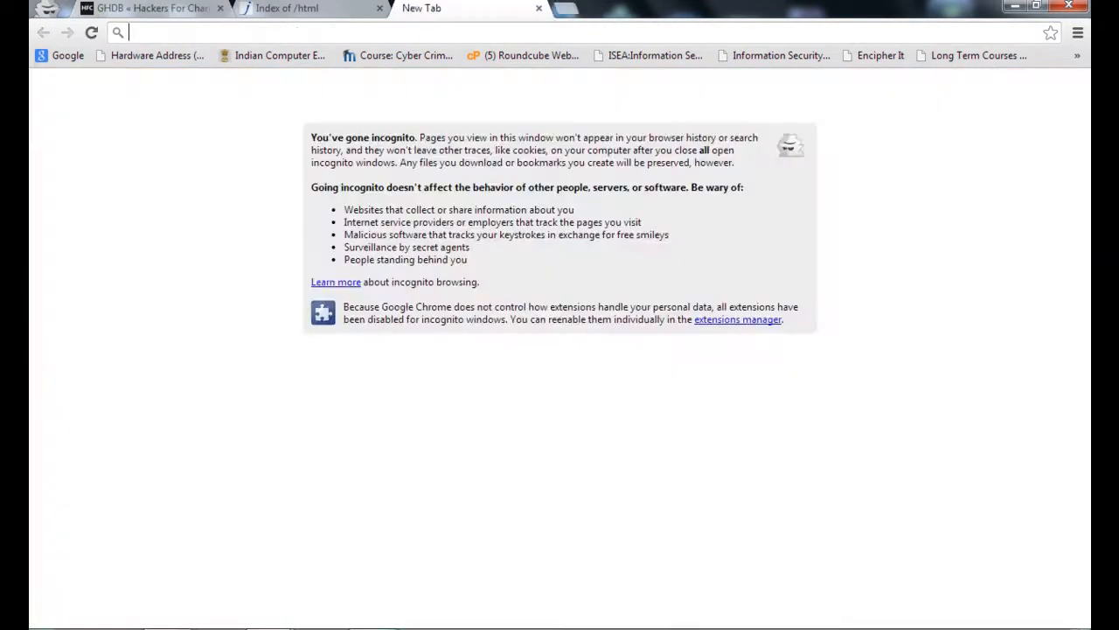
# Load google.co.in in its own window and focus the empty search box
pyautogui.write('google.co.in/?gws_rd=cr&ei=13NKUpTgGsOqrAeivoDYDA')
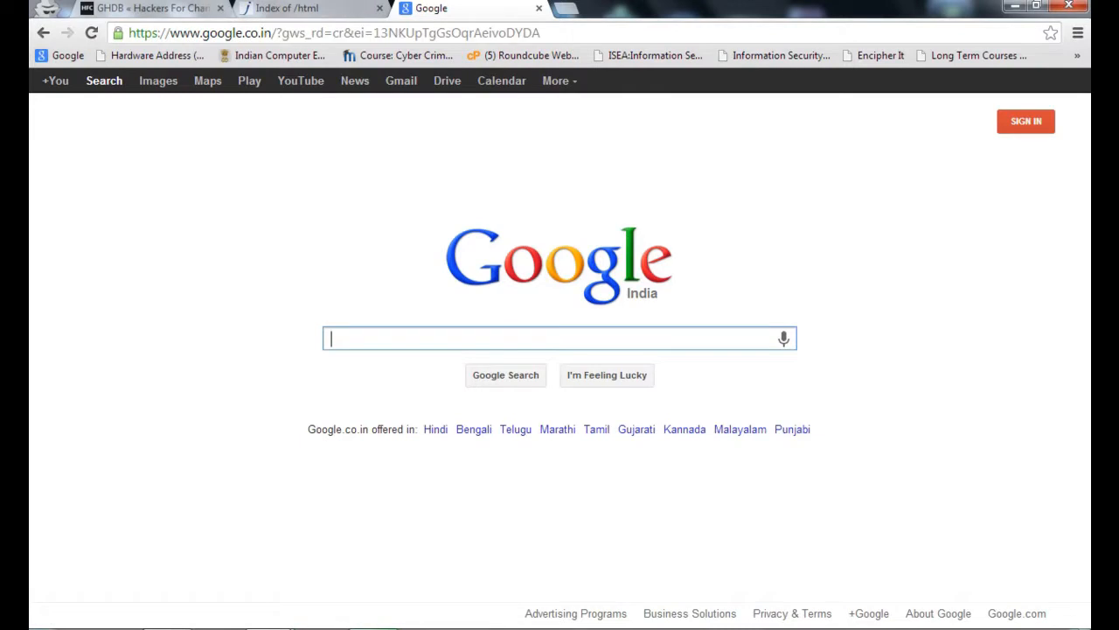
pyautogui.click(379, 7)
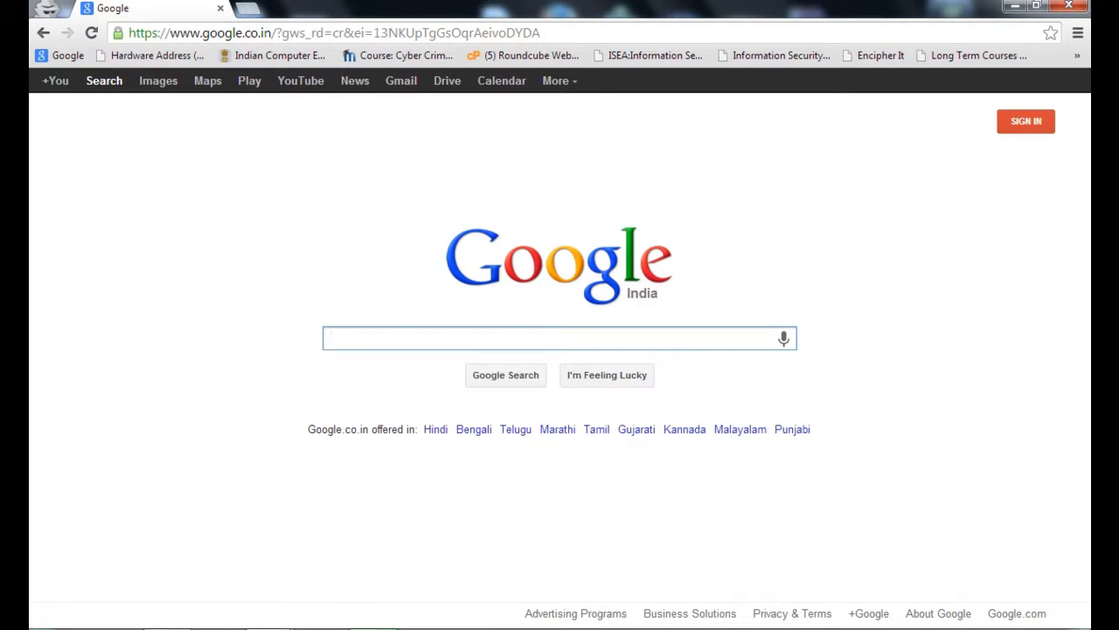
pyautogui.click(551, 339)
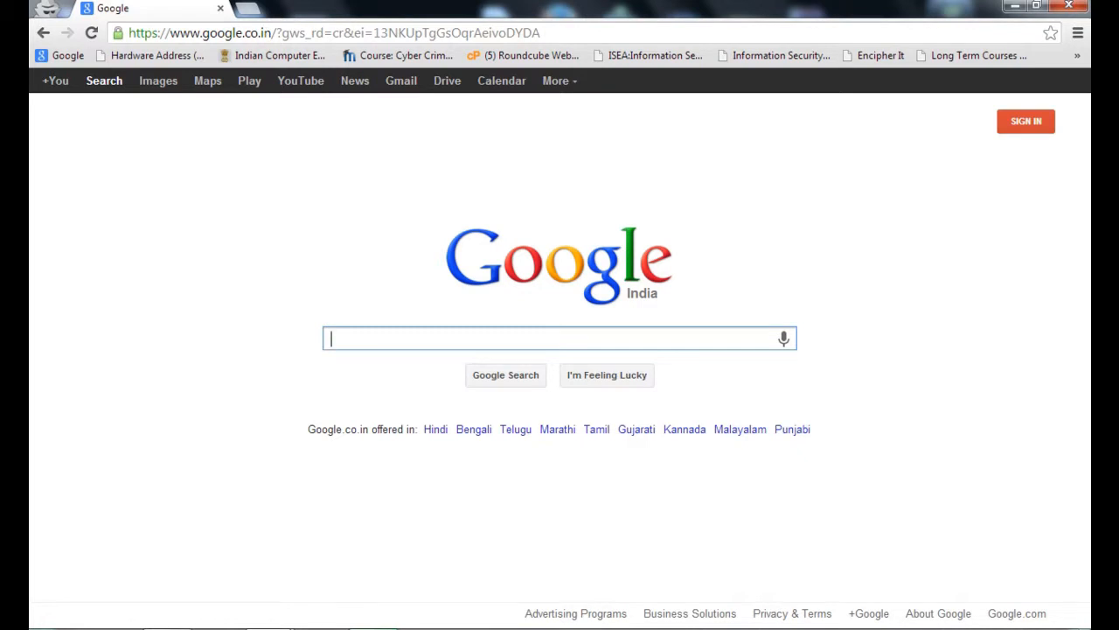